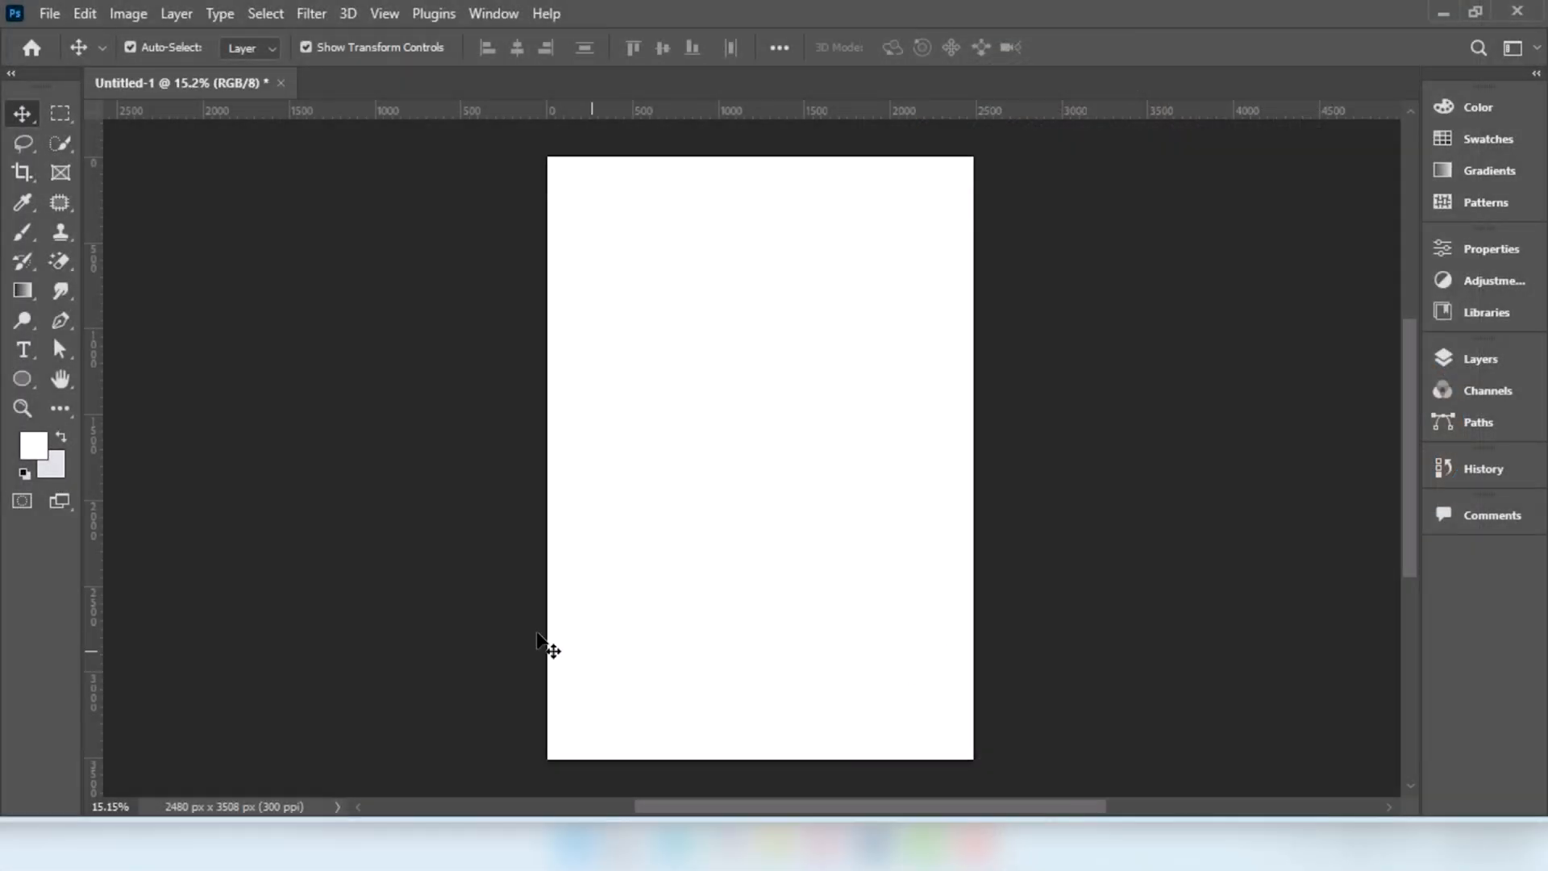
{"action": "mouse_move", "coordinate": [1480, 358]}
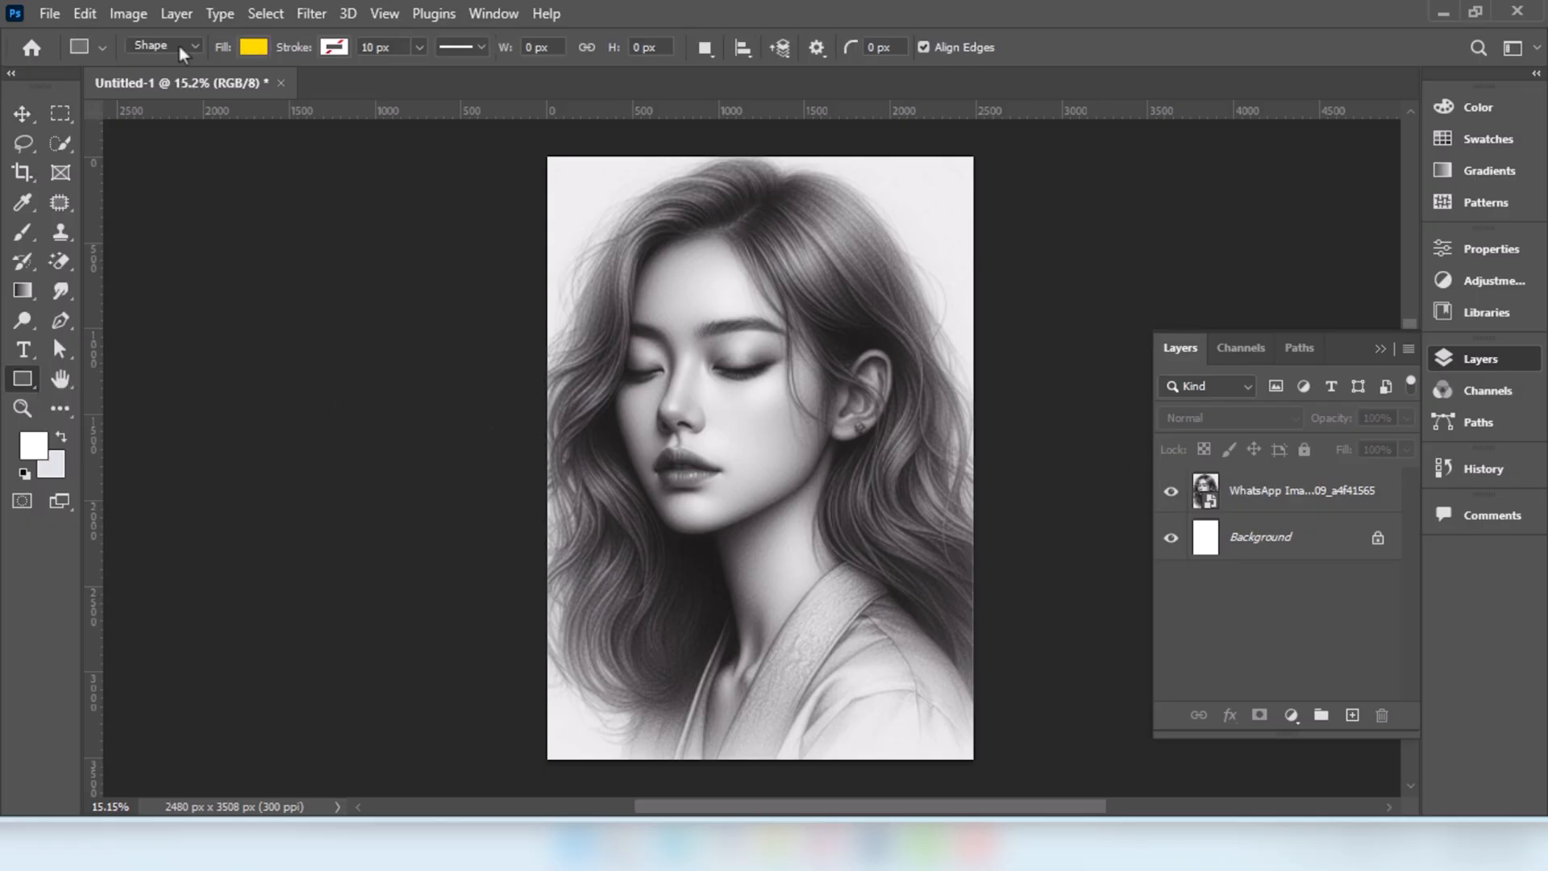
Draw a white-filled rectangle over the canvas's right half, top to bottom.
{"action": "left_click", "coordinate": [254, 46]}
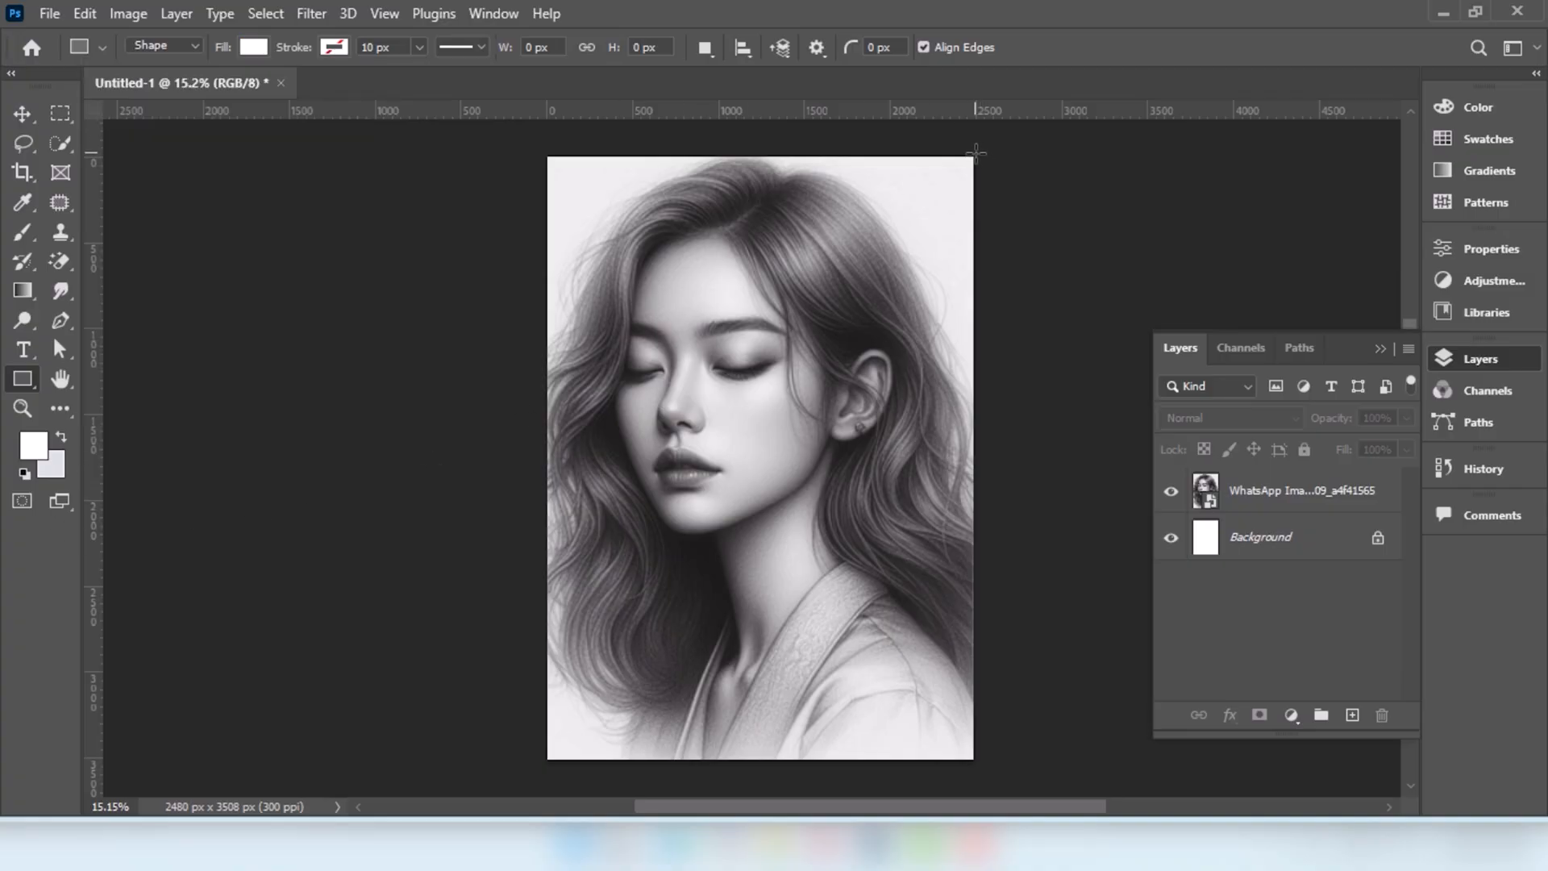
{"action": "left_click_drag", "start_coordinate": [974, 150], "coordinate": [780, 758]}
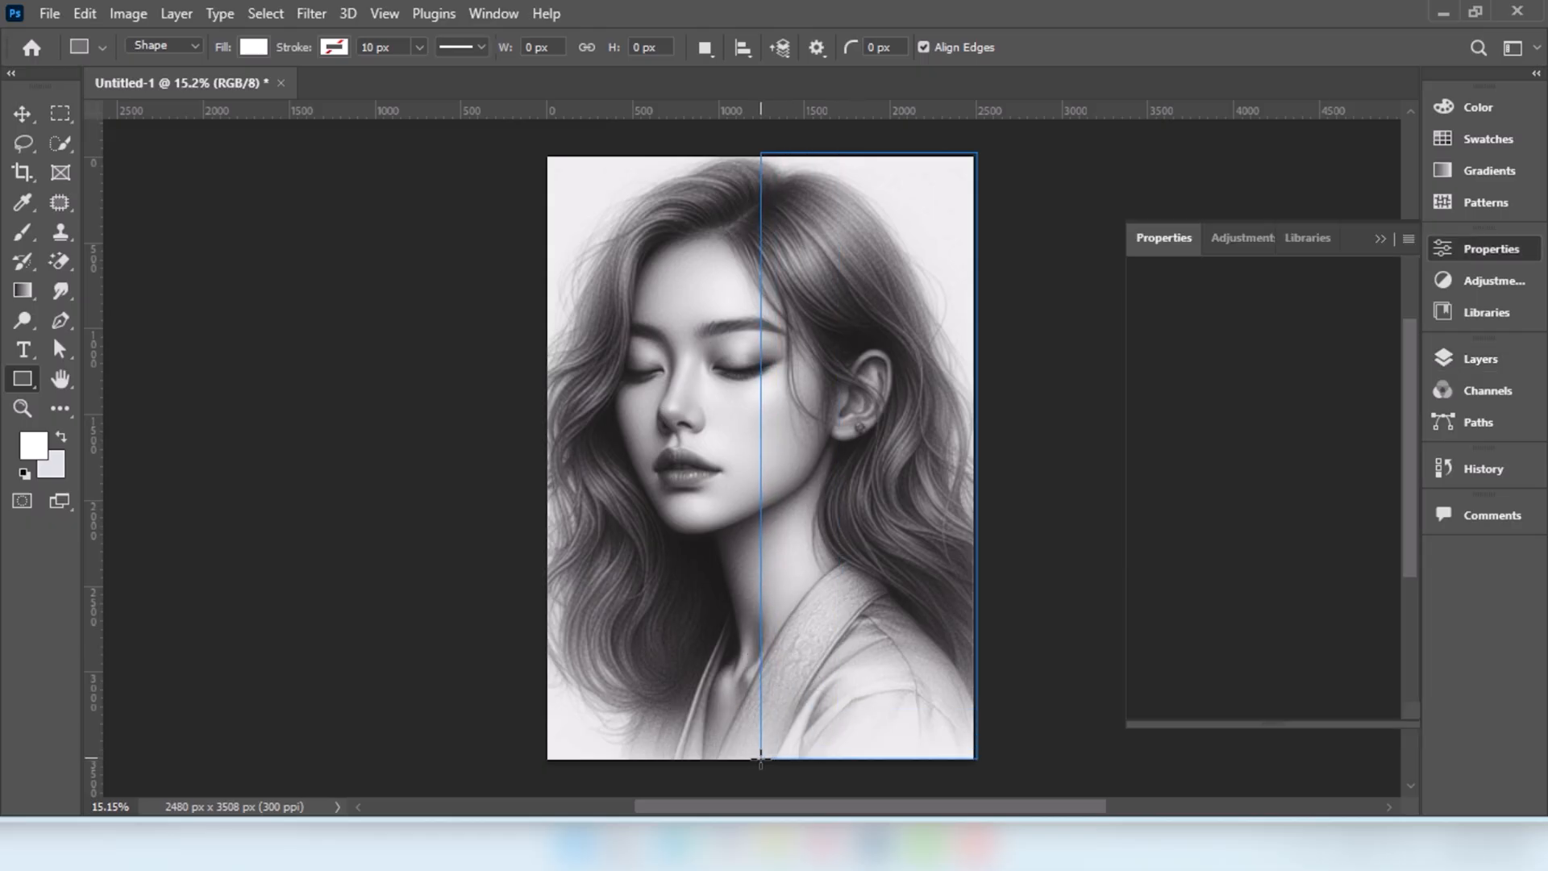
{"action": "left_click_drag", "start_coordinate": [760, 153], "coordinate": [976, 757]}
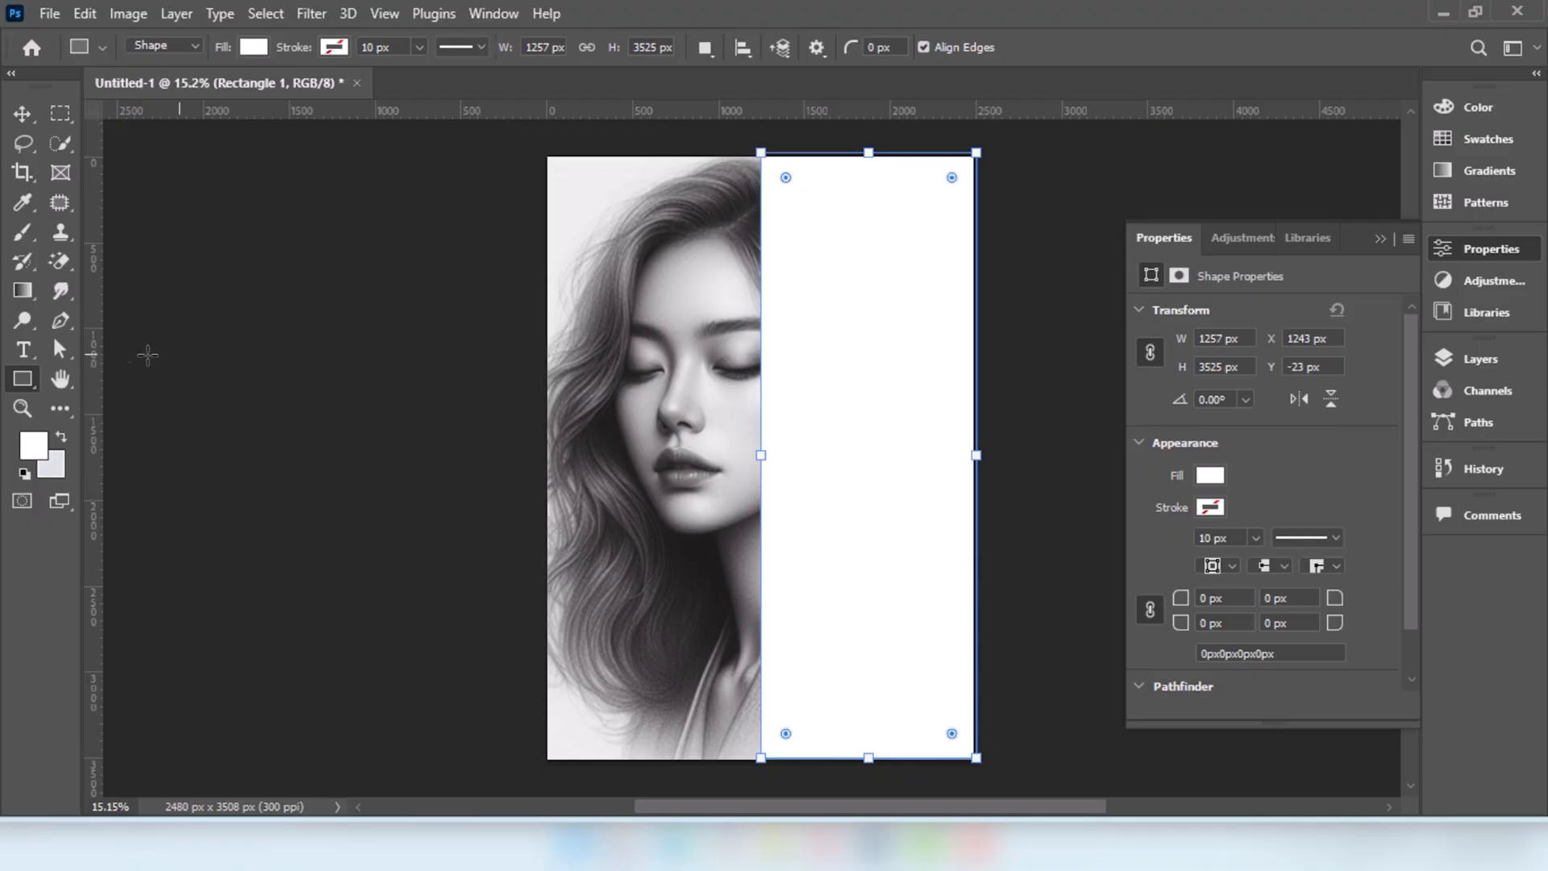
{"action": "left_click", "coordinate": [23, 113]}
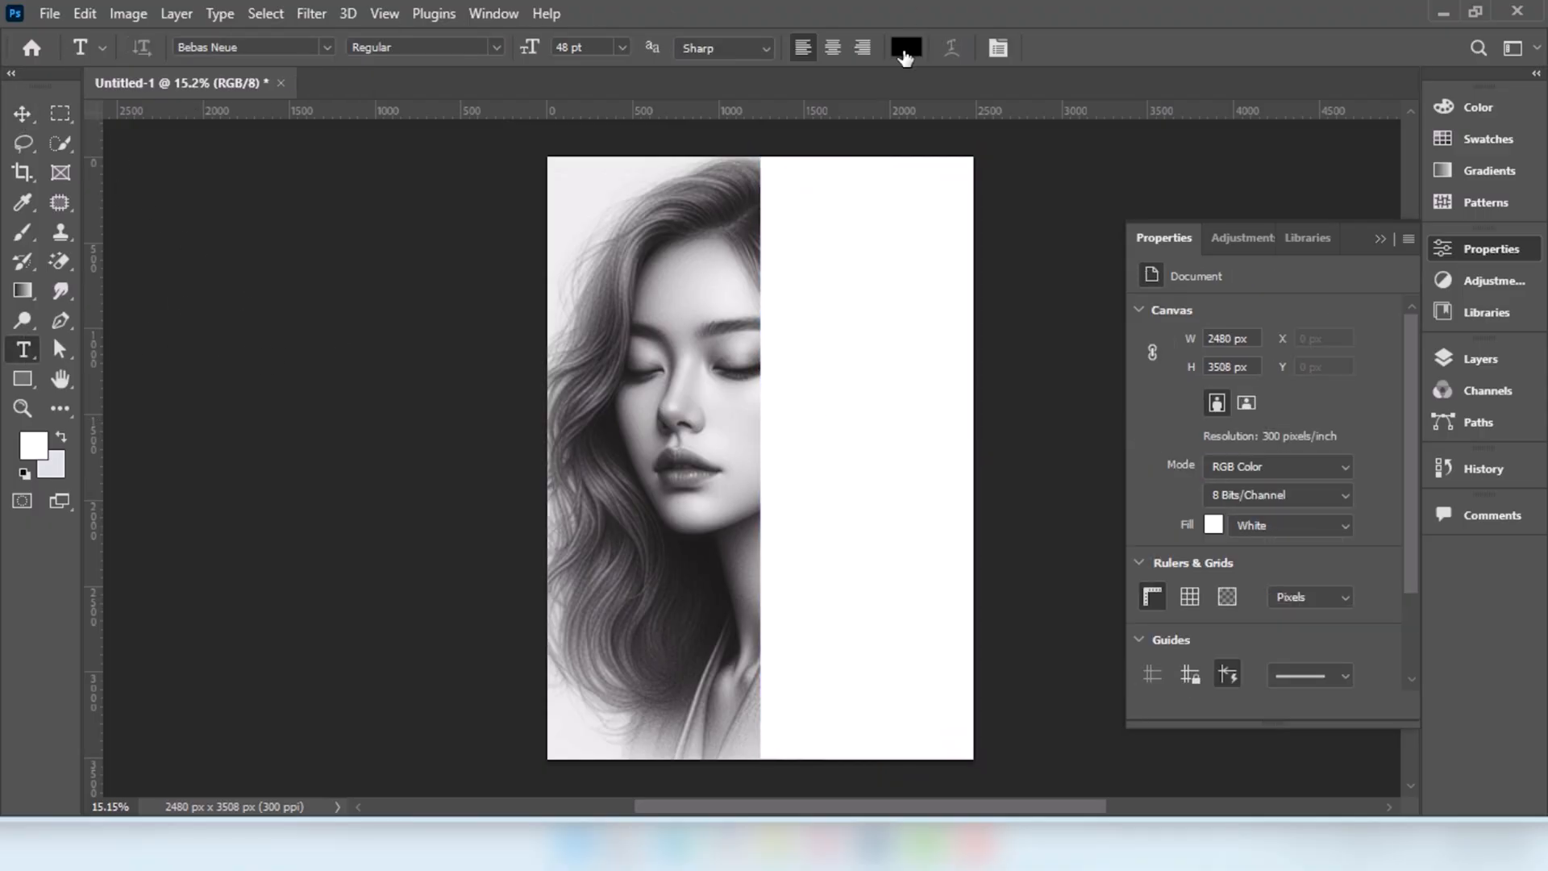
Start a text box on the white half and type 'EVERY THING HAS BEAUTY'.
{"action": "left_click", "coordinate": [803, 316]}
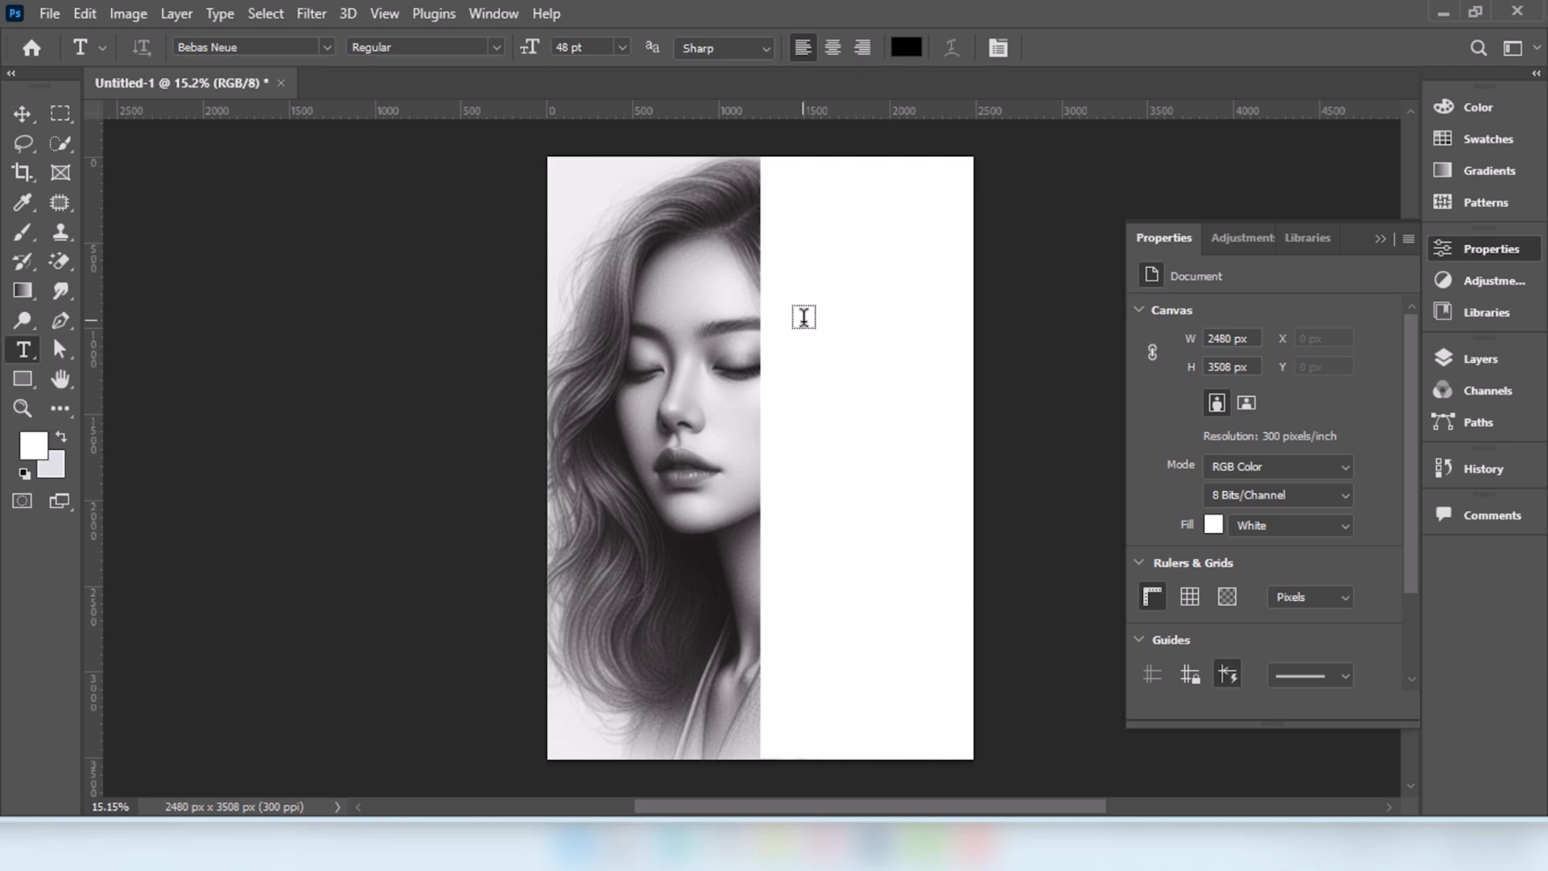
{"action": "type", "text": "LOREM IPSUM"}
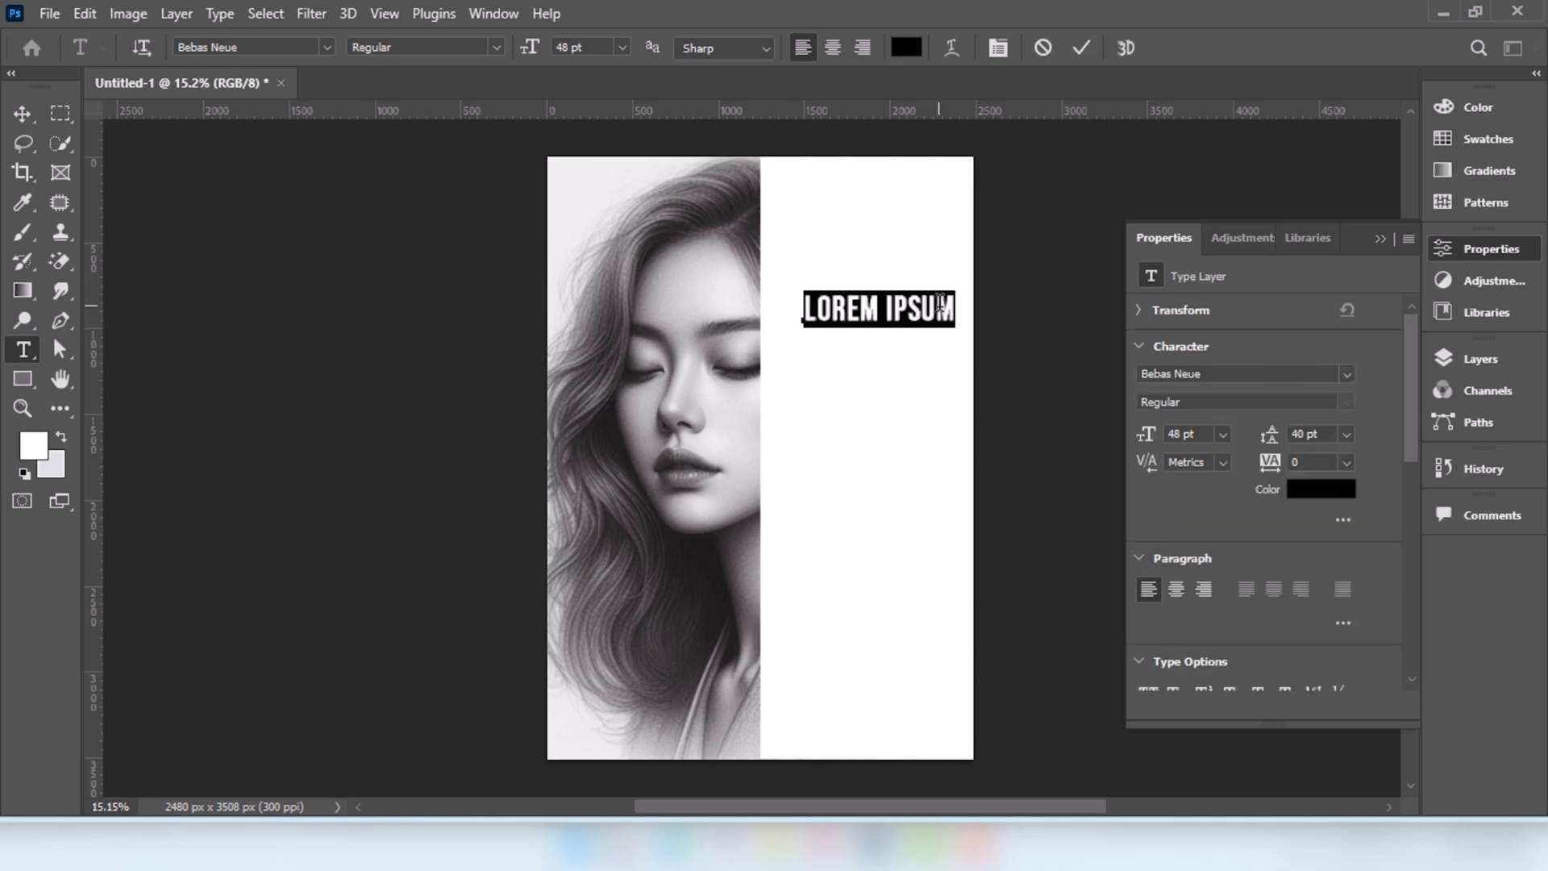
{"action": "type", "text": "EVERY"}
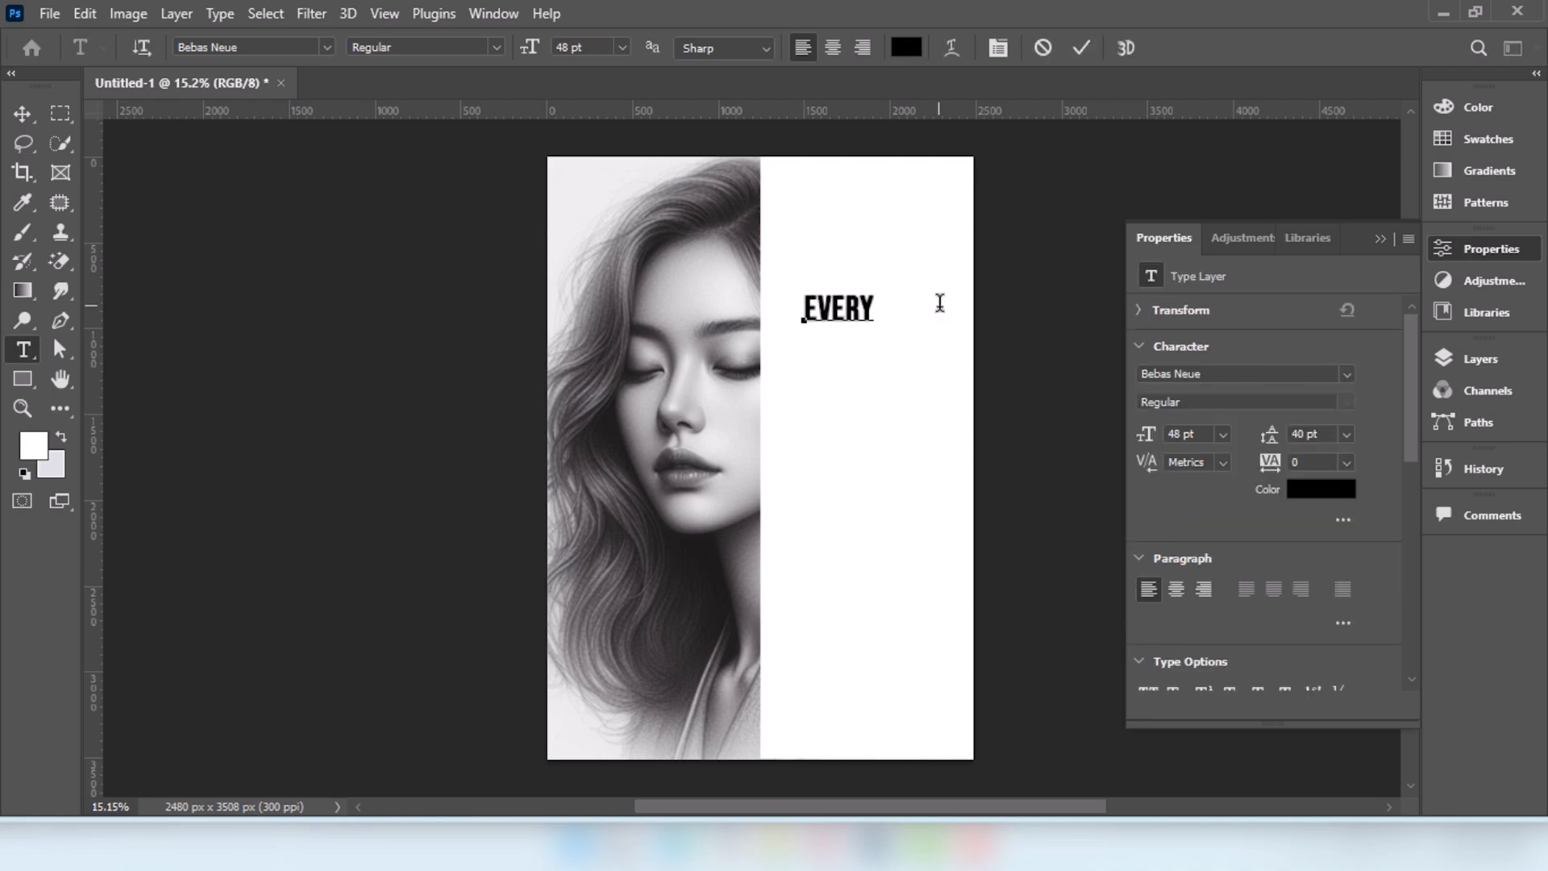
{"action": "type", "text": "THING H"}
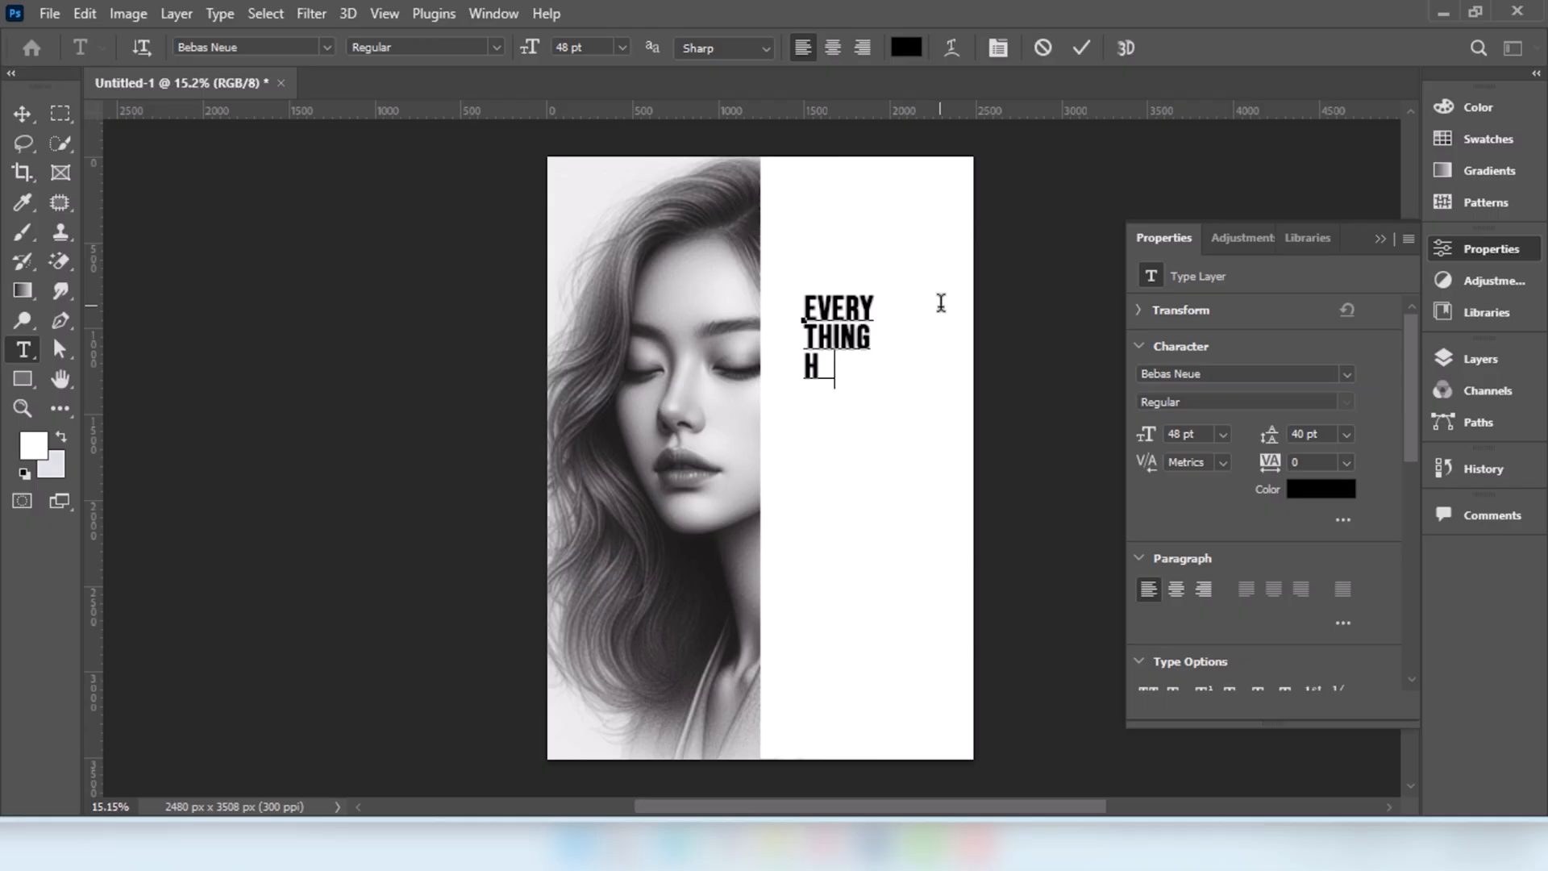
{"action": "type", "text": "AS BEAU"}
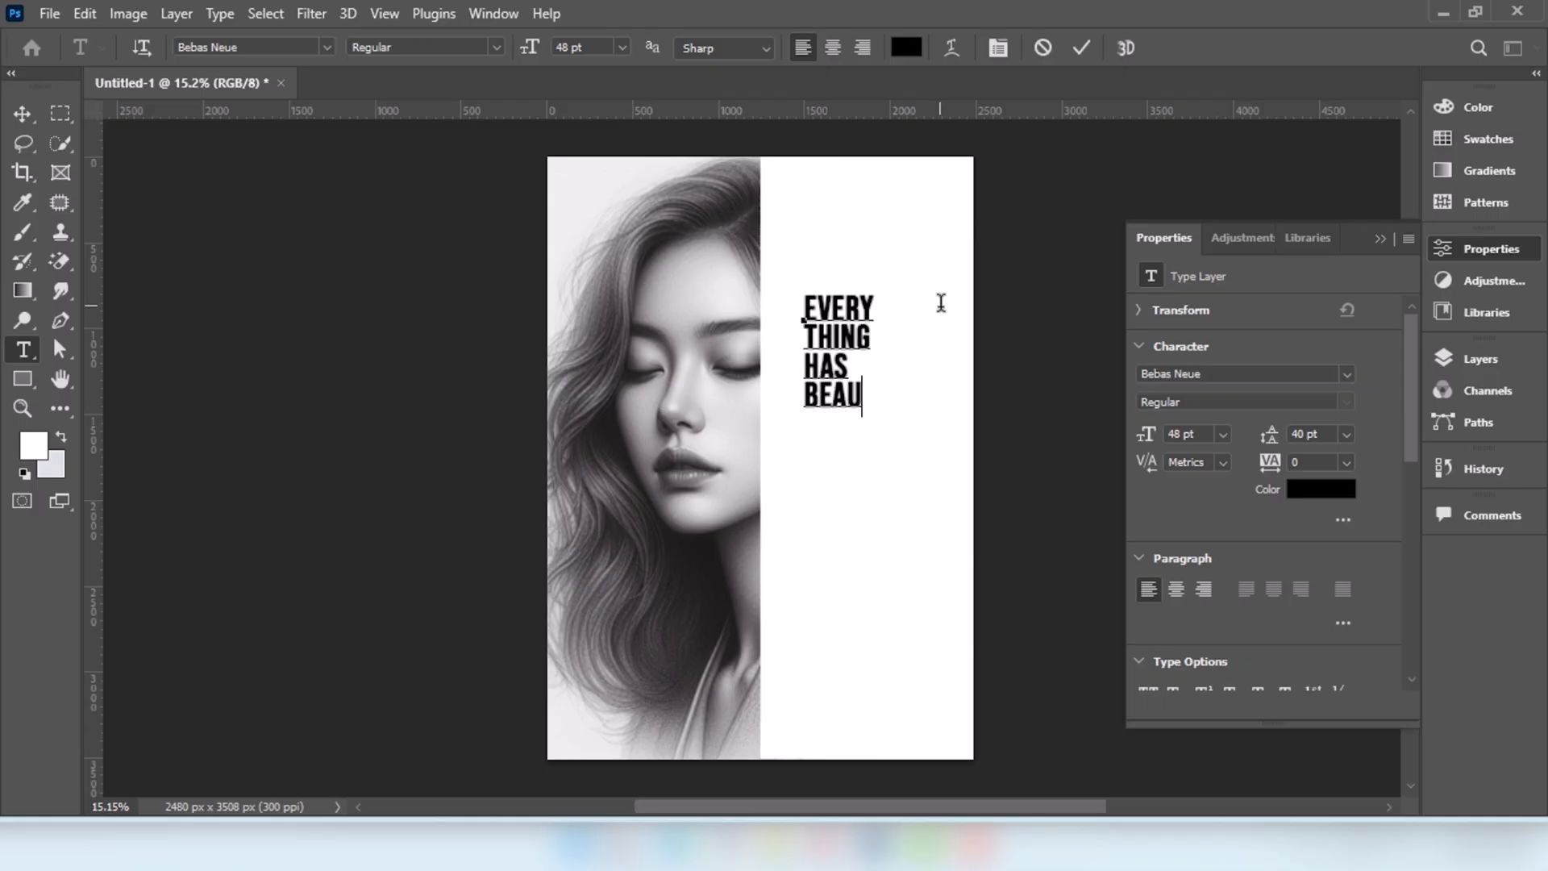
{"action": "type", "text": "TY"}
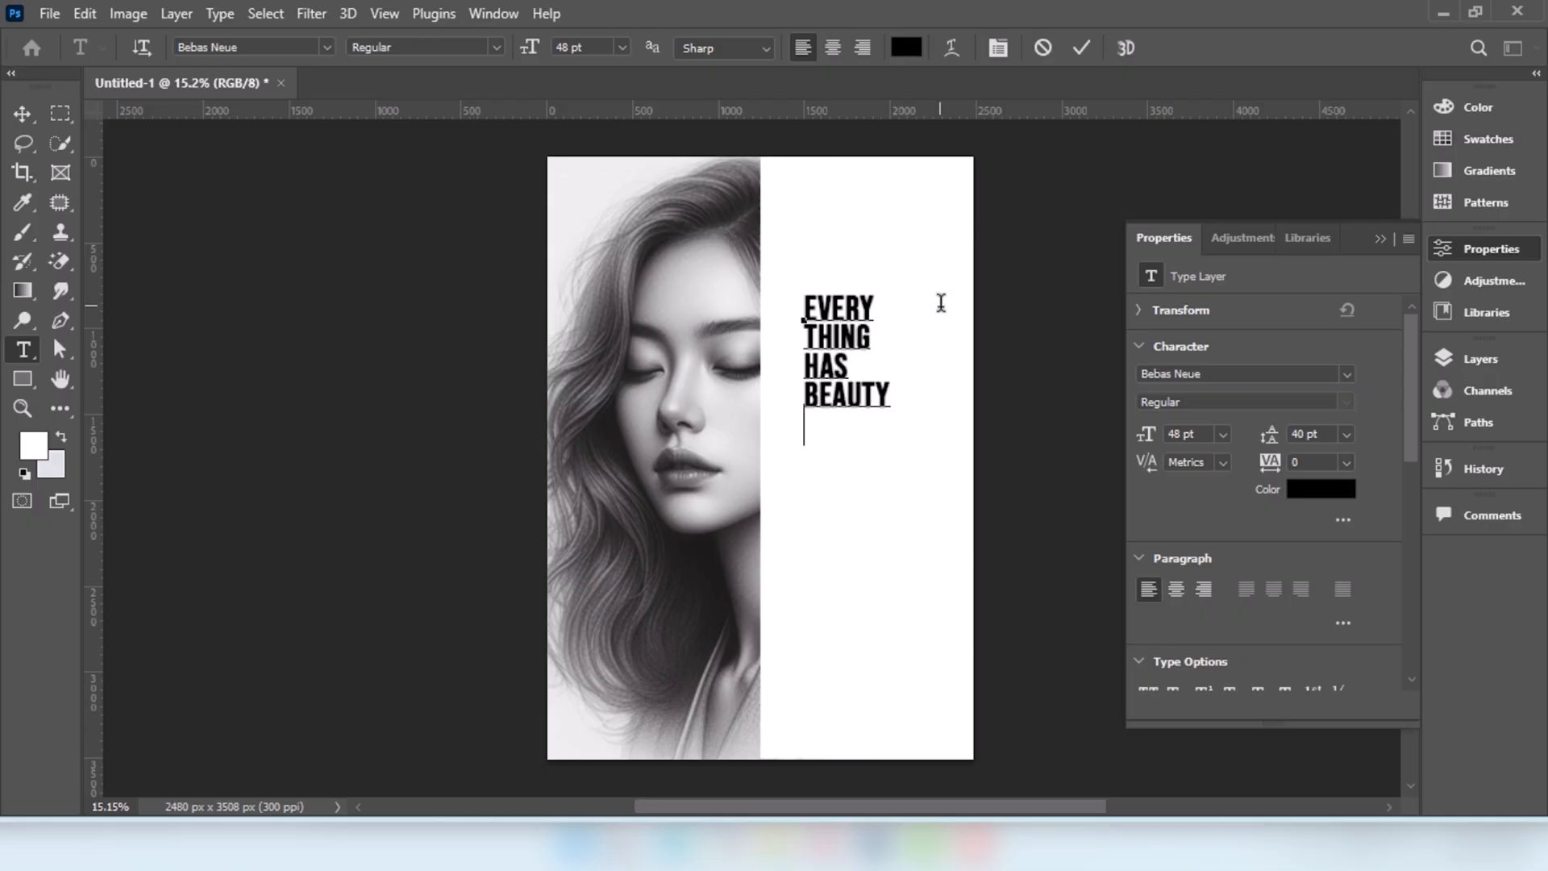
Continue the quote with 'BUT NOT EVERY ONE SEE', fixing a typo.
{"action": "type", "text": "BUT"}
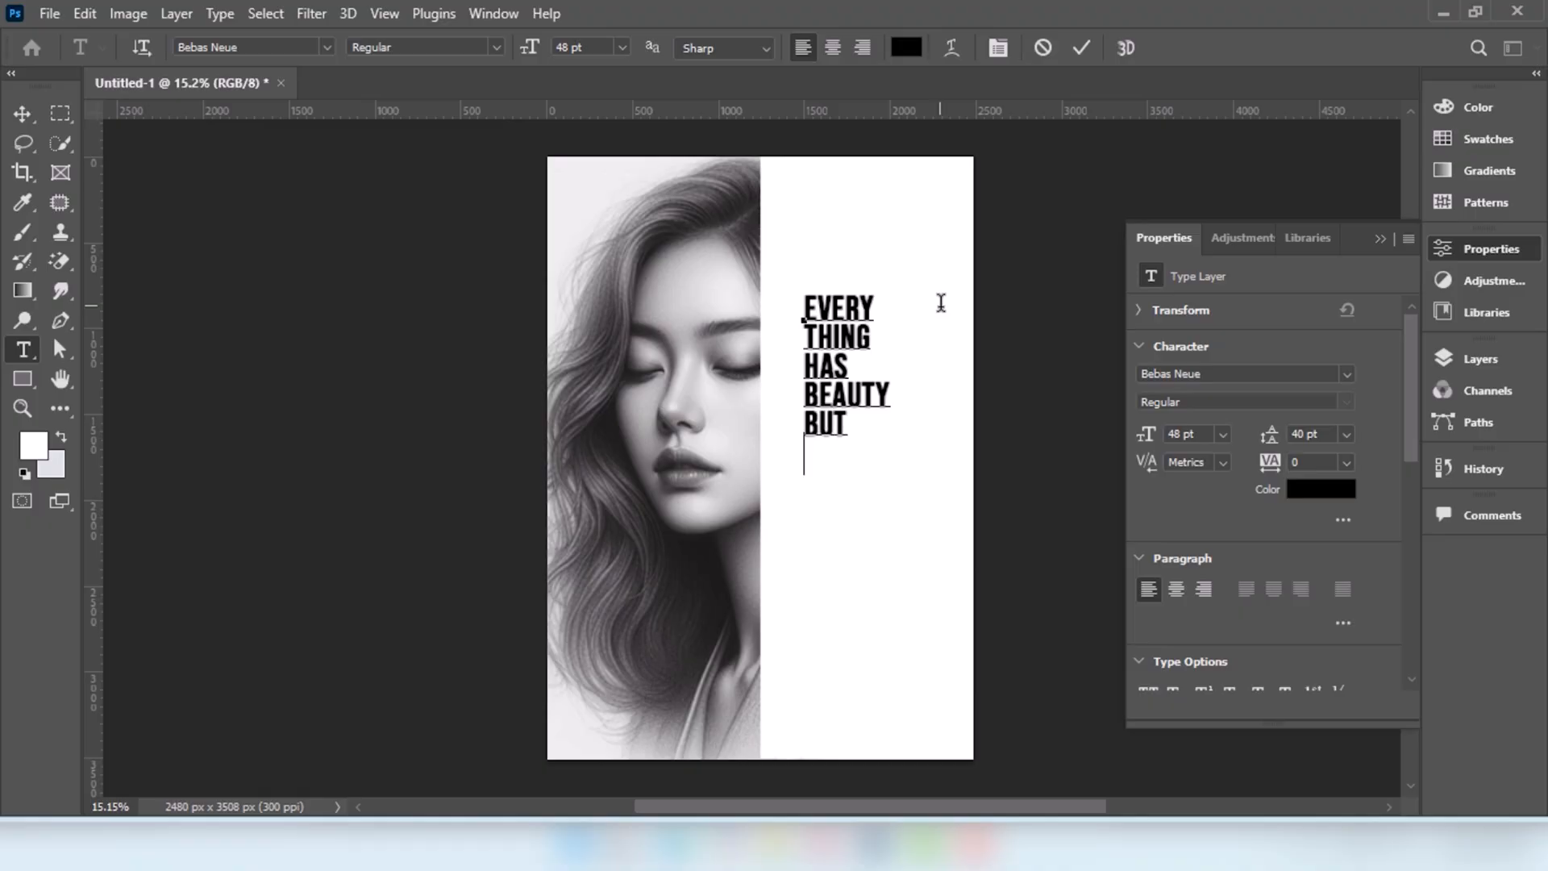
{"action": "type", "text": "NOT"}
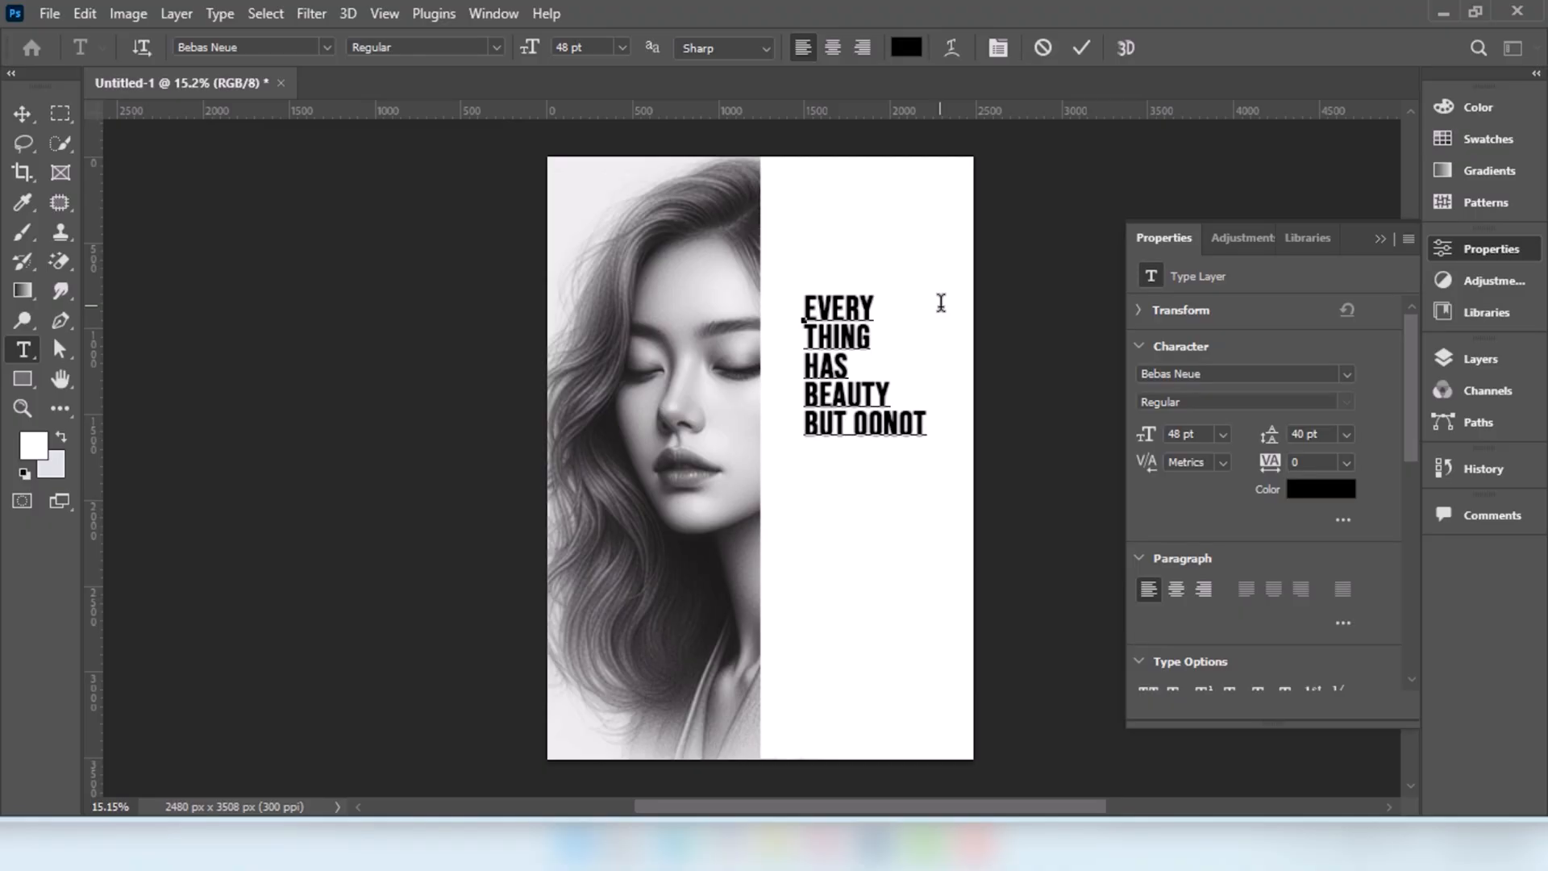
{"action": "key", "text": "Backspace"}
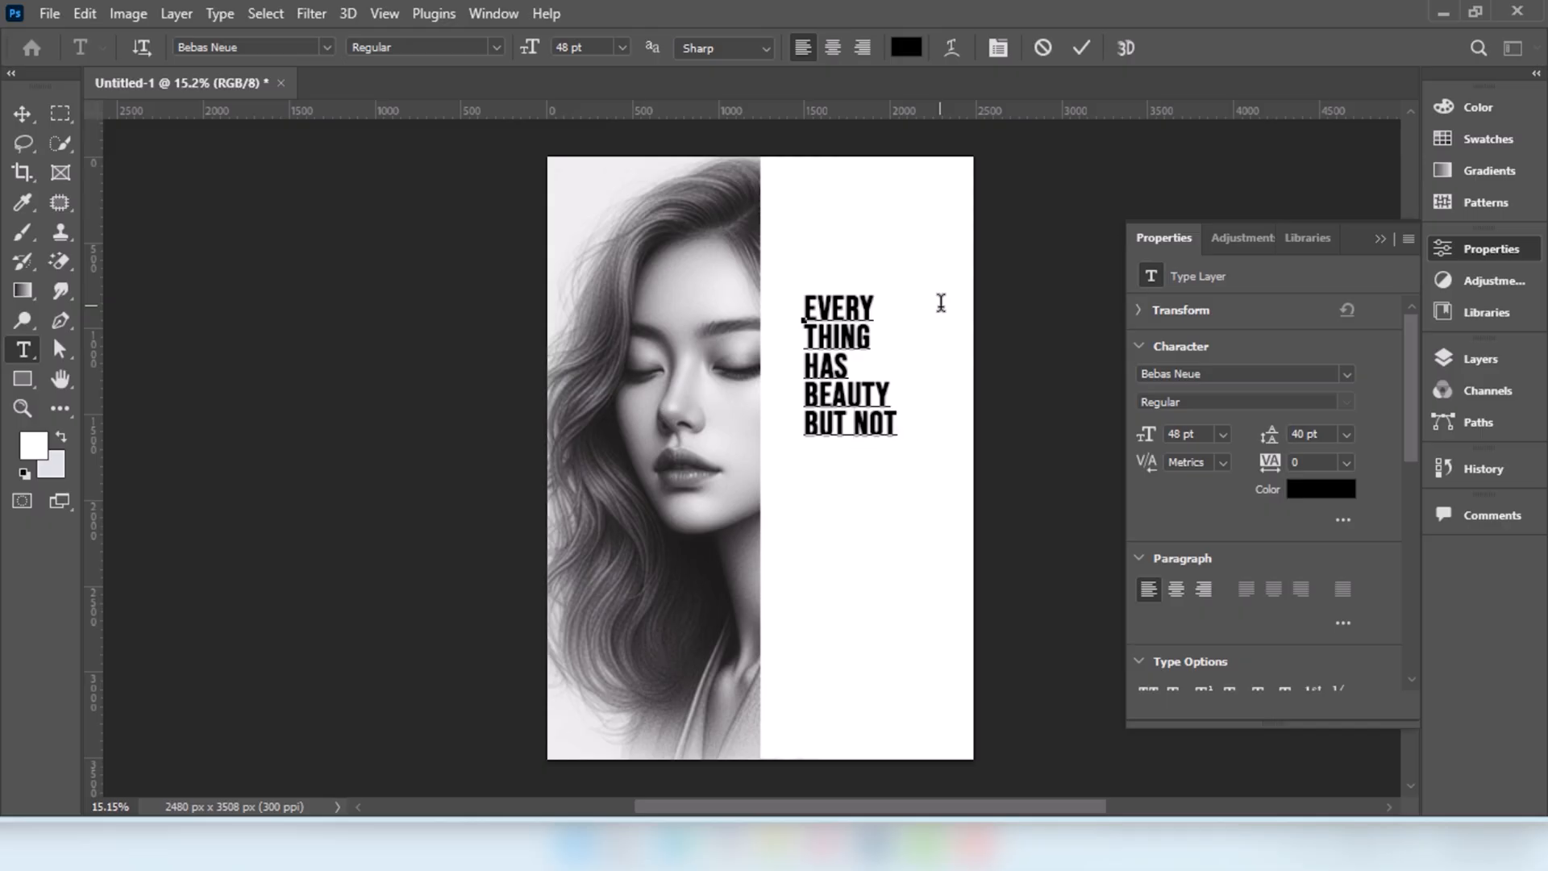
{"action": "type", "text": "EV"}
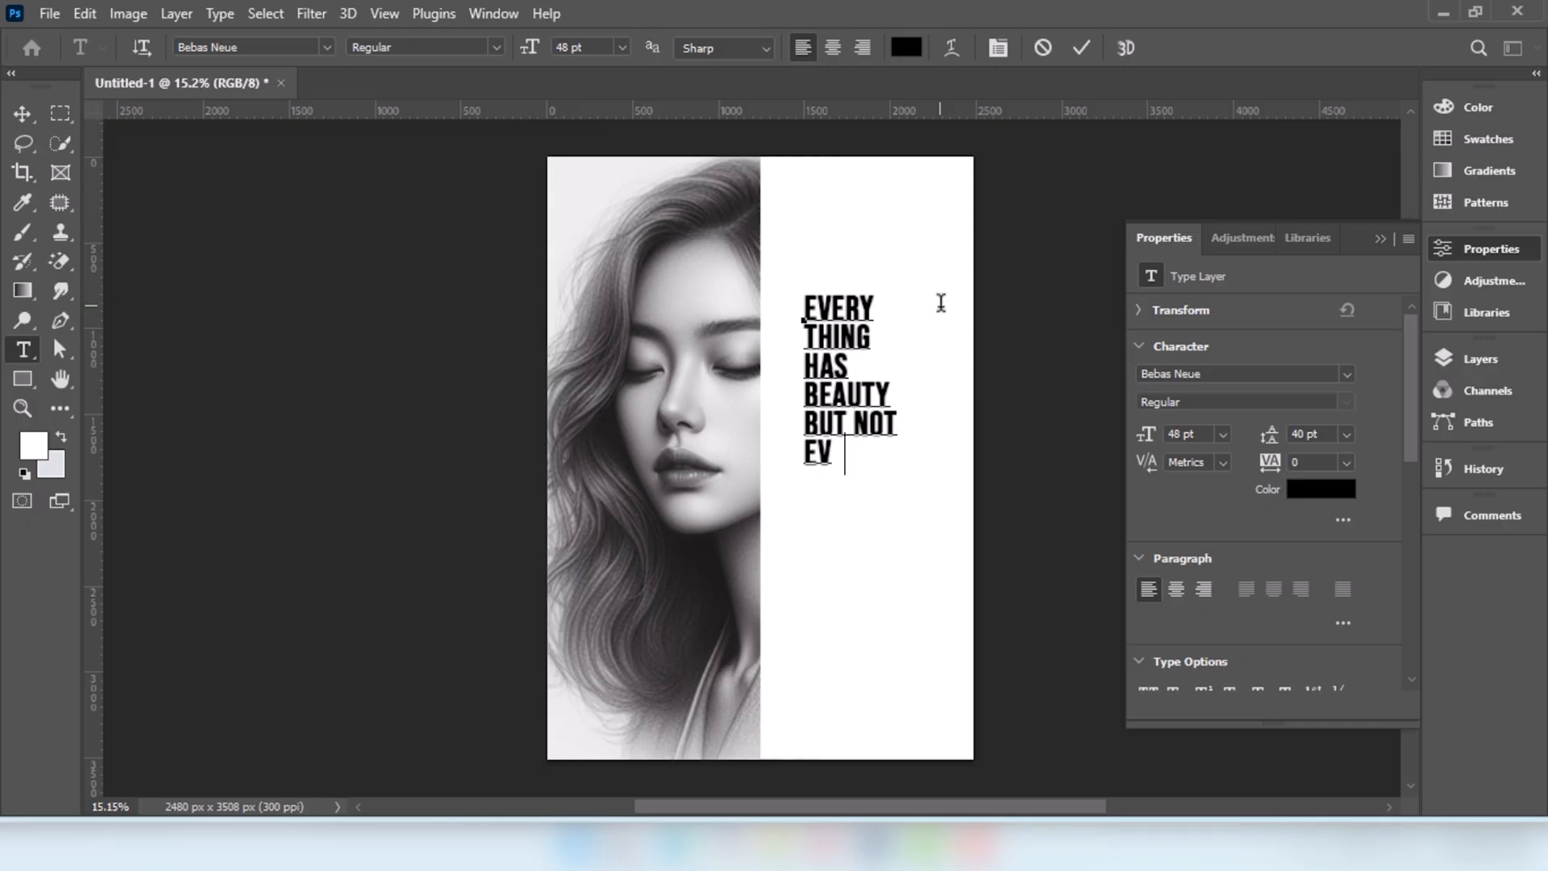
{"action": "type", "text": "ERY"}
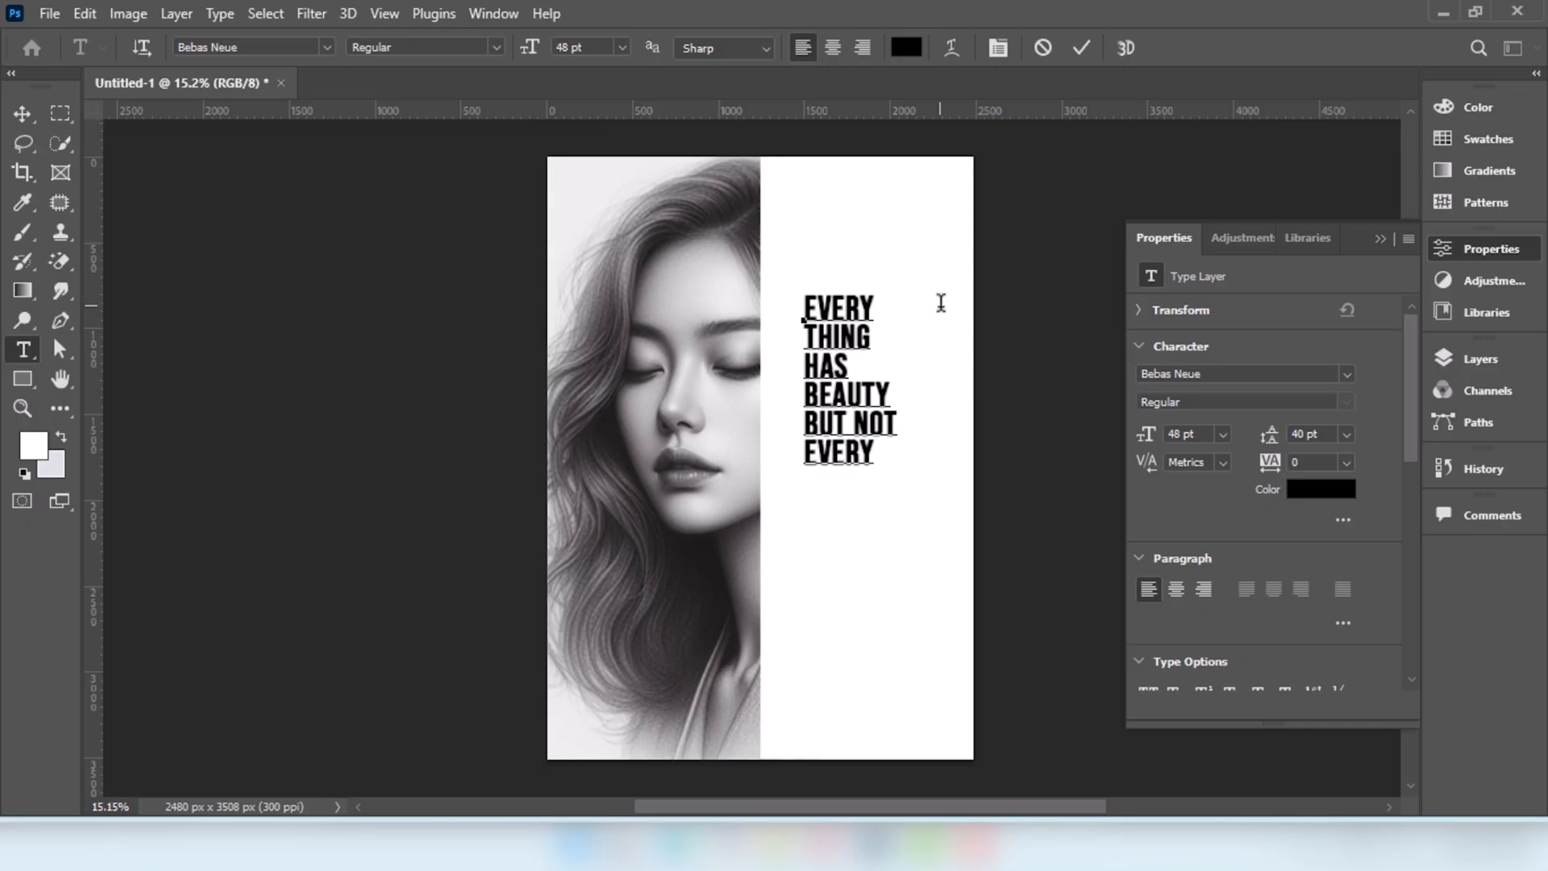
{"action": "type", "text": "ONE SEES IT."}
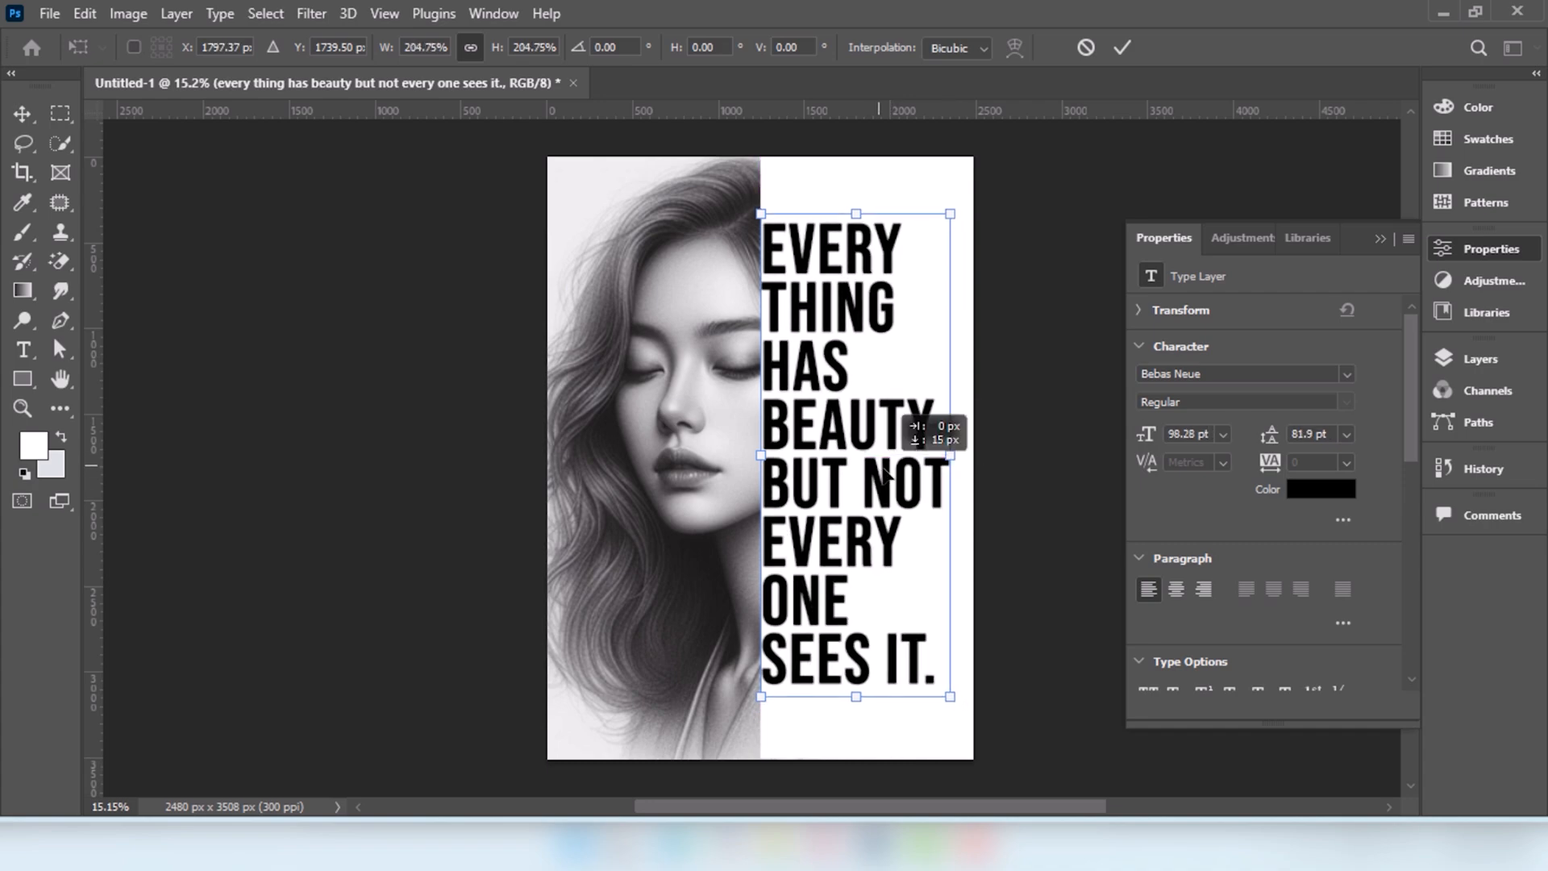
Scale the quote up until it spans nearly the white half's full height.
{"action": "left_click_drag", "start_coordinate": [854, 454], "coordinate": [867, 457]}
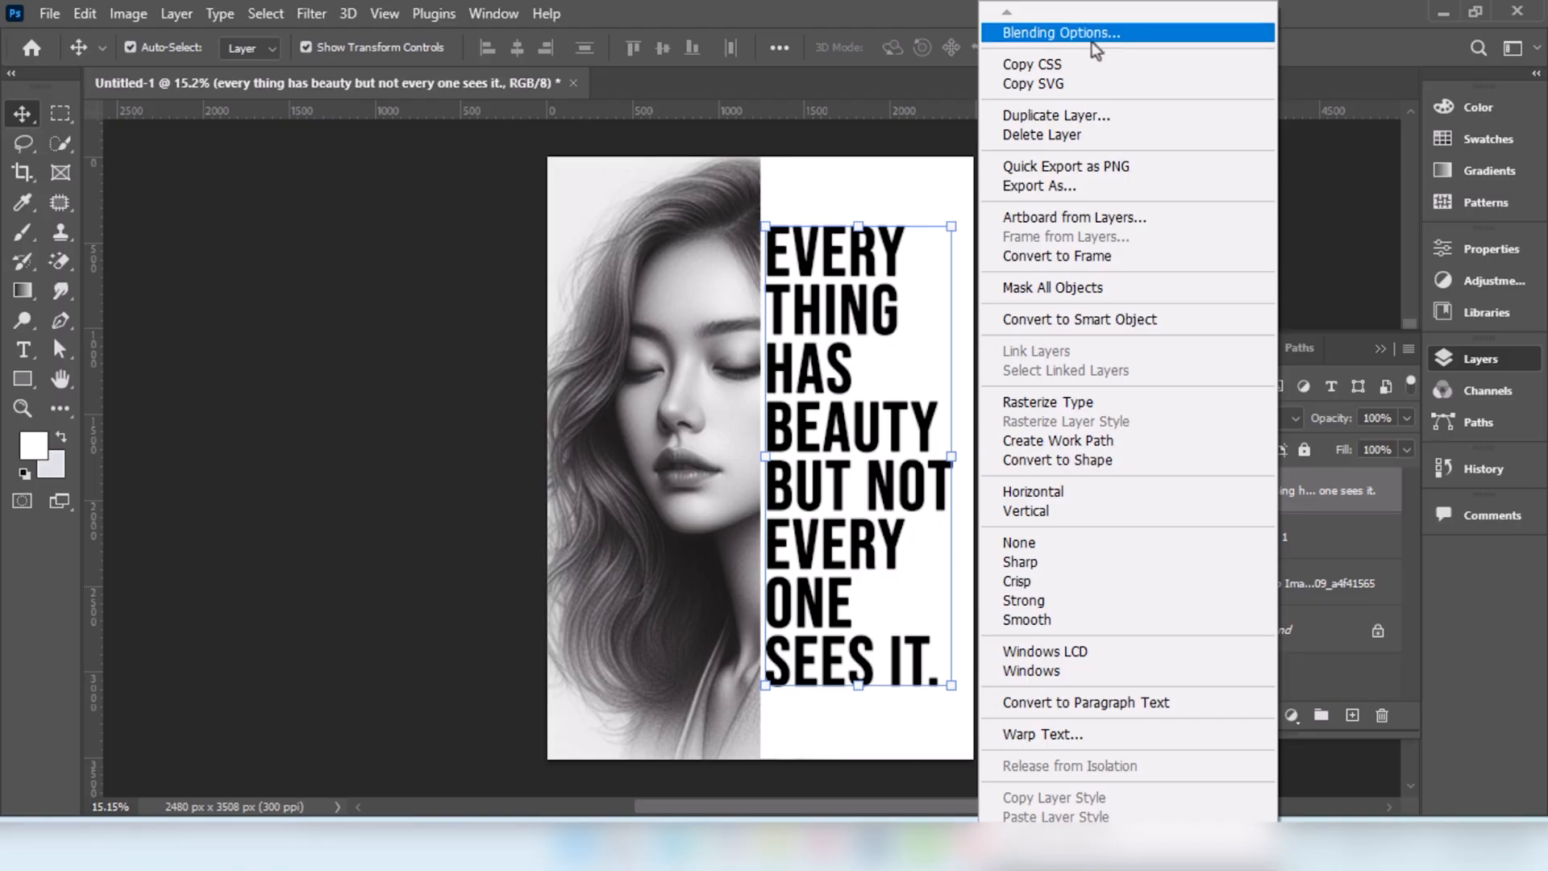
Set the quote layer's Fill Opacity to 0% with a Shallow knockout.
{"action": "left_click", "coordinate": [1059, 32]}
{"action": "type", "text": "0"}
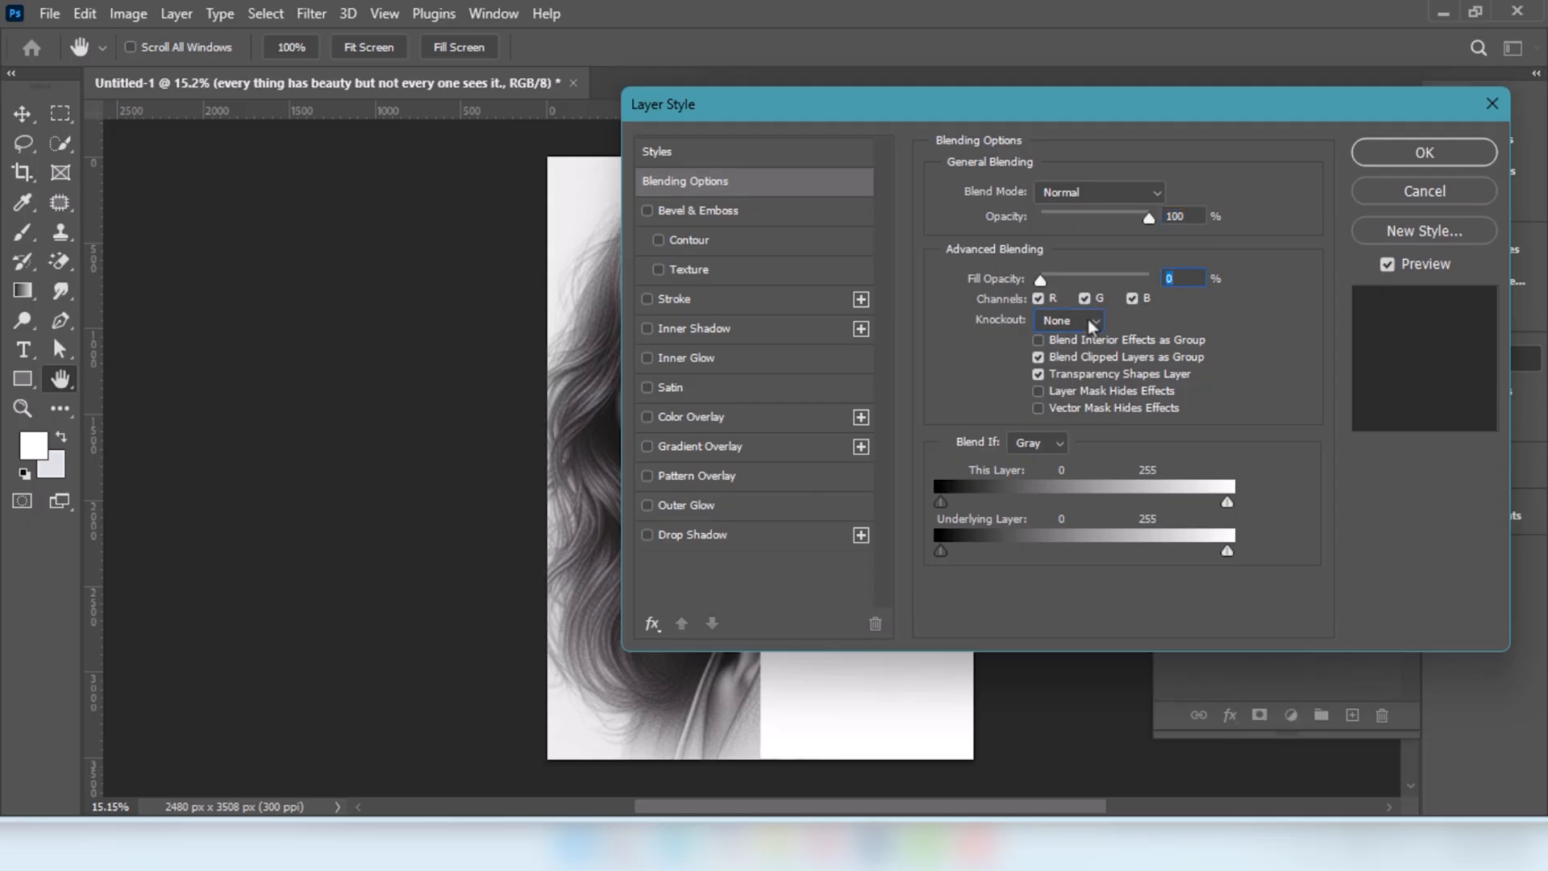
{"action": "left_click", "coordinate": [1066, 320]}
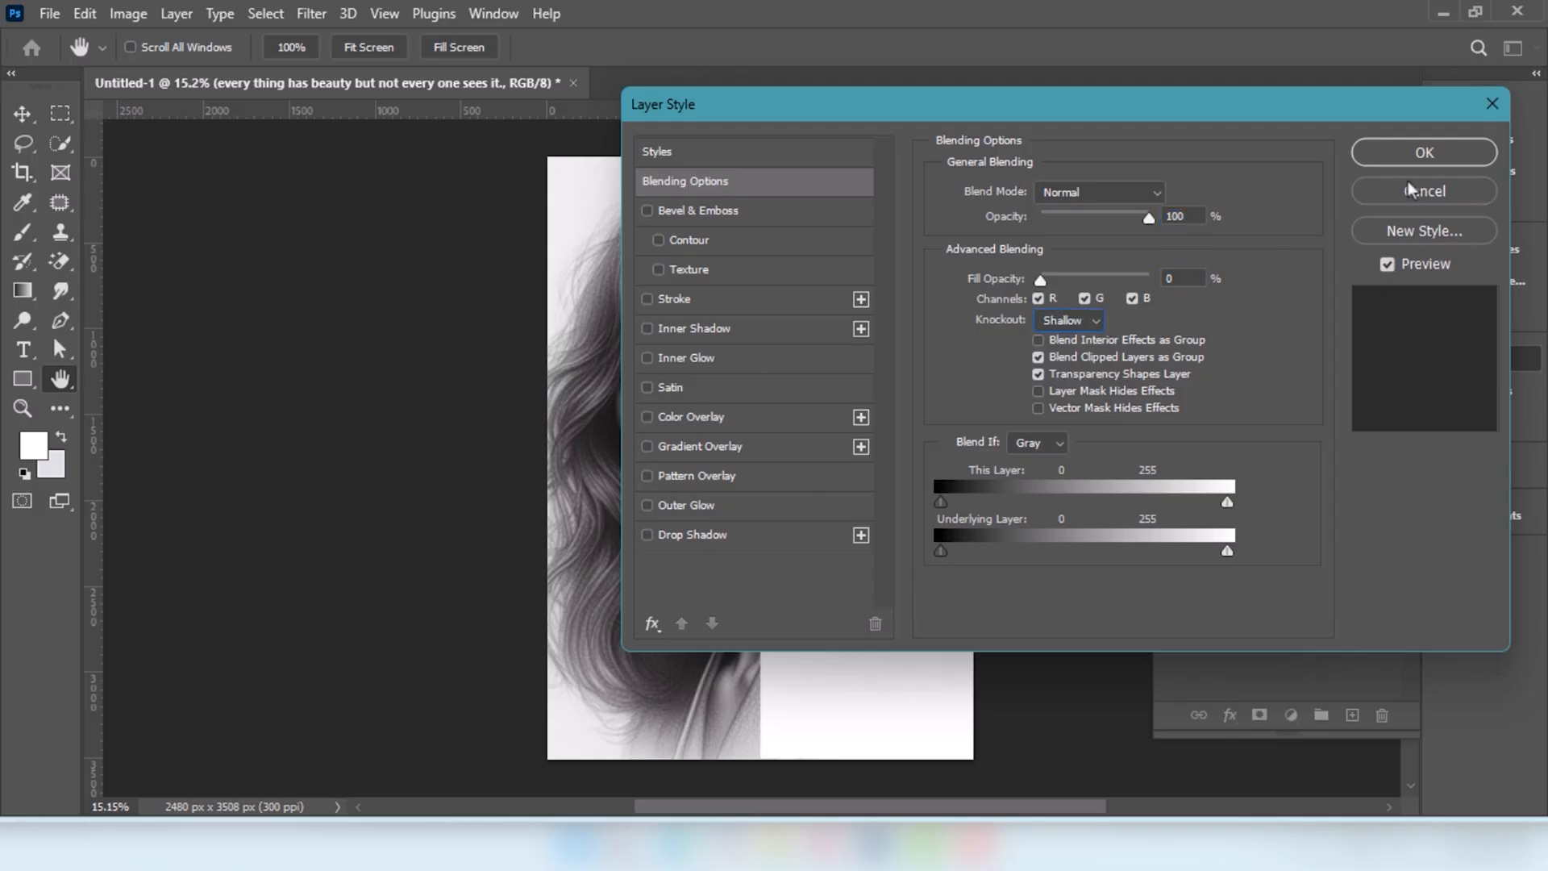
{"action": "left_click", "coordinate": [1423, 152]}
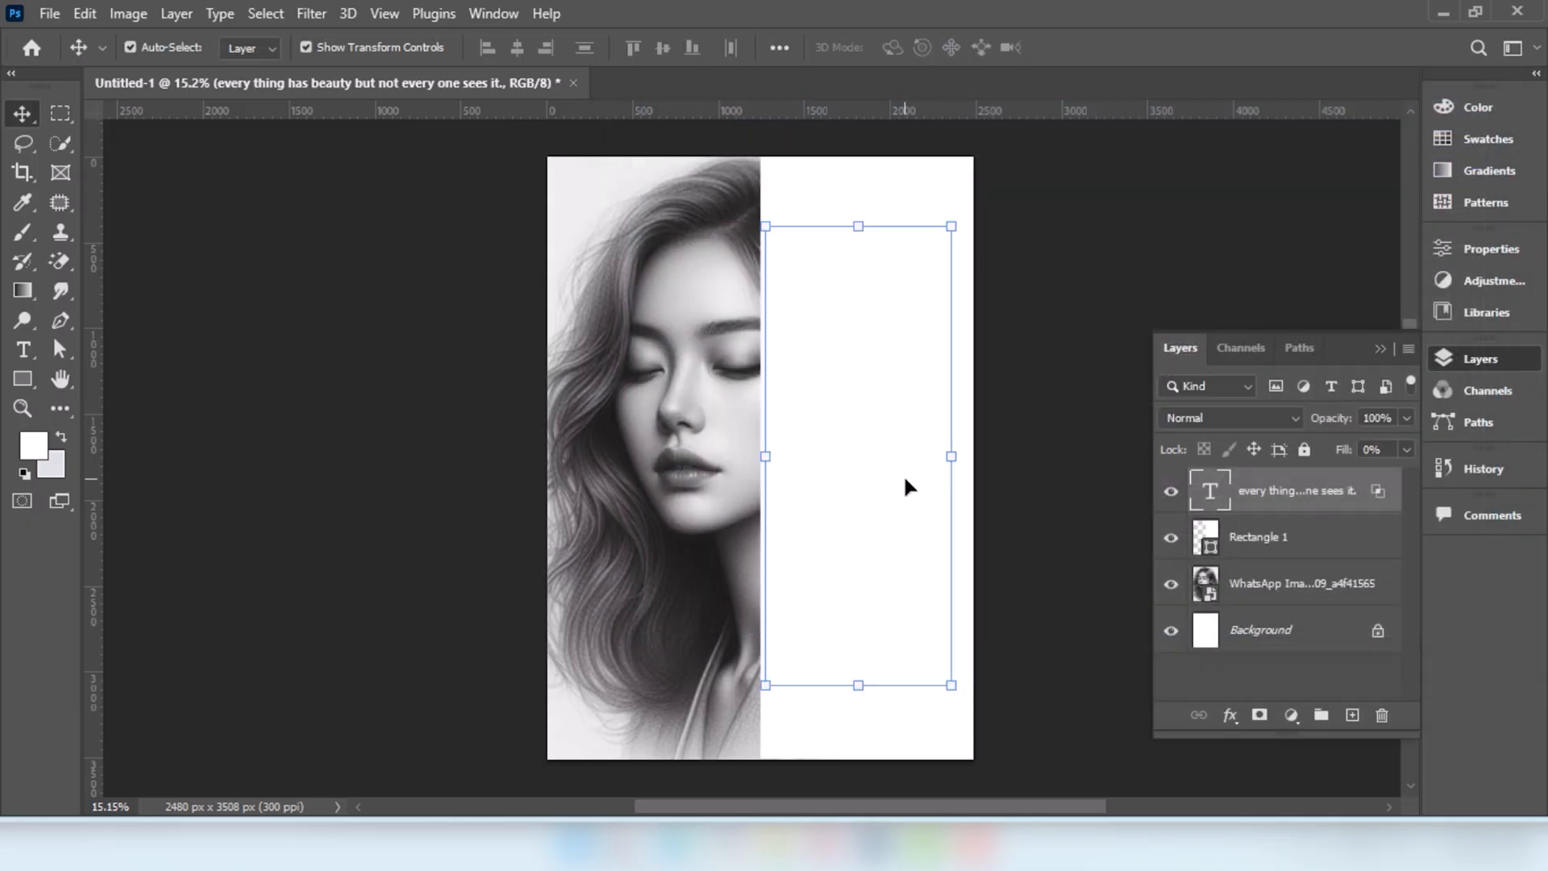
Select the quote and Rectangle 1 layers together and group them.
{"action": "left_click", "coordinate": [1258, 536]}
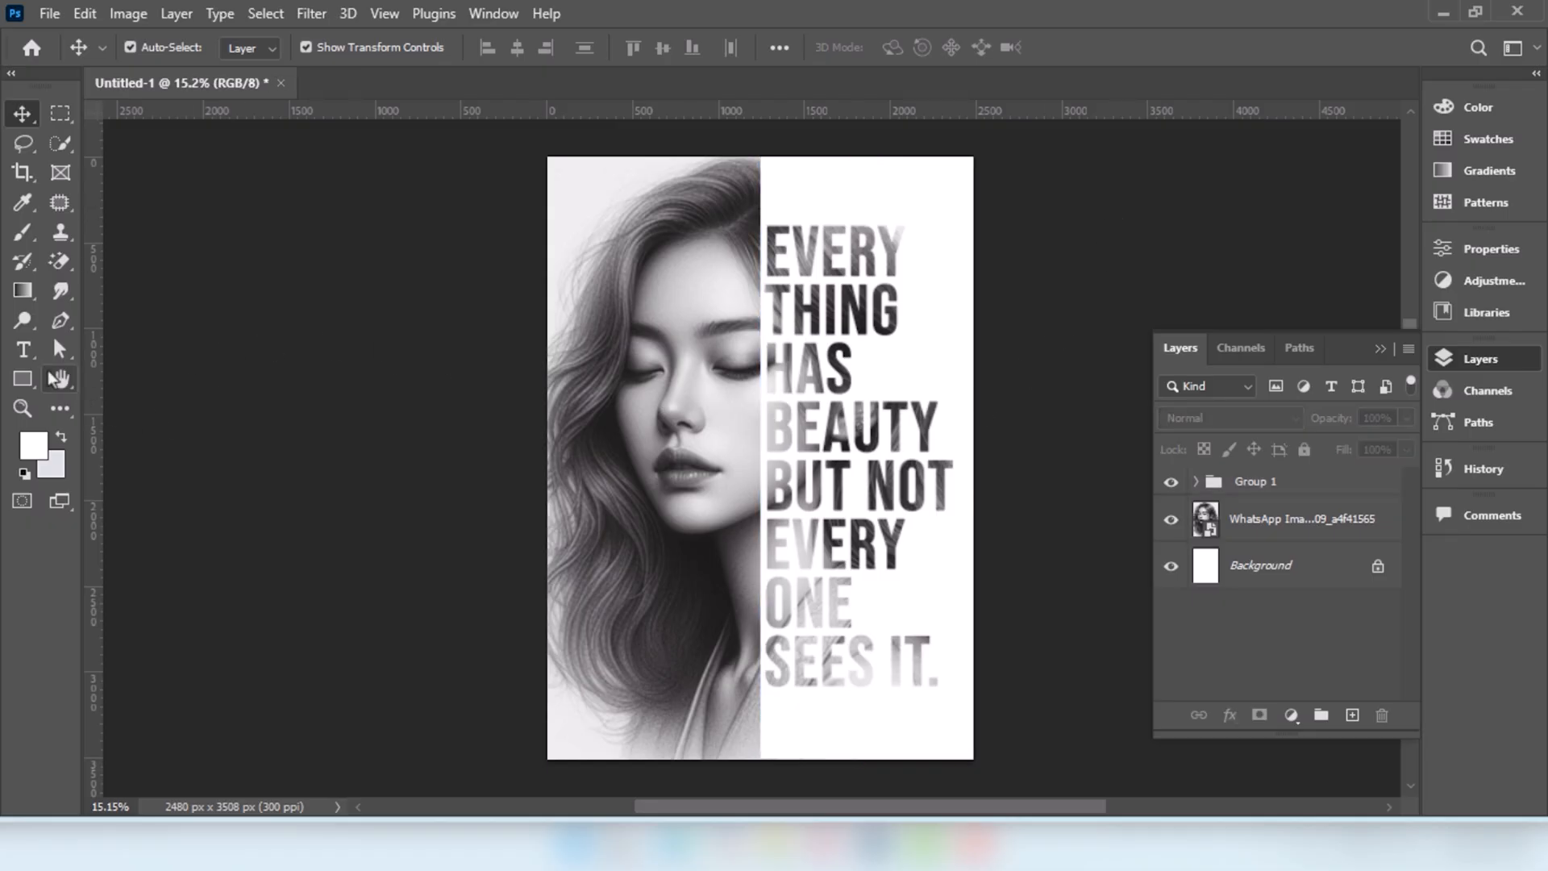
{"action": "mouse_move", "coordinate": [22, 290]}
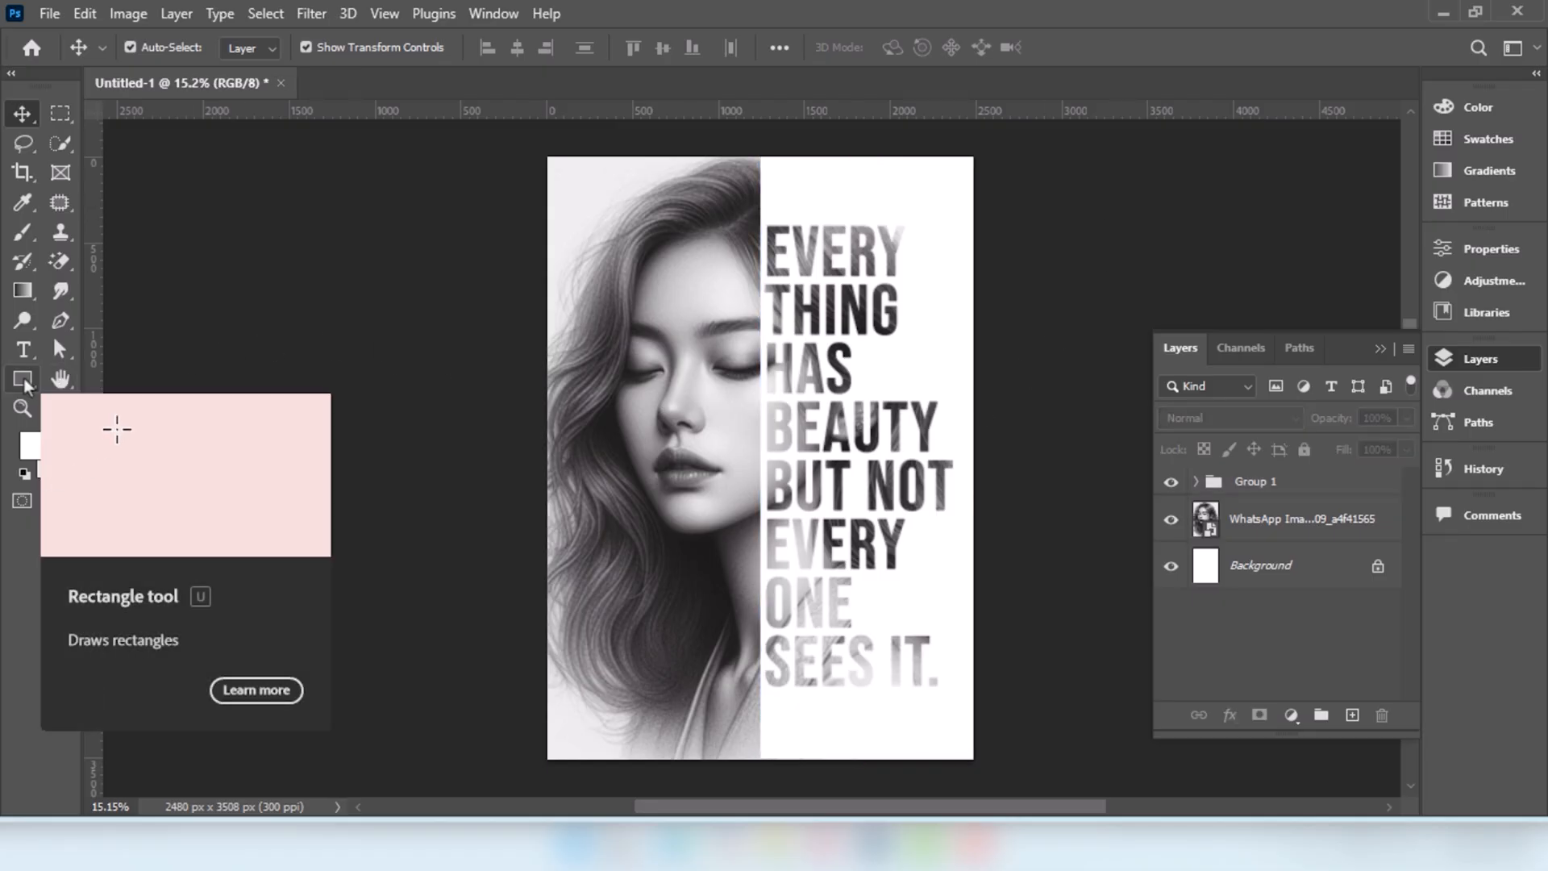
Draw a yellow bar across the portrait's eyes and set its blend mode to Multiply.
{"action": "left_click", "coordinate": [22, 379]}
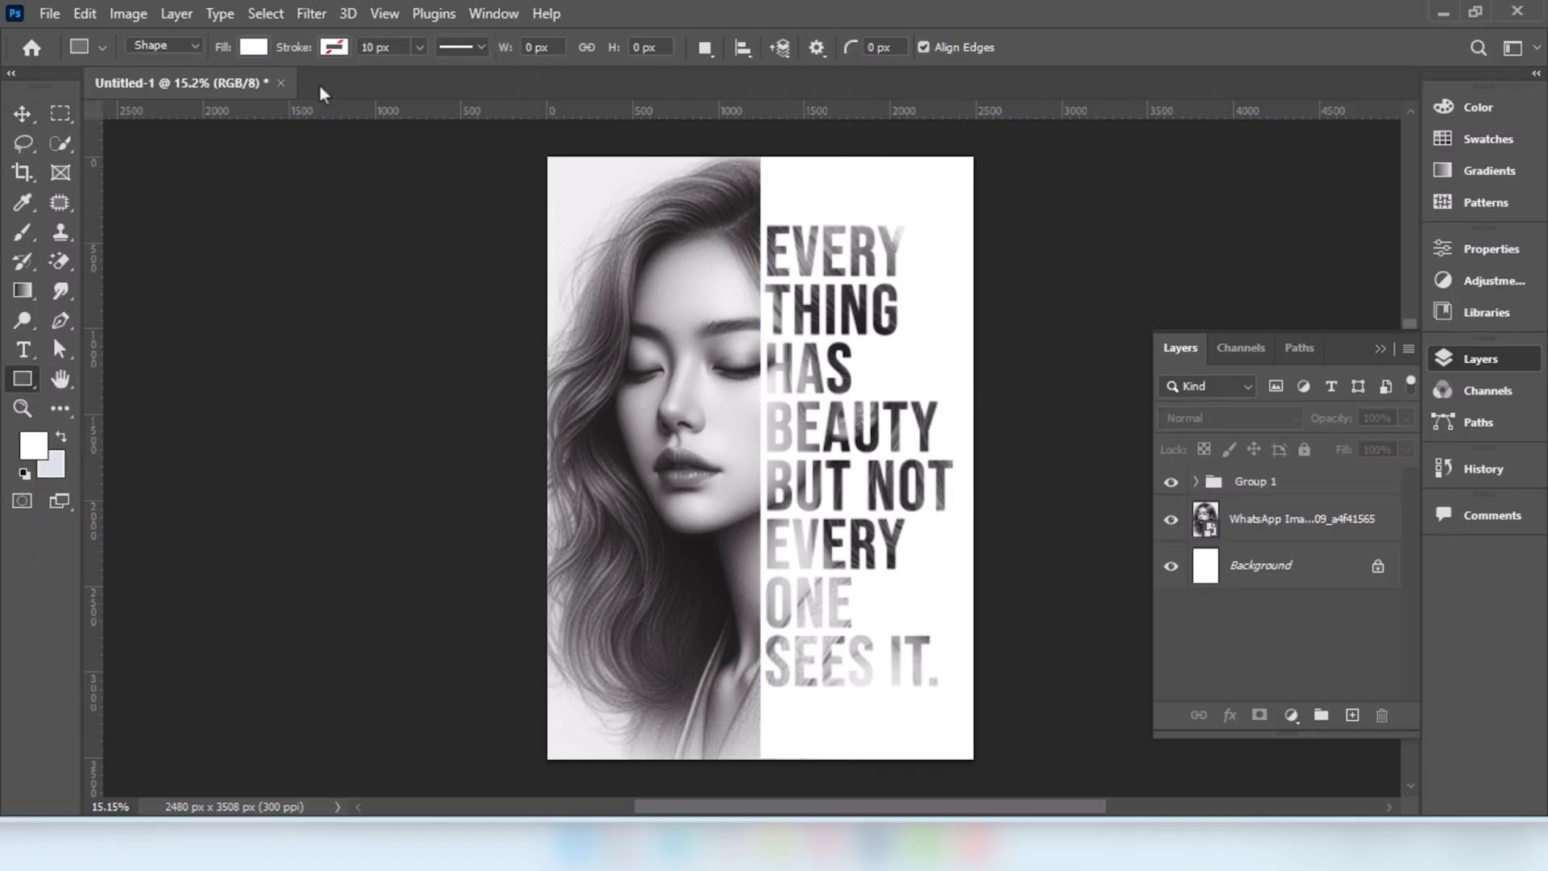
{"action": "left_click", "coordinate": [254, 46]}
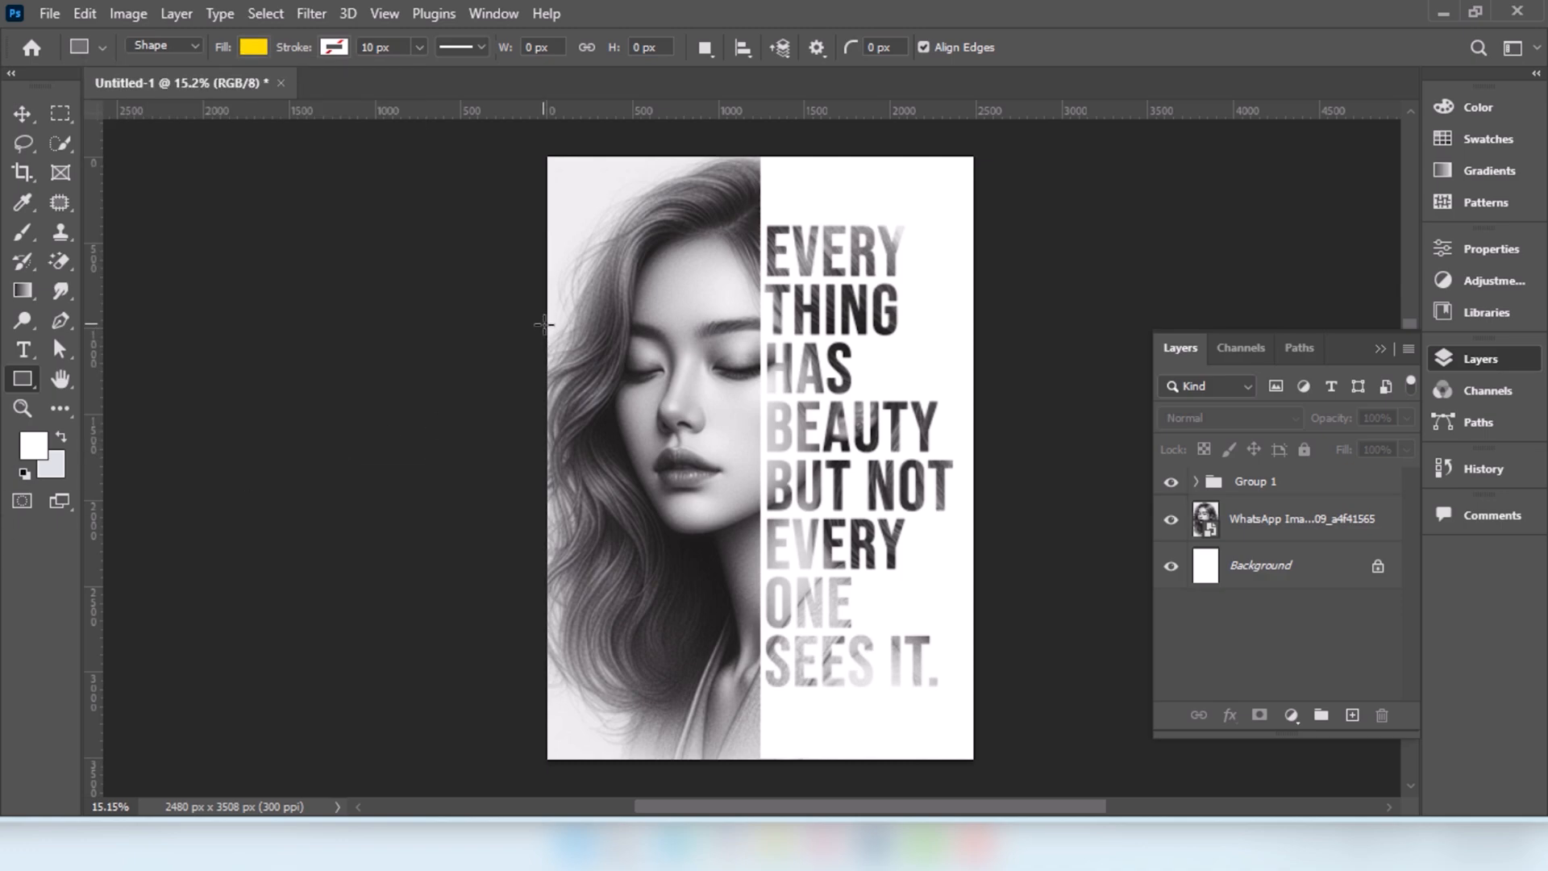
{"action": "left_click_drag", "start_coordinate": [544, 324], "coordinate": [748, 399]}
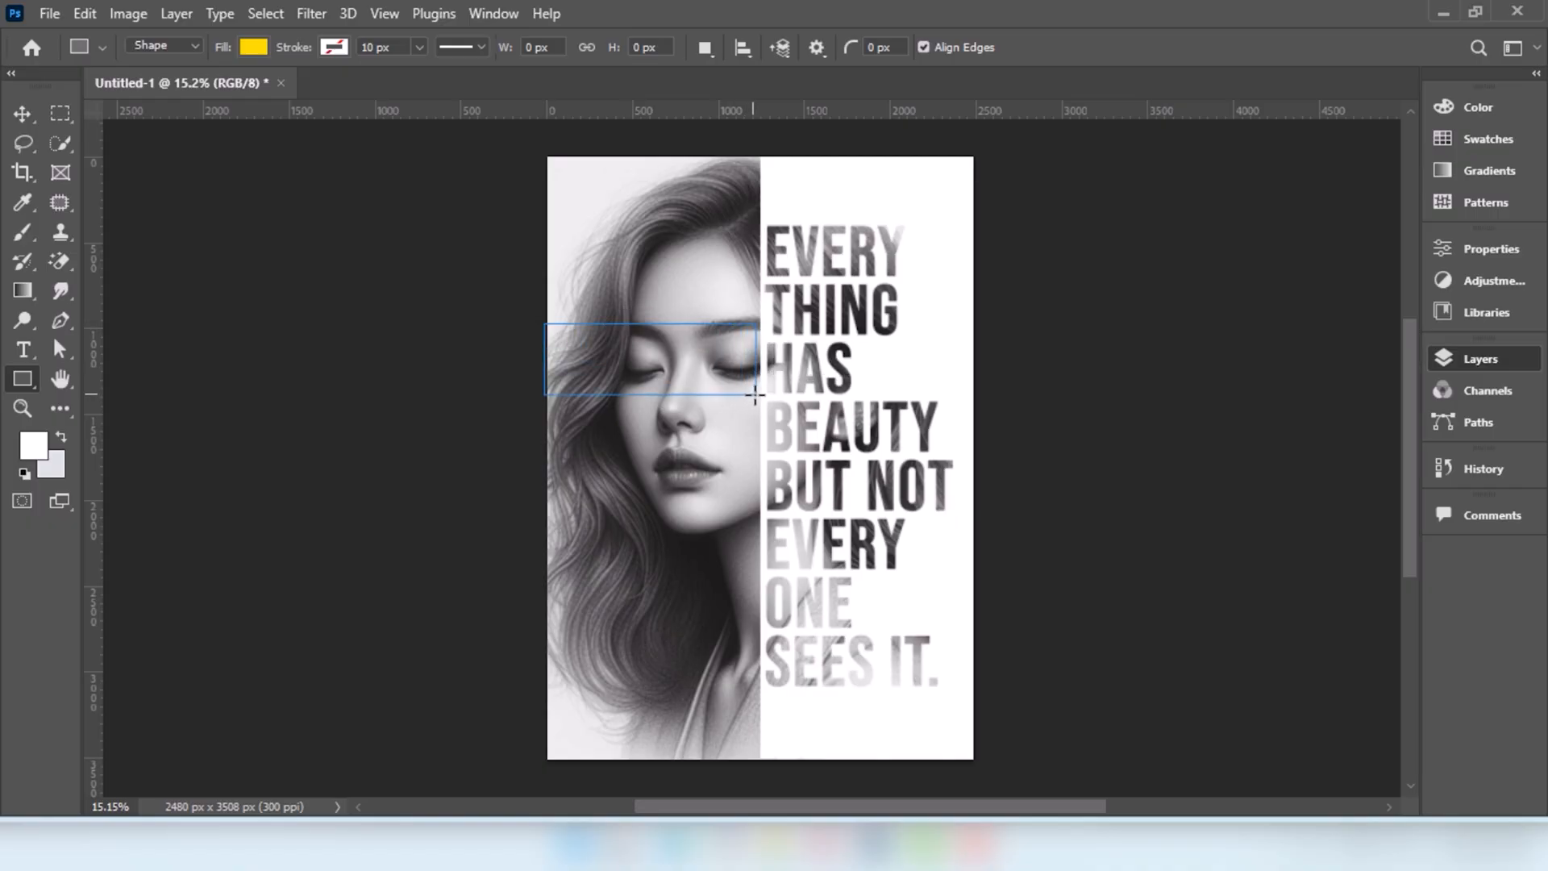
{"action": "left_click_drag", "start_coordinate": [543, 326], "coordinate": [756, 395]}
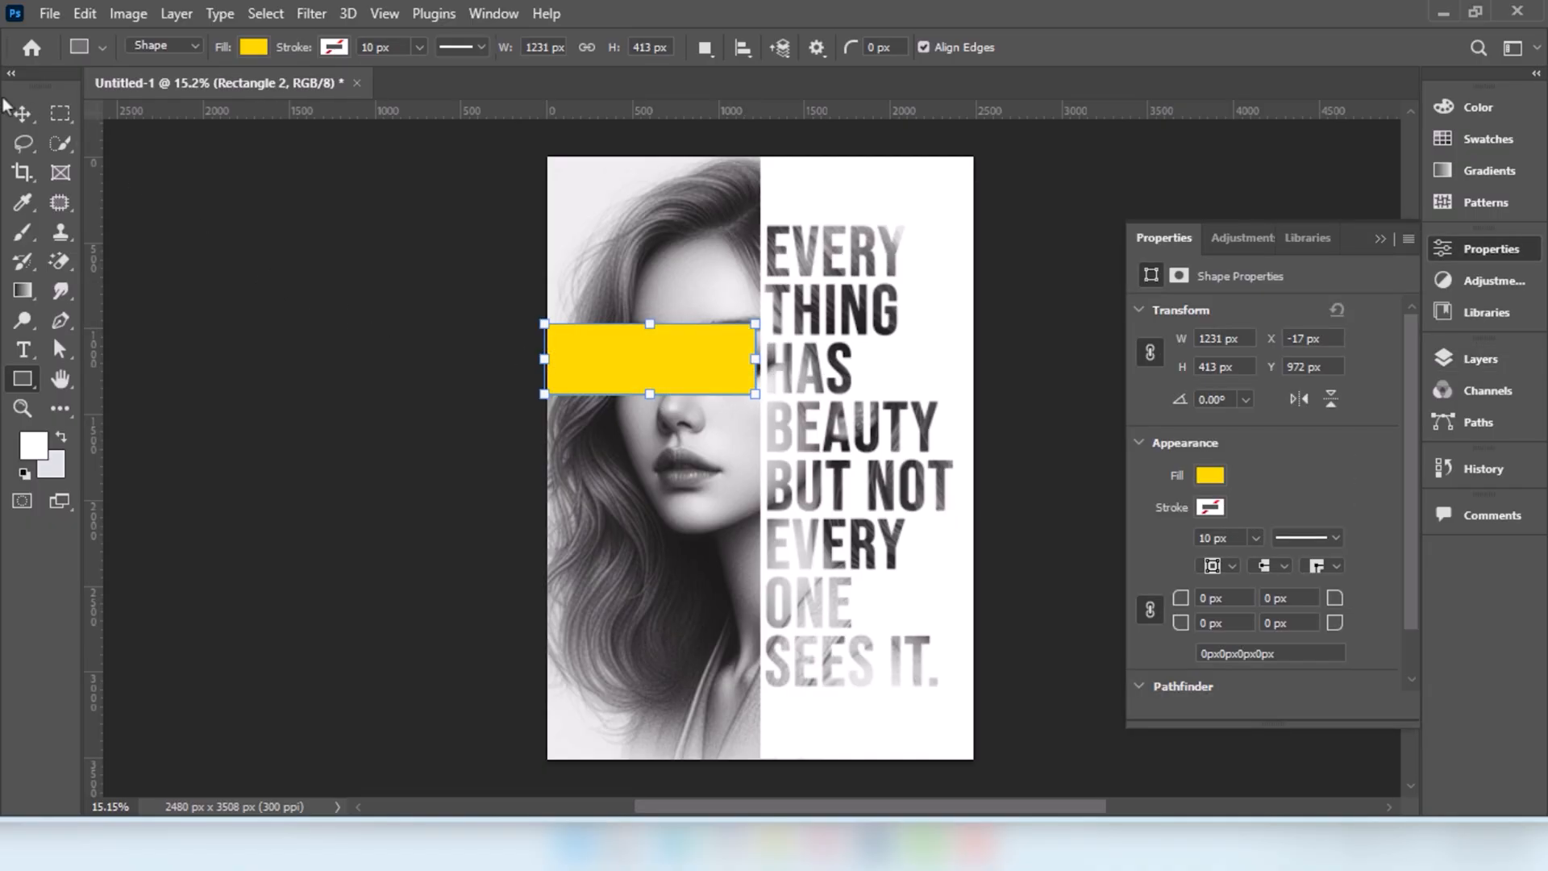
{"action": "left_click", "coordinate": [23, 113]}
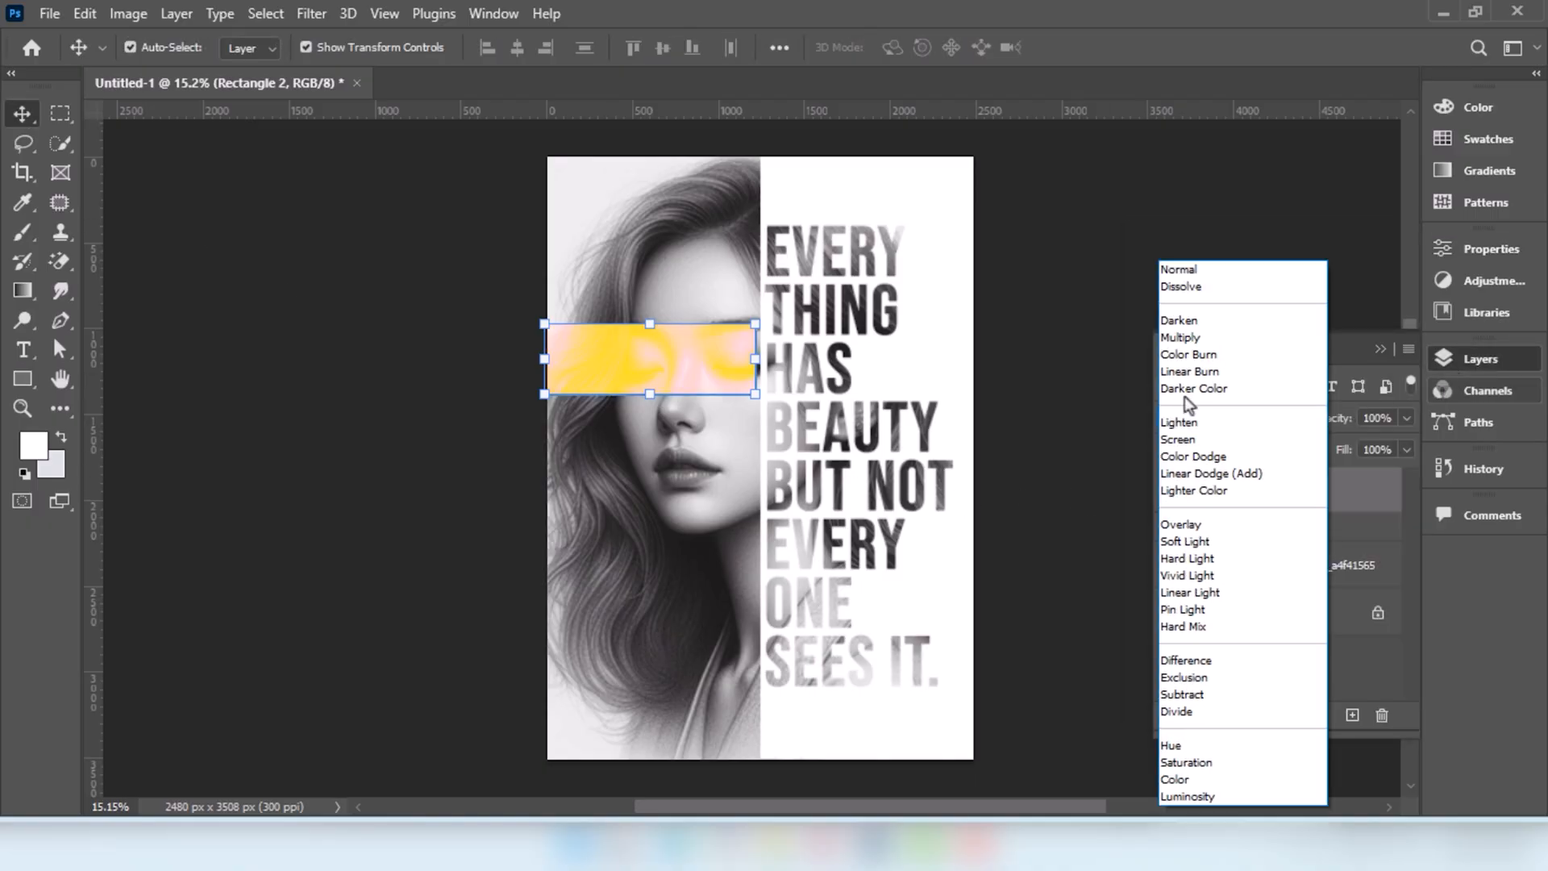
{"action": "left_click", "coordinate": [1179, 337]}
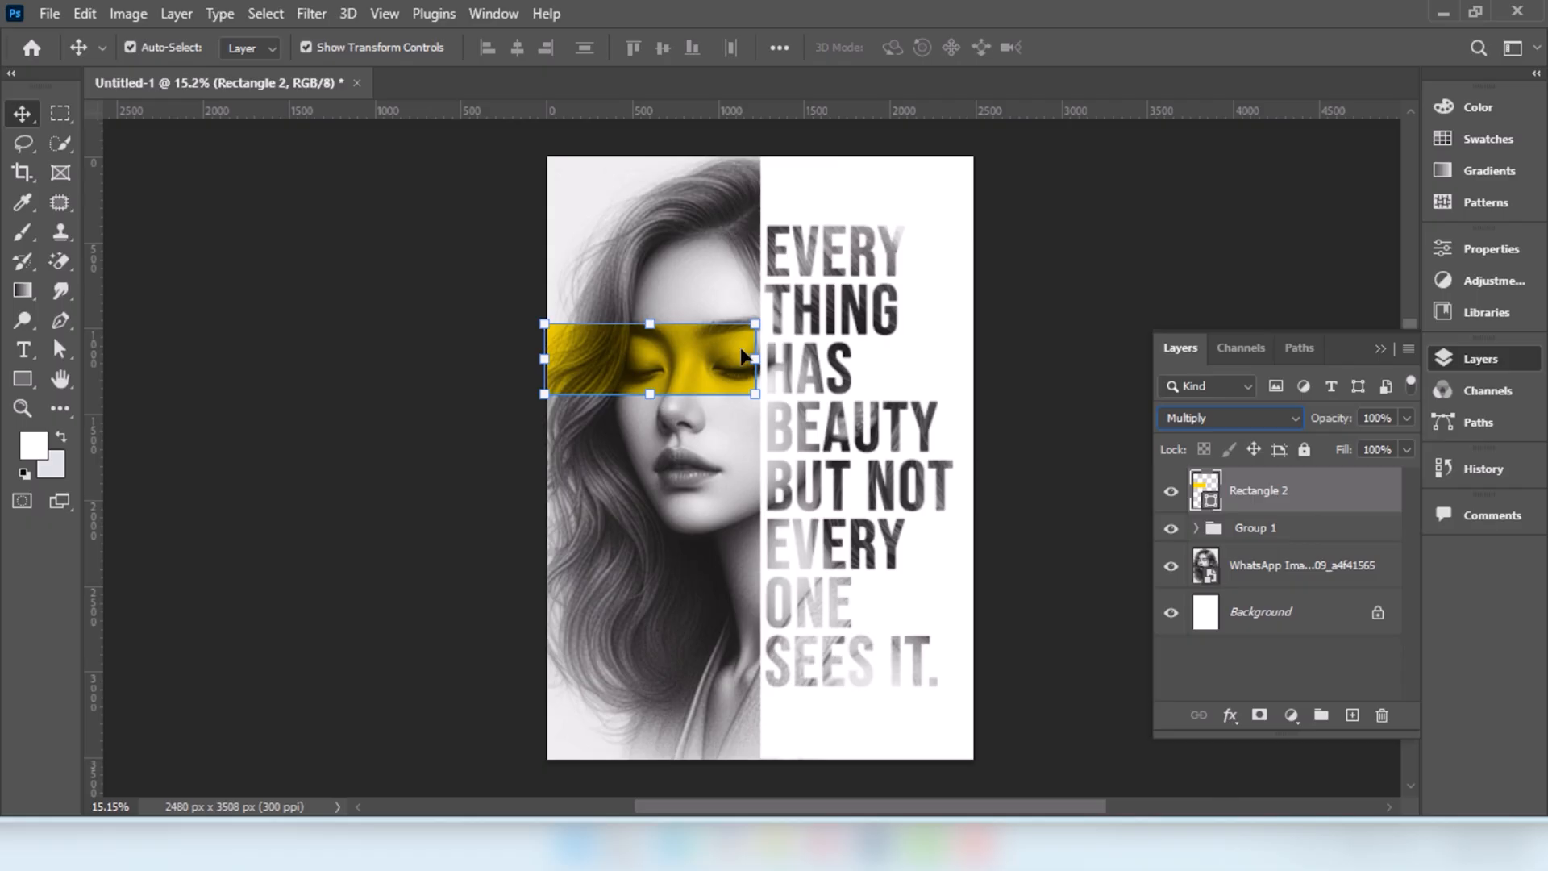
{"action": "mouse_move", "coordinate": [654, 361]}
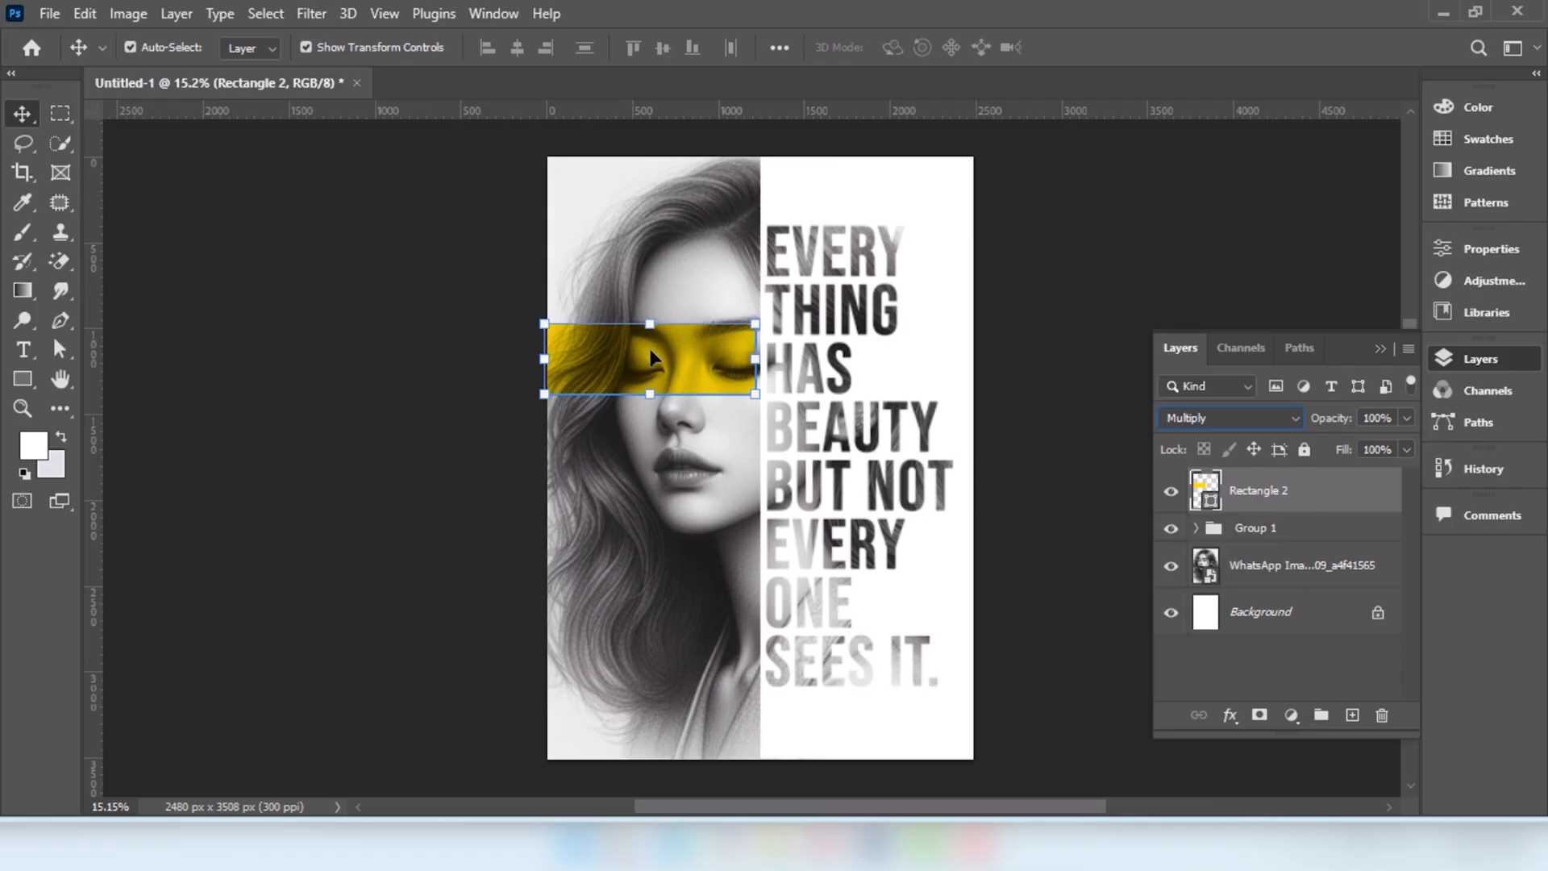
{"action": "left_click_drag", "start_coordinate": [652, 356], "coordinate": [659, 380]}
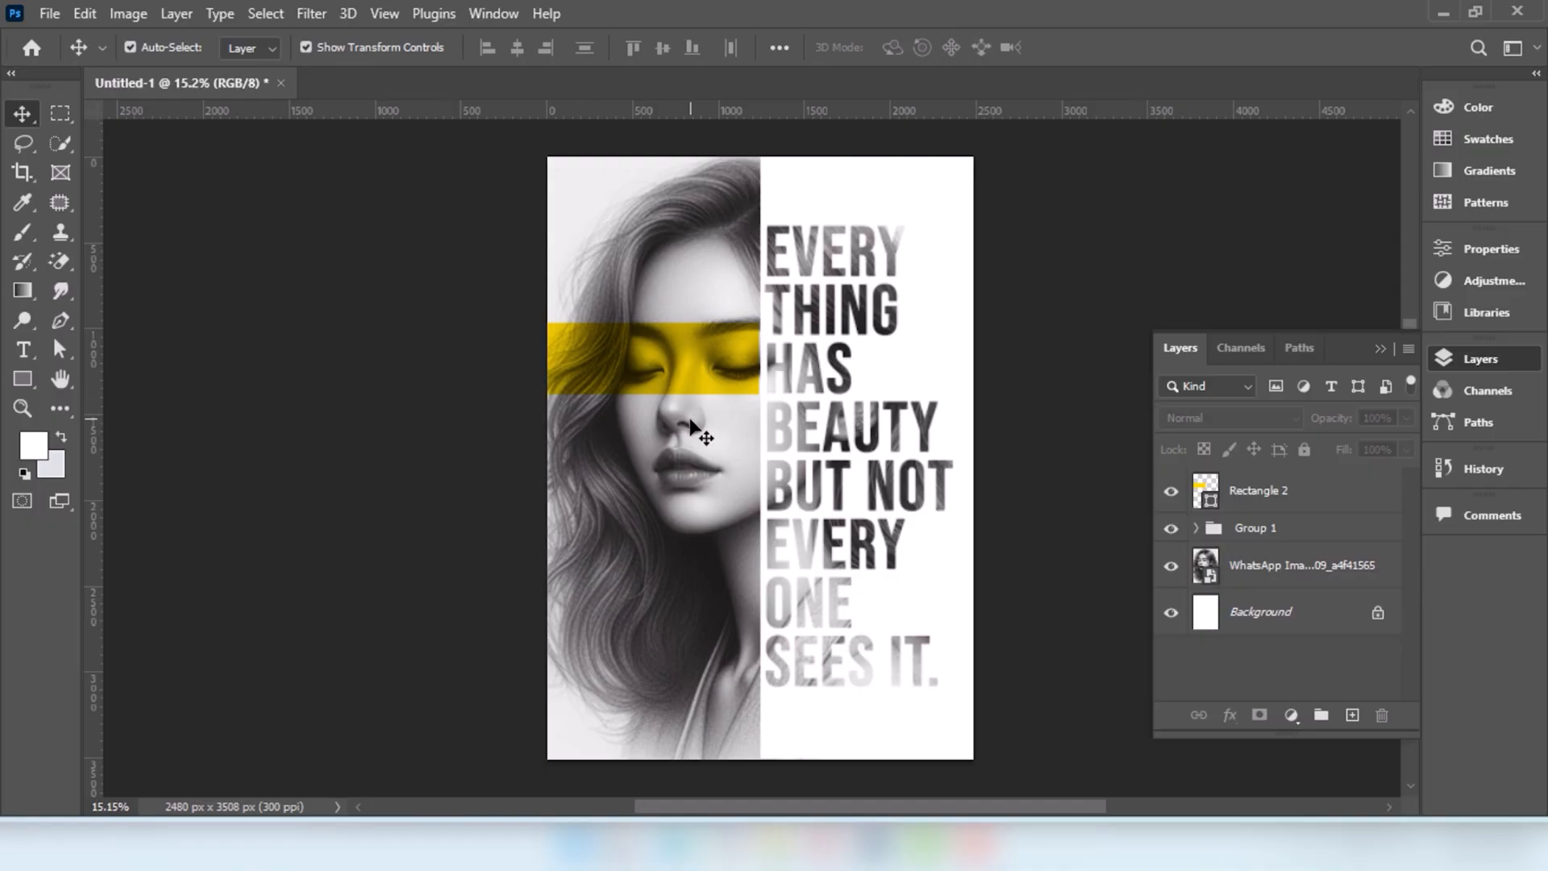
Draw a yellow circle with the Ellipse Tool over the quote text.
{"action": "left_click", "coordinate": [22, 378]}
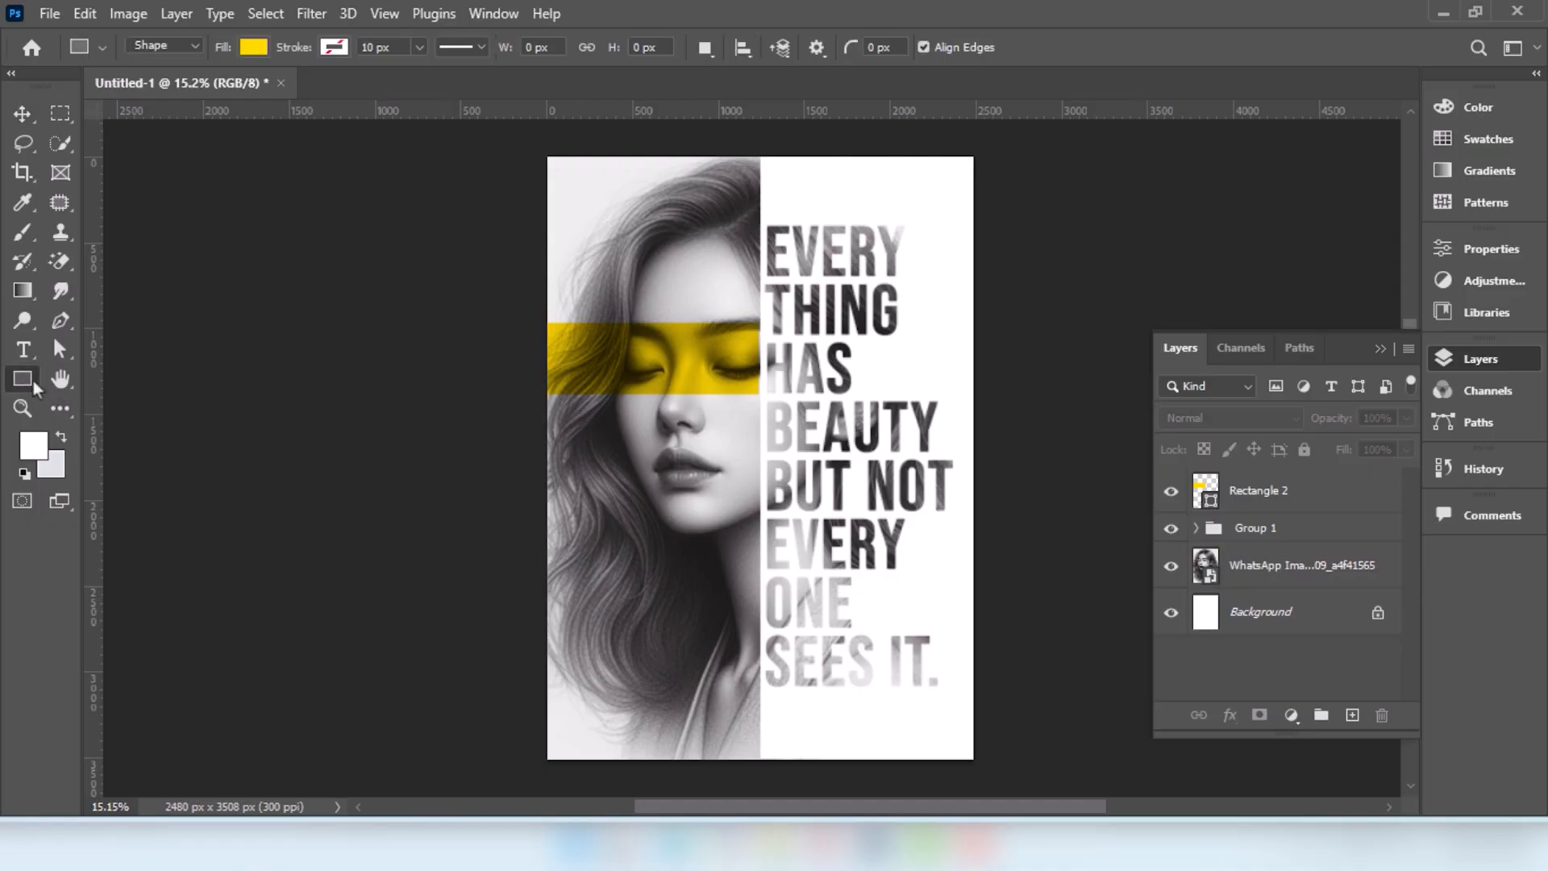
{"action": "left_click", "coordinate": [22, 378]}
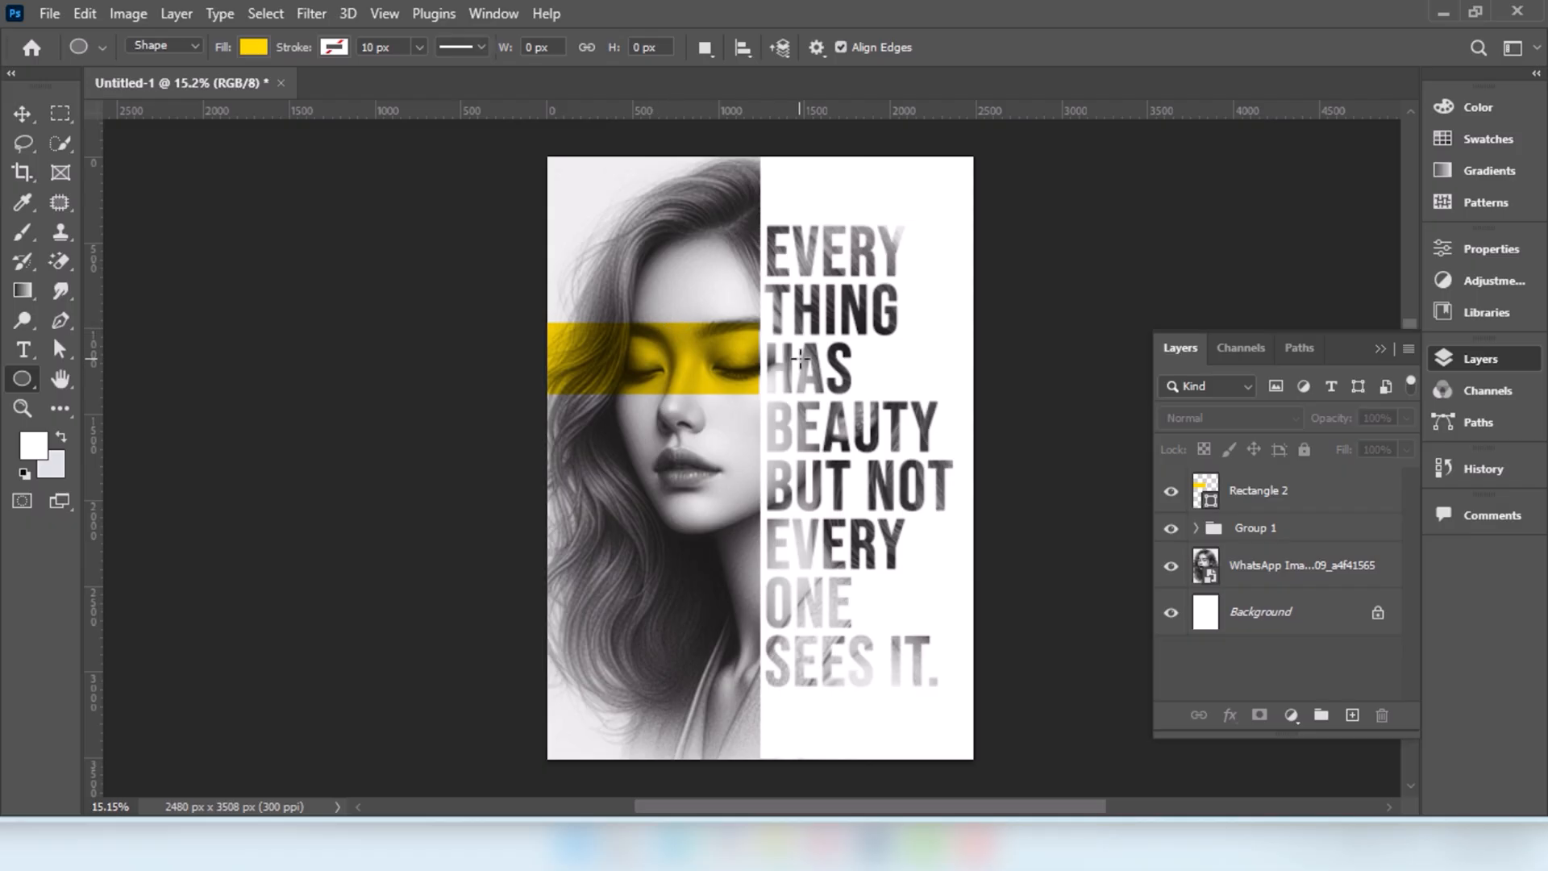
{"action": "left_click_drag", "start_coordinate": [799, 356], "coordinate": [928, 563]}
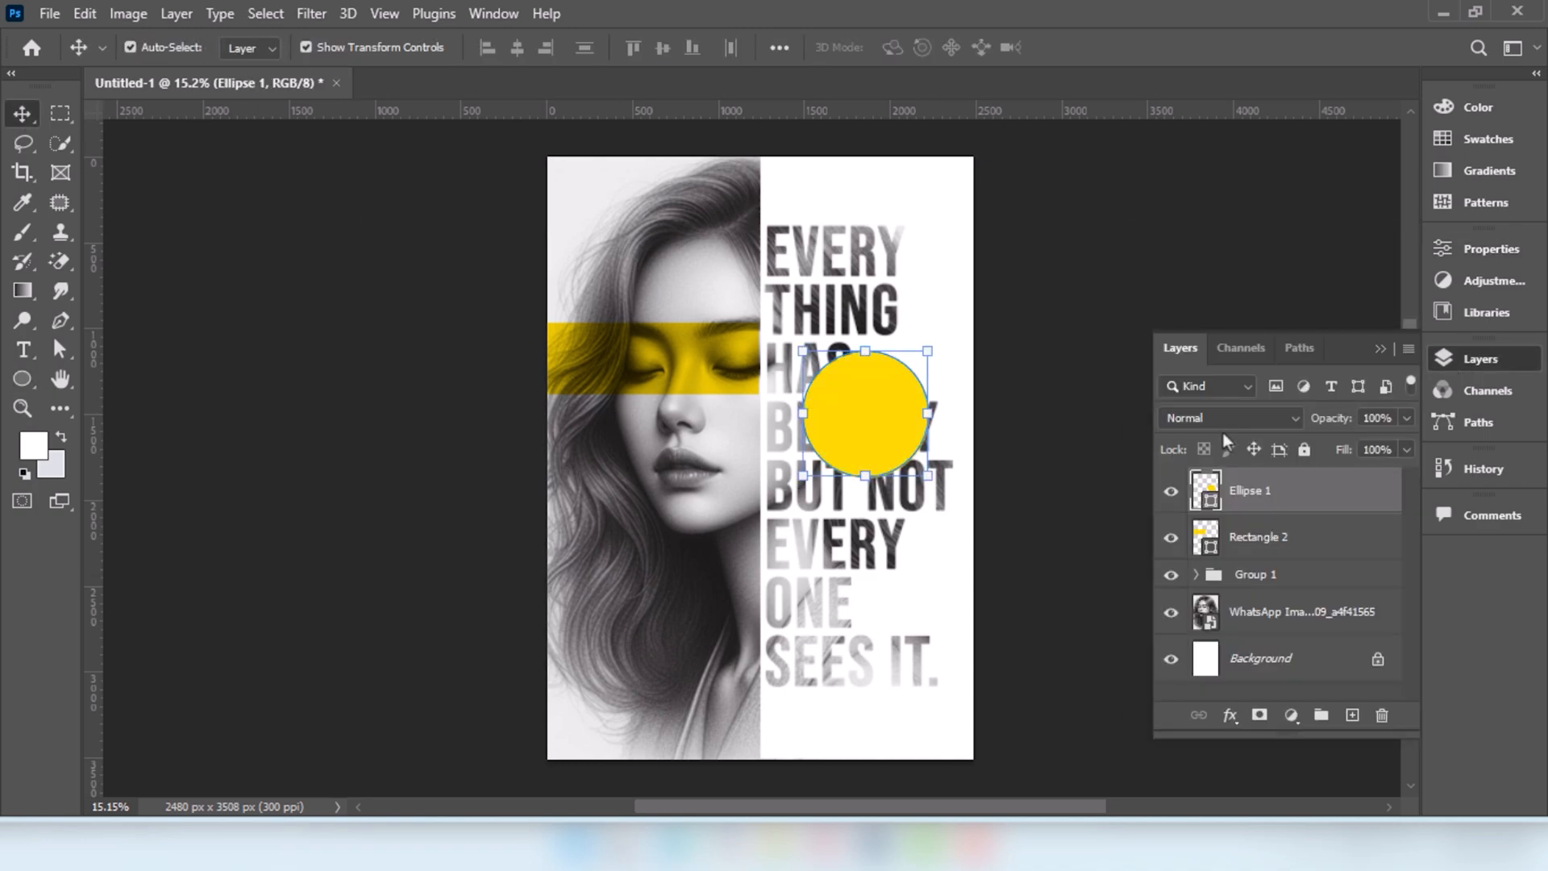
Set the circle to Multiply and position it over BEAUTY BUT NOT.
{"action": "left_click", "coordinate": [1229, 418]}
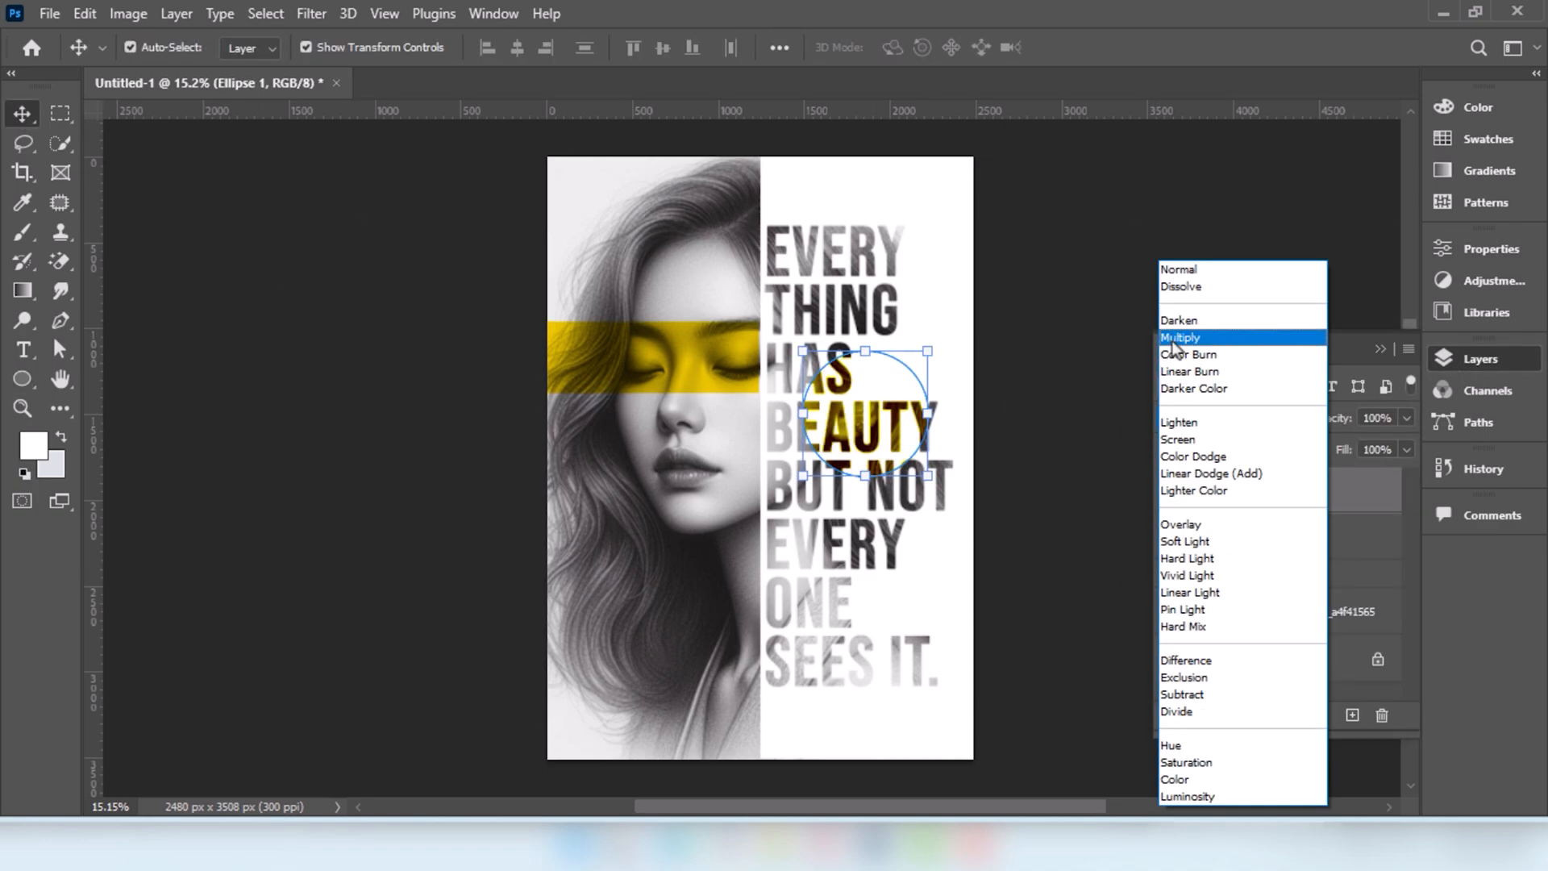
{"action": "left_click", "coordinate": [1182, 338]}
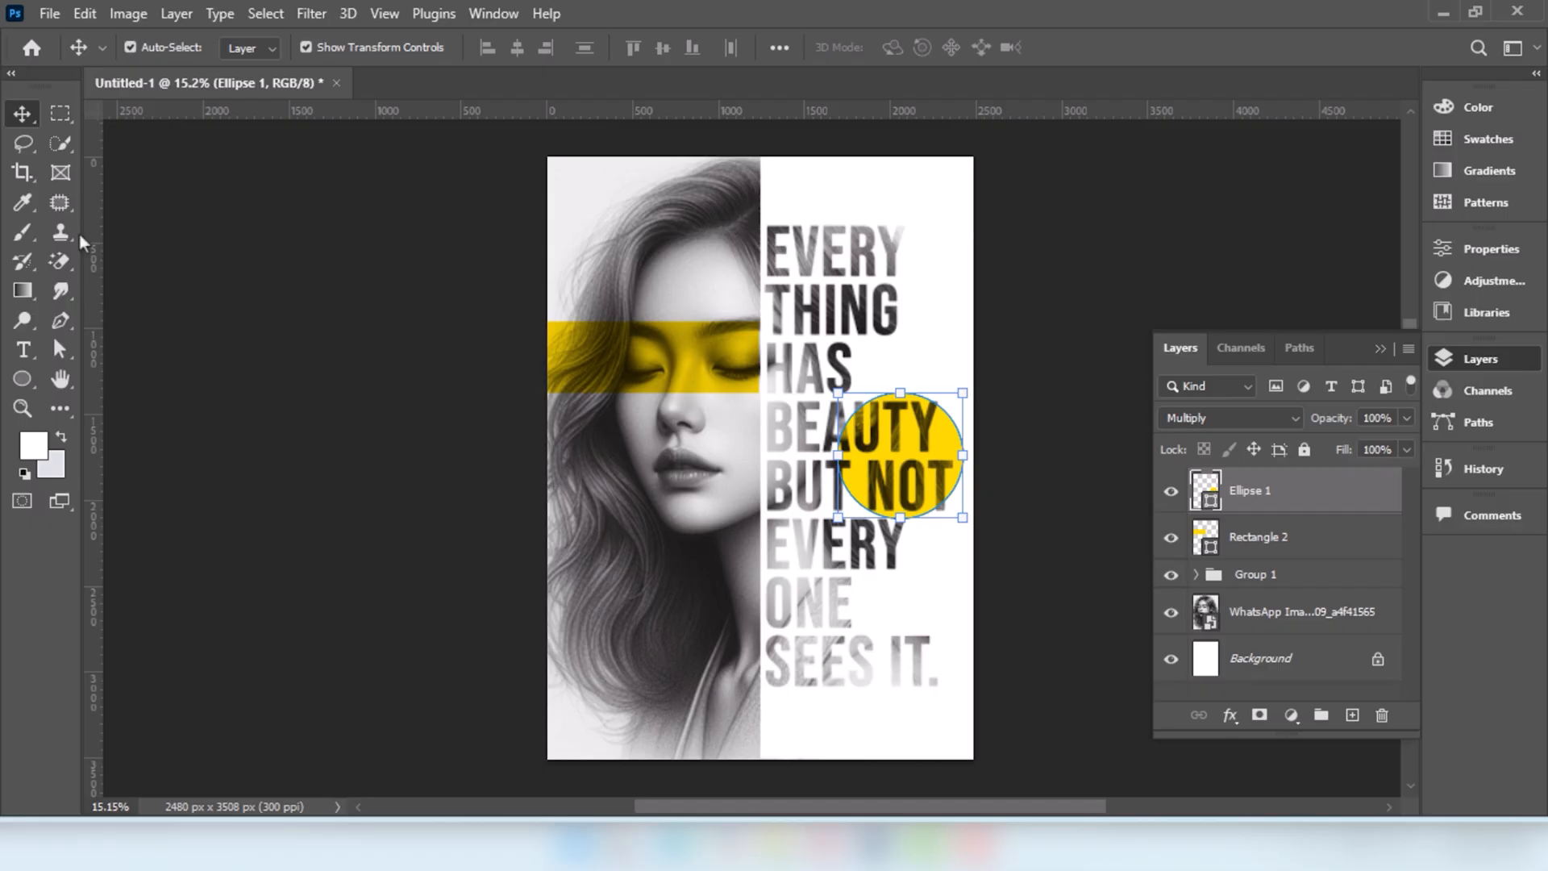
{"action": "left_click", "coordinate": [22, 348]}
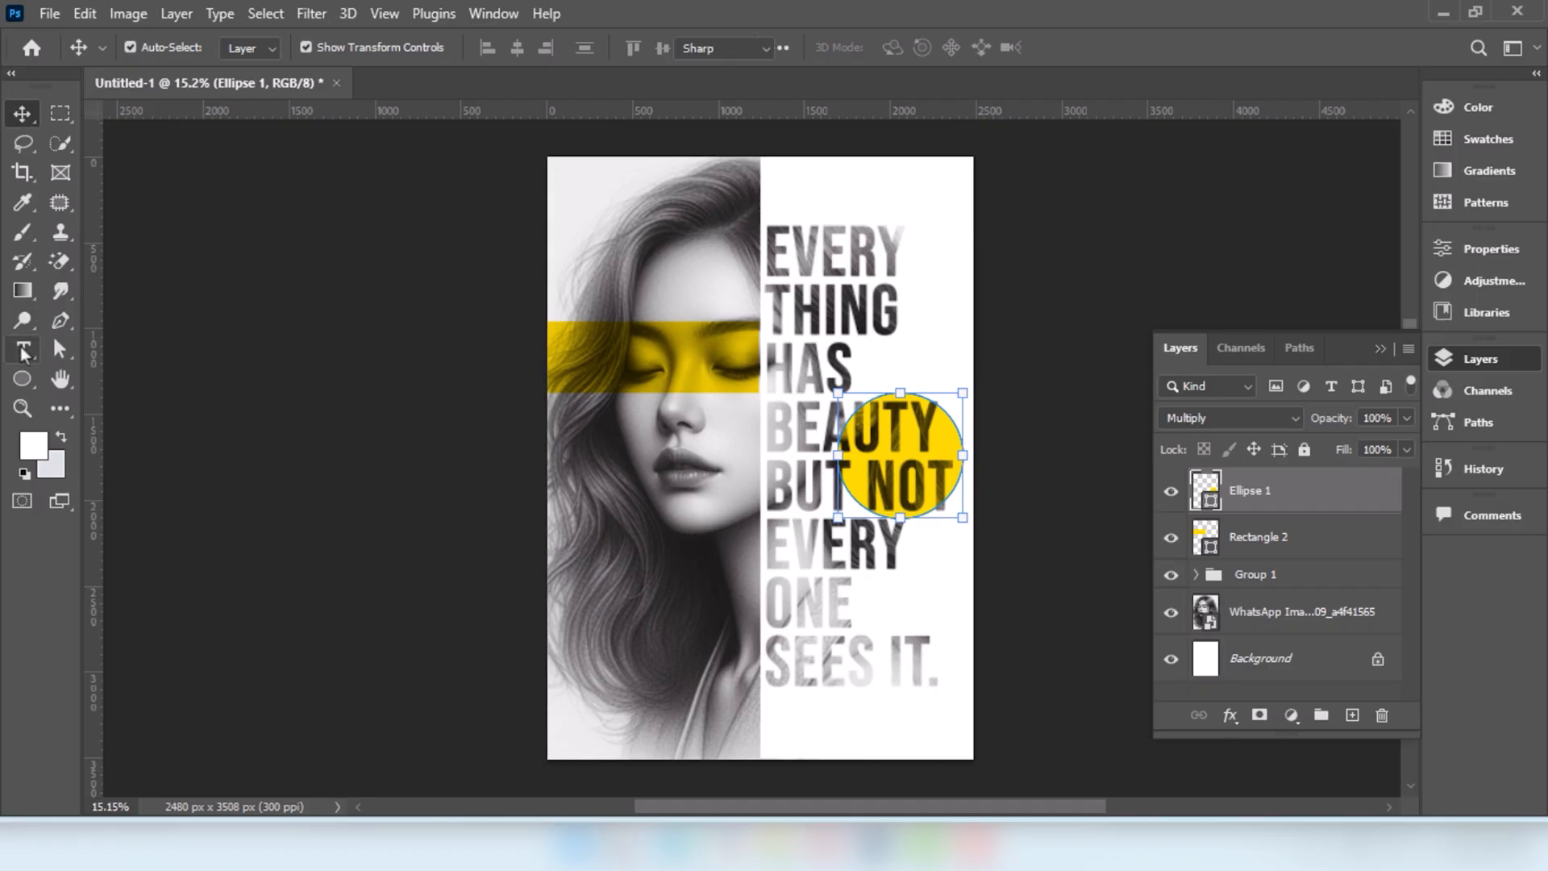
{"action": "left_click", "coordinate": [22, 348]}
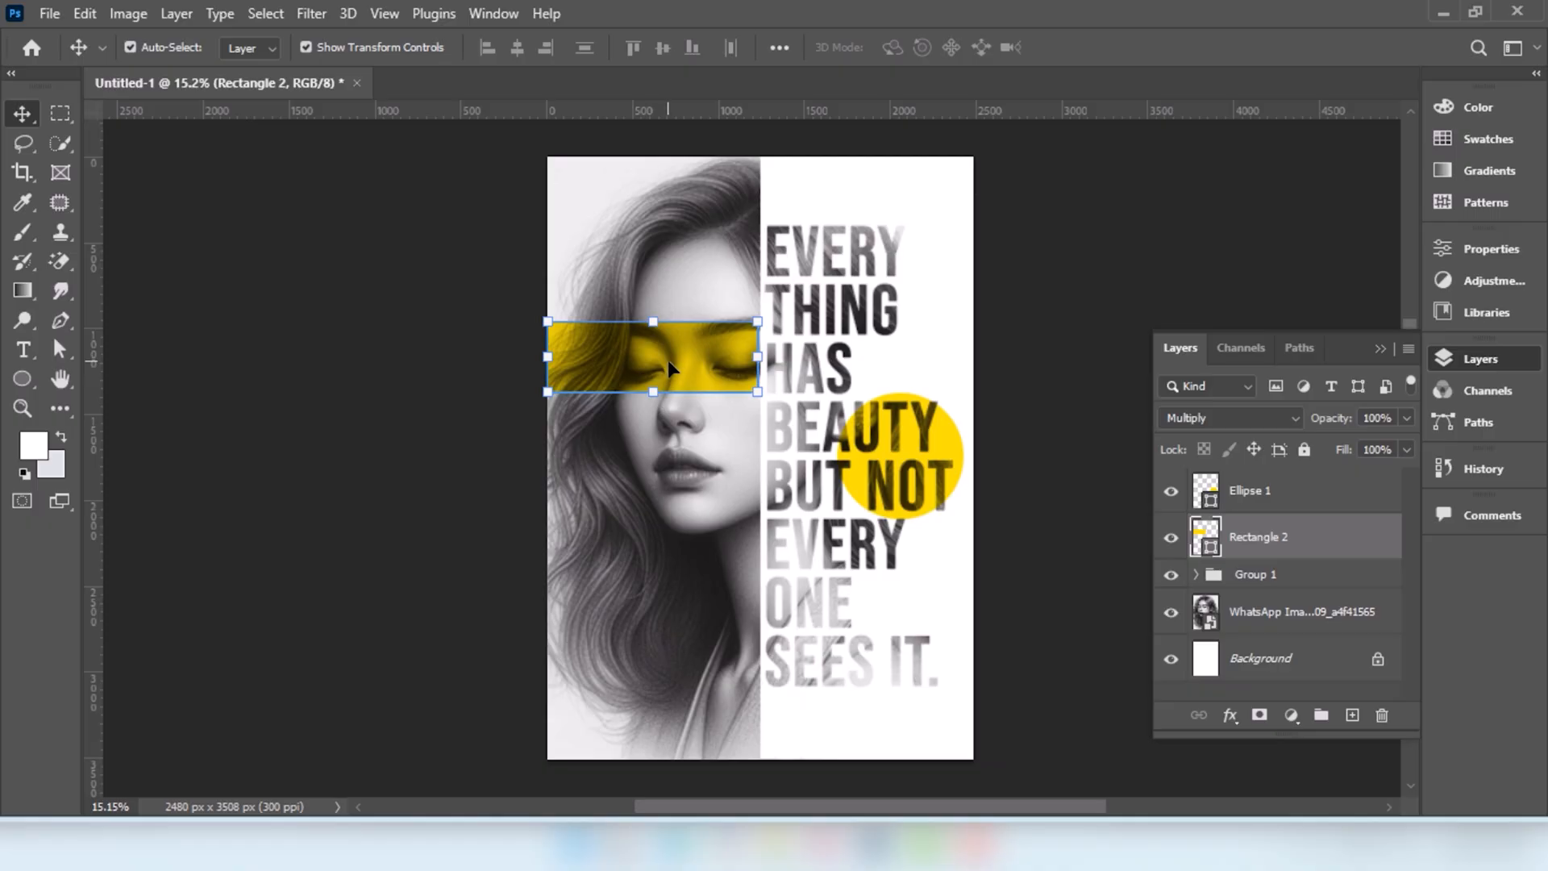
Duplicate the yellow bar, rotate the copy vertical, and move it to the page bottom.
{"action": "left_click_drag", "start_coordinate": [666, 358], "coordinate": [667, 657]}
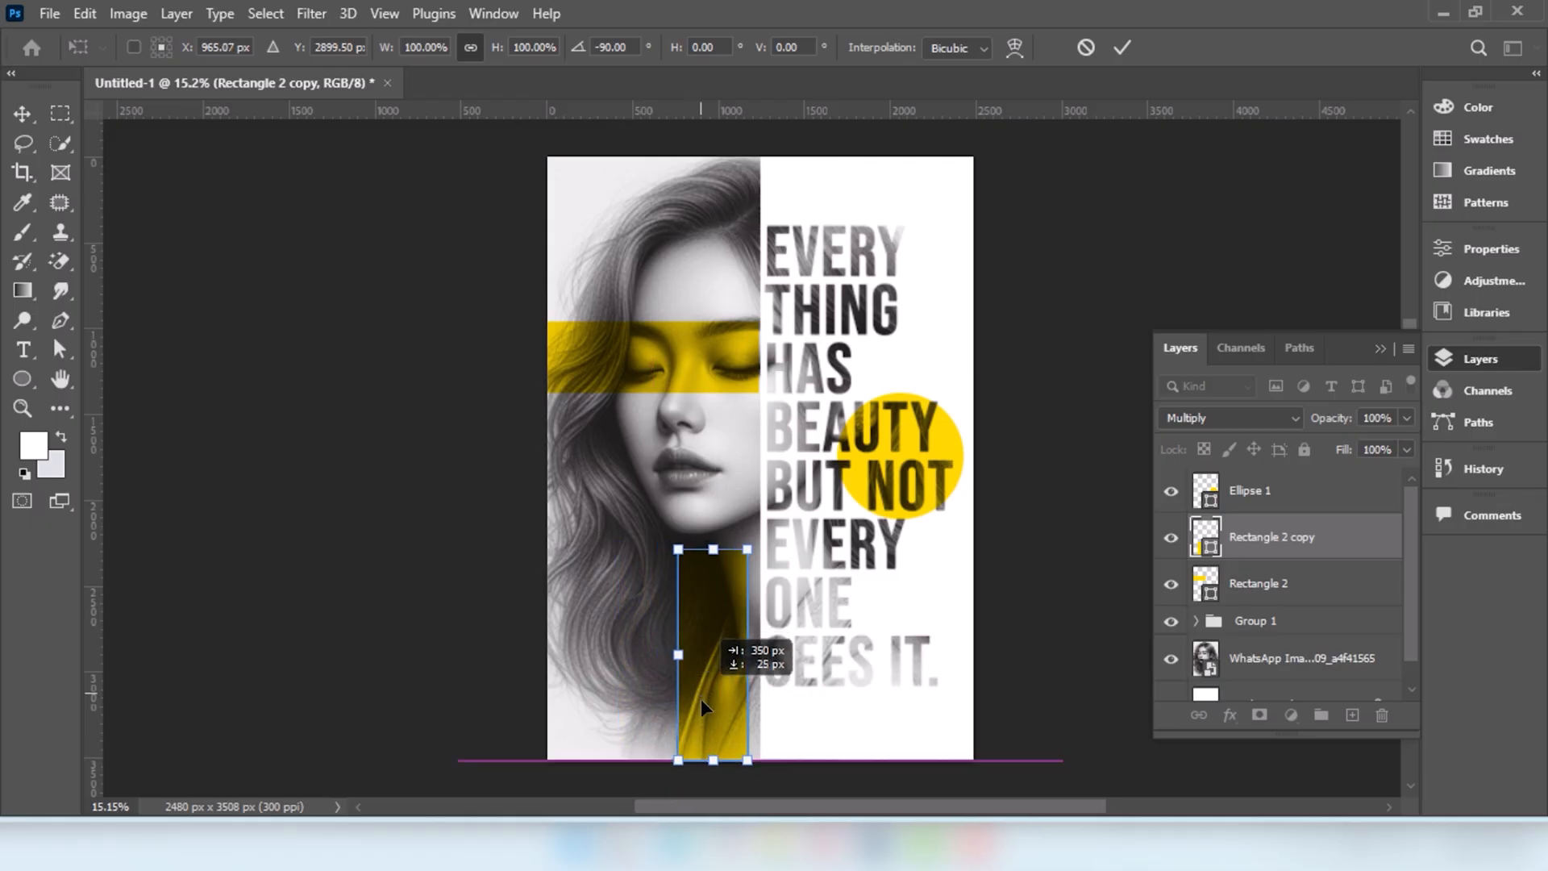
{"action": "left_click_drag", "start_coordinate": [709, 652], "coordinate": [712, 582]}
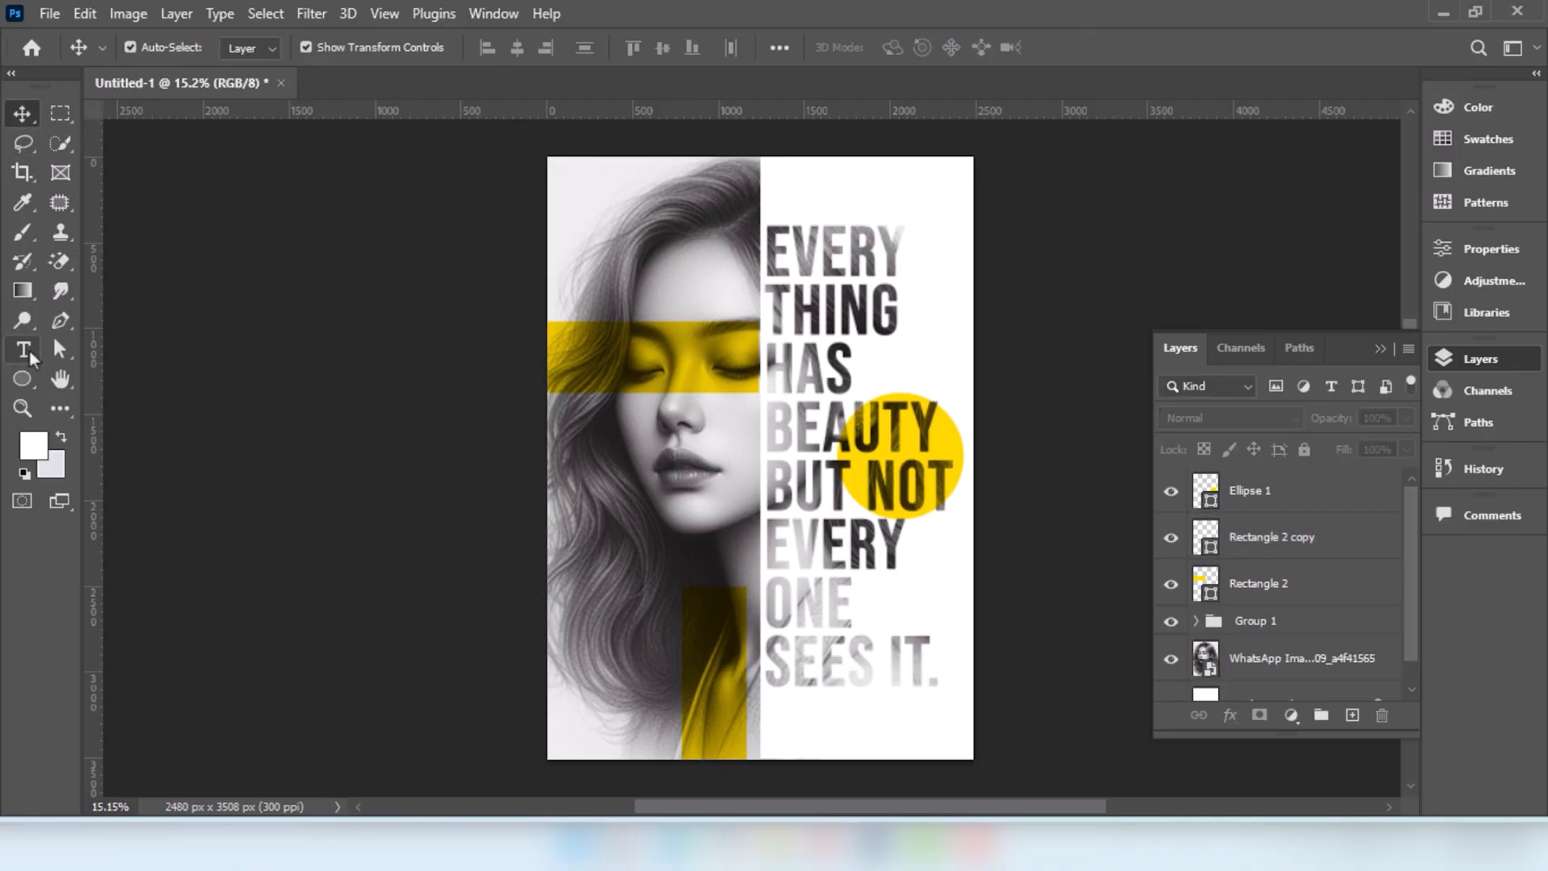
Type 'Poster' in white Kunstler Script, then enlarge and place it bottom-left.
{"action": "left_click", "coordinate": [23, 348]}
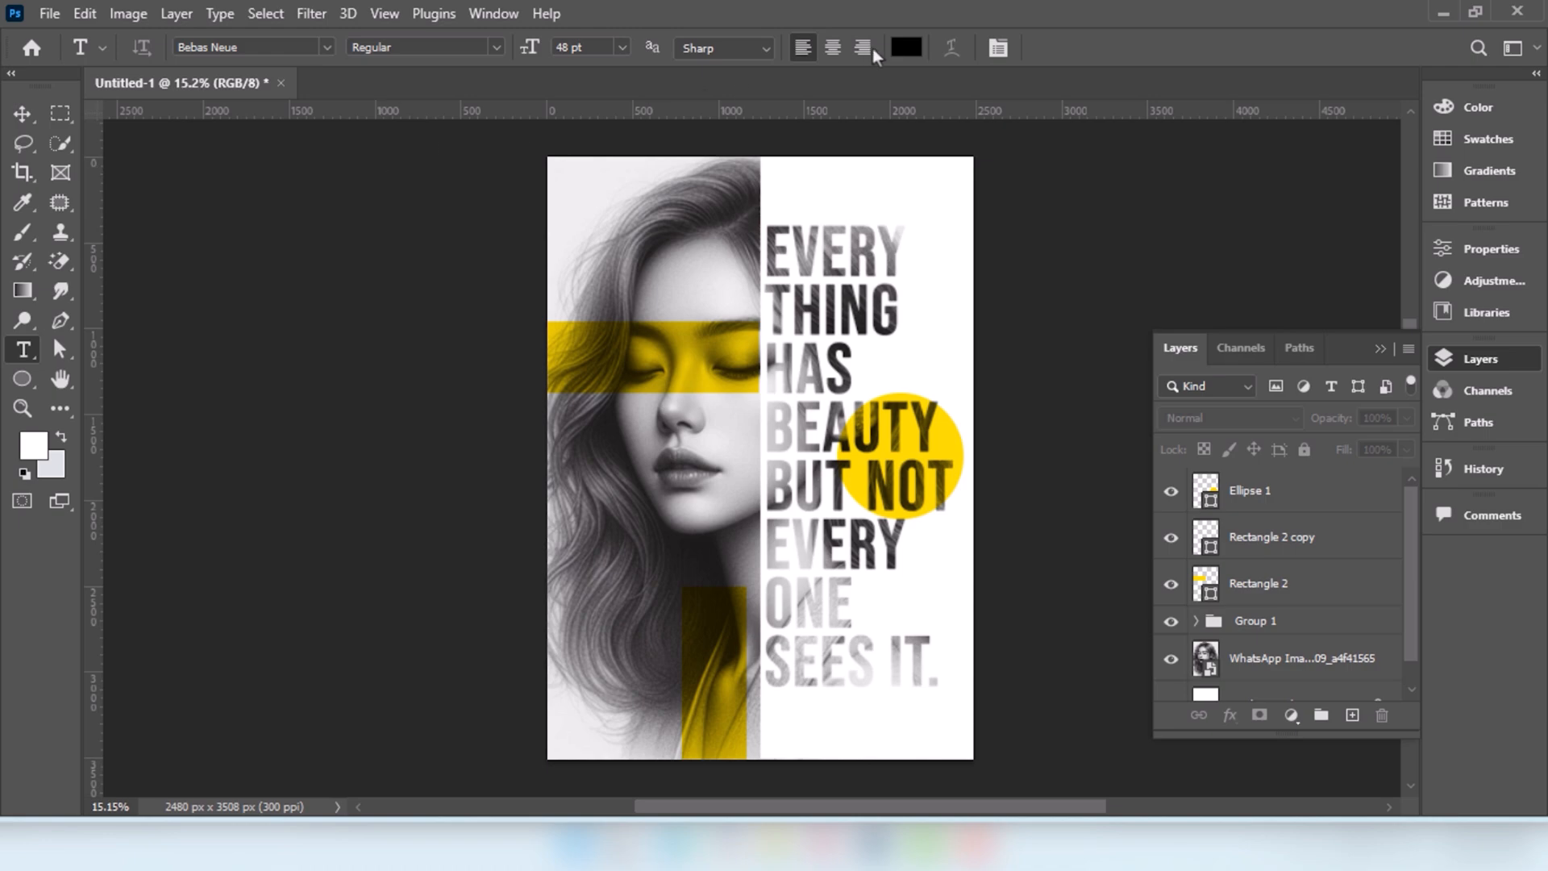
{"action": "left_click", "coordinate": [905, 47]}
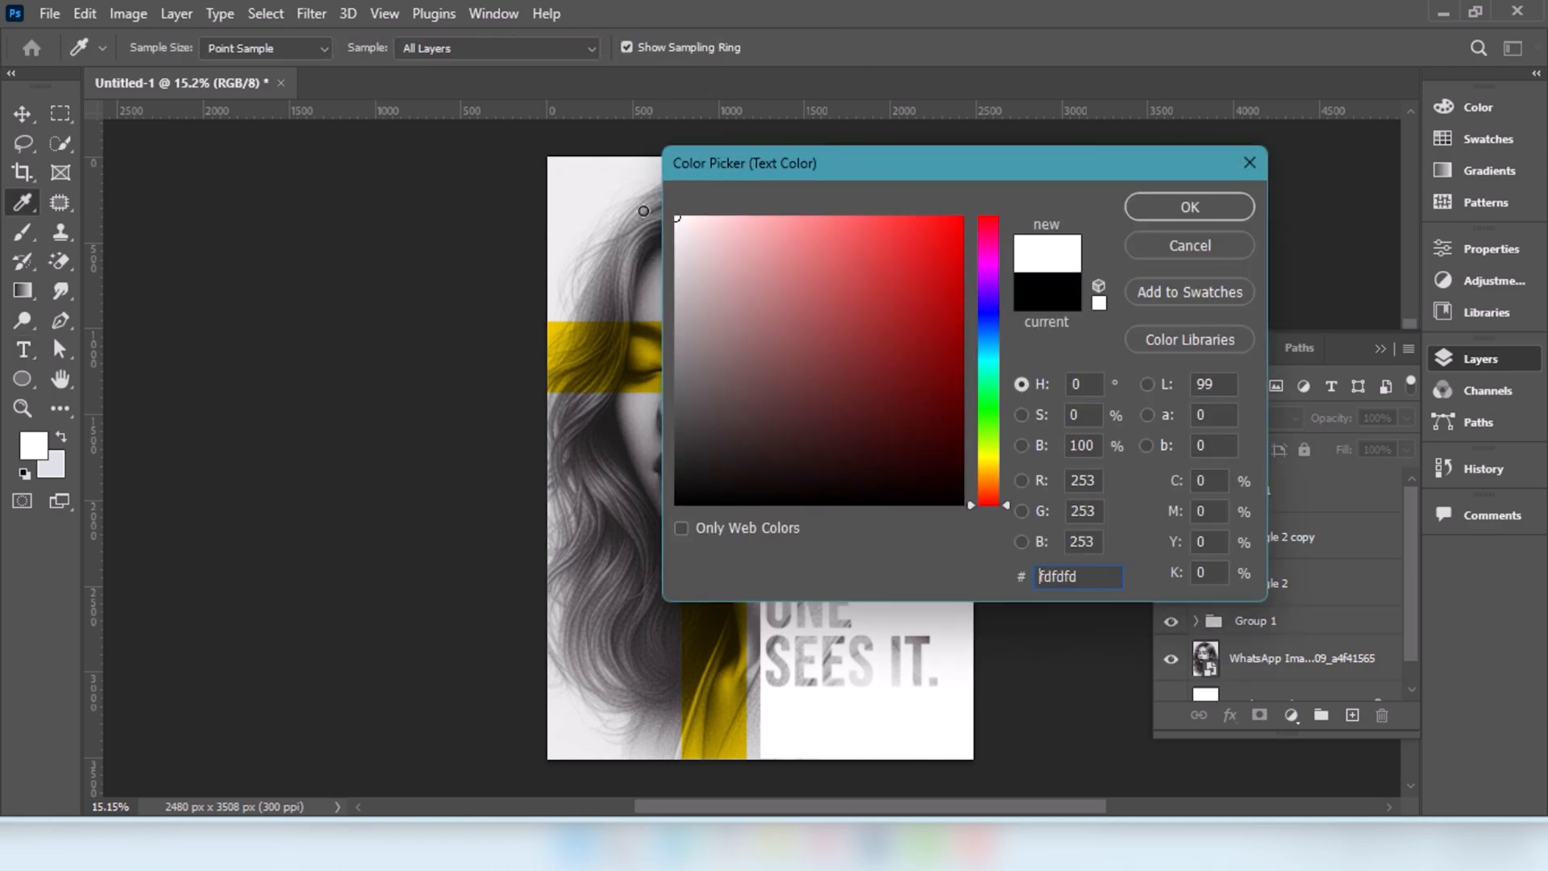
{"action": "left_click", "coordinate": [1188, 207]}
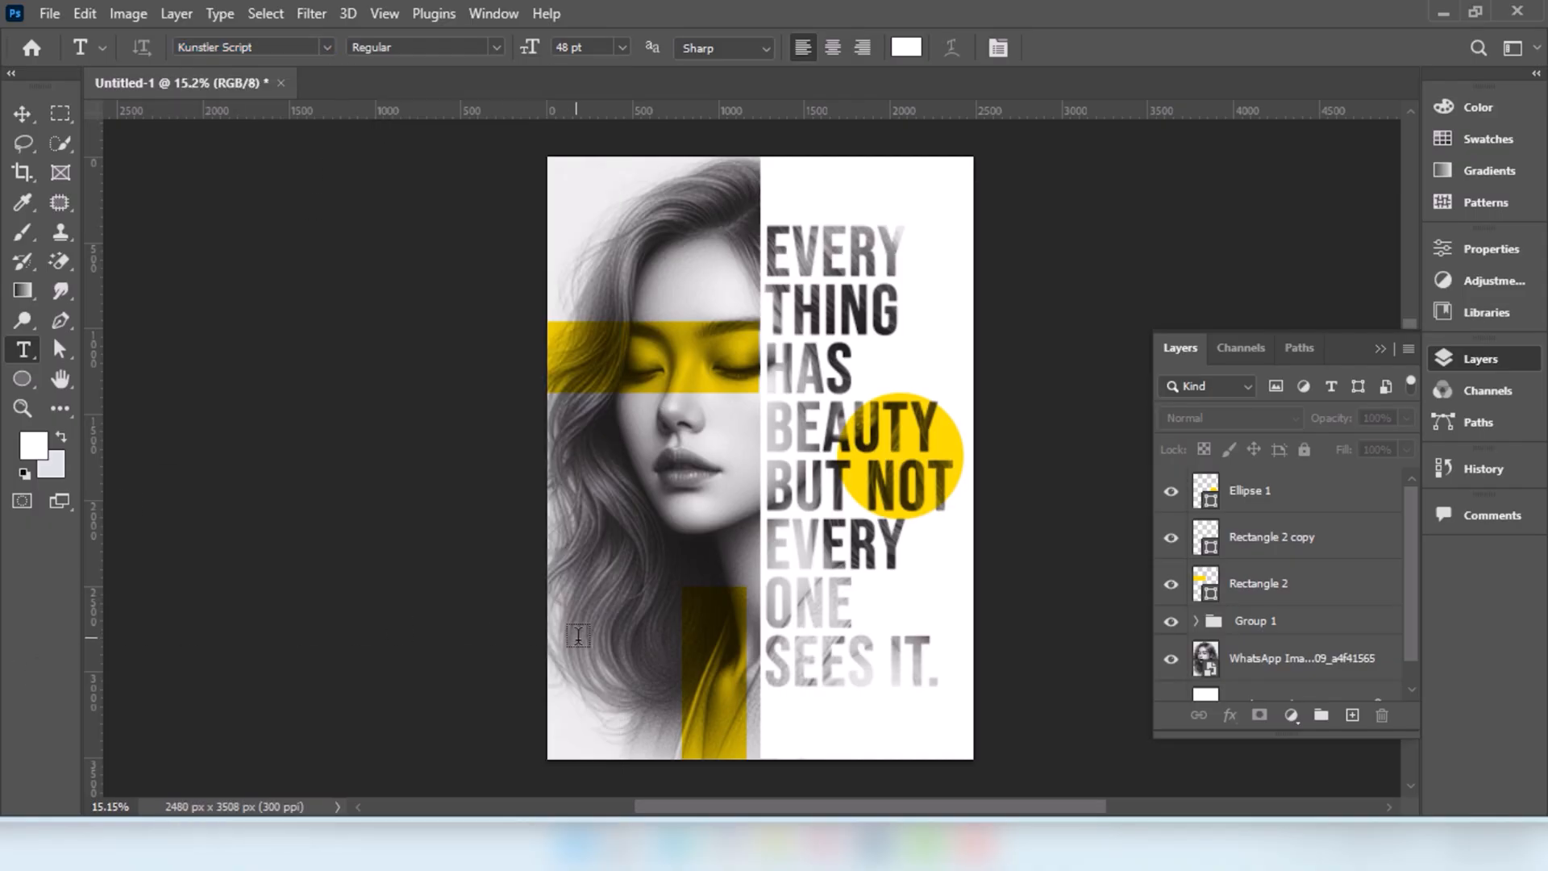
{"action": "type", "text": "Lorem Ipsum"}
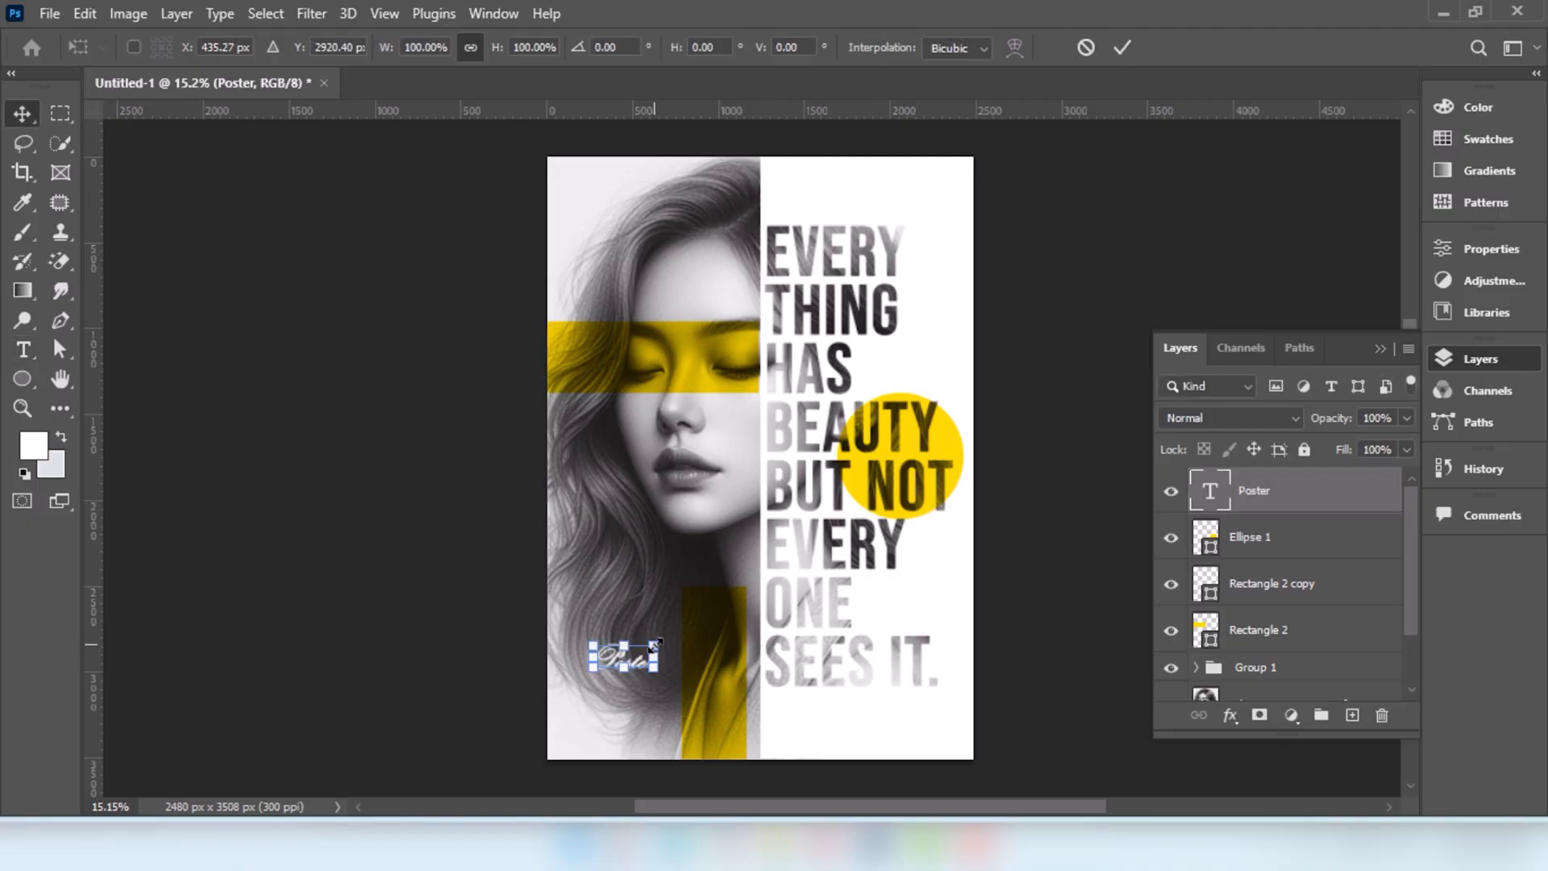
{"action": "left_click_drag", "start_coordinate": [667, 641], "coordinate": [721, 701]}
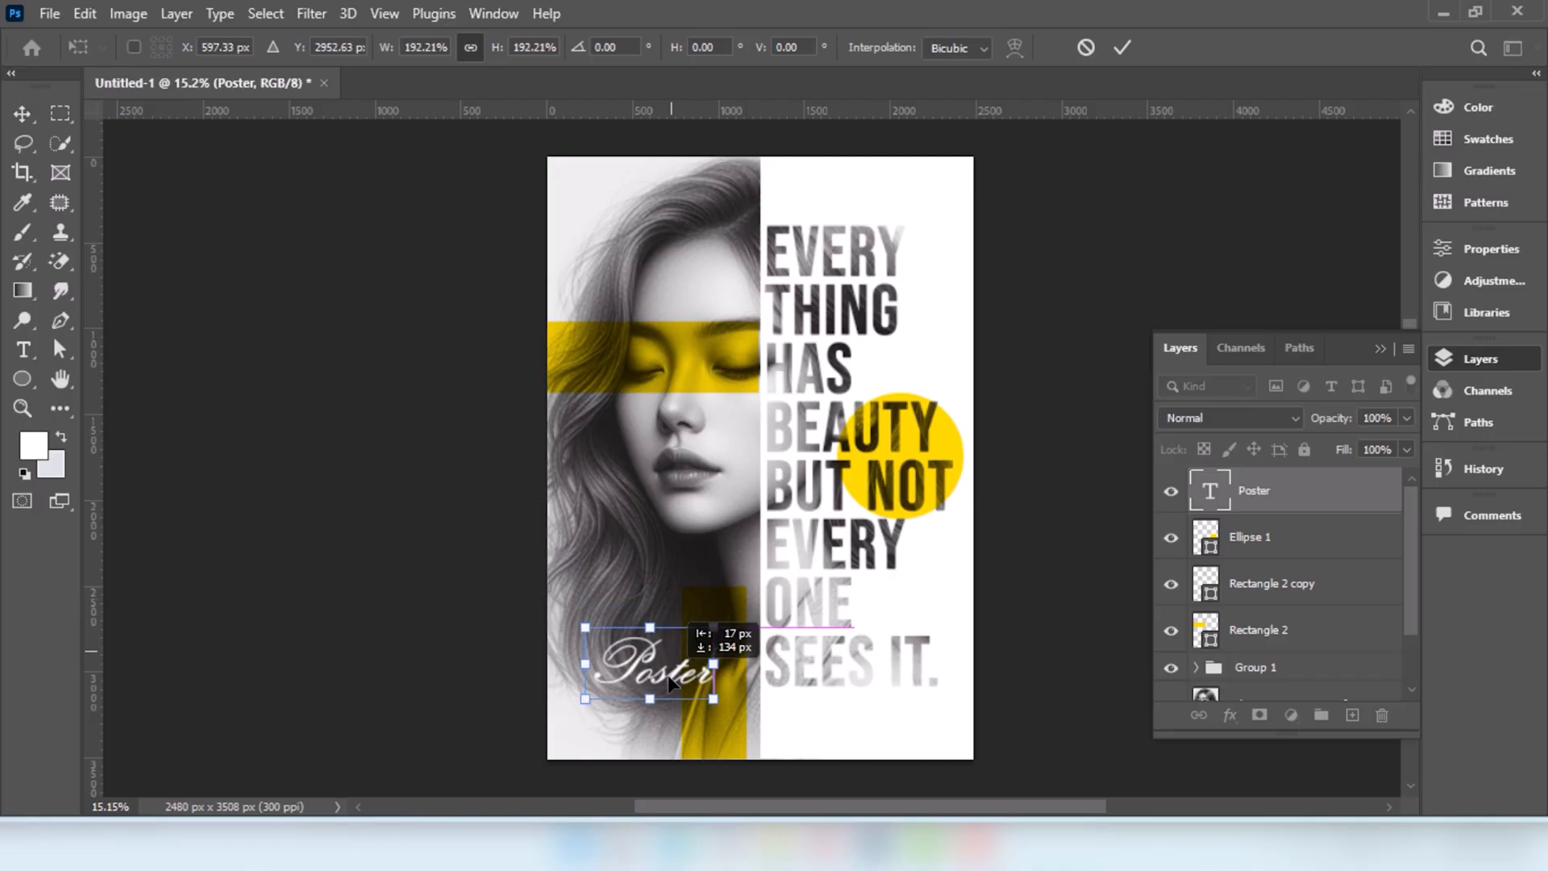
{"action": "left_click_drag", "start_coordinate": [650, 667], "coordinate": [650, 701]}
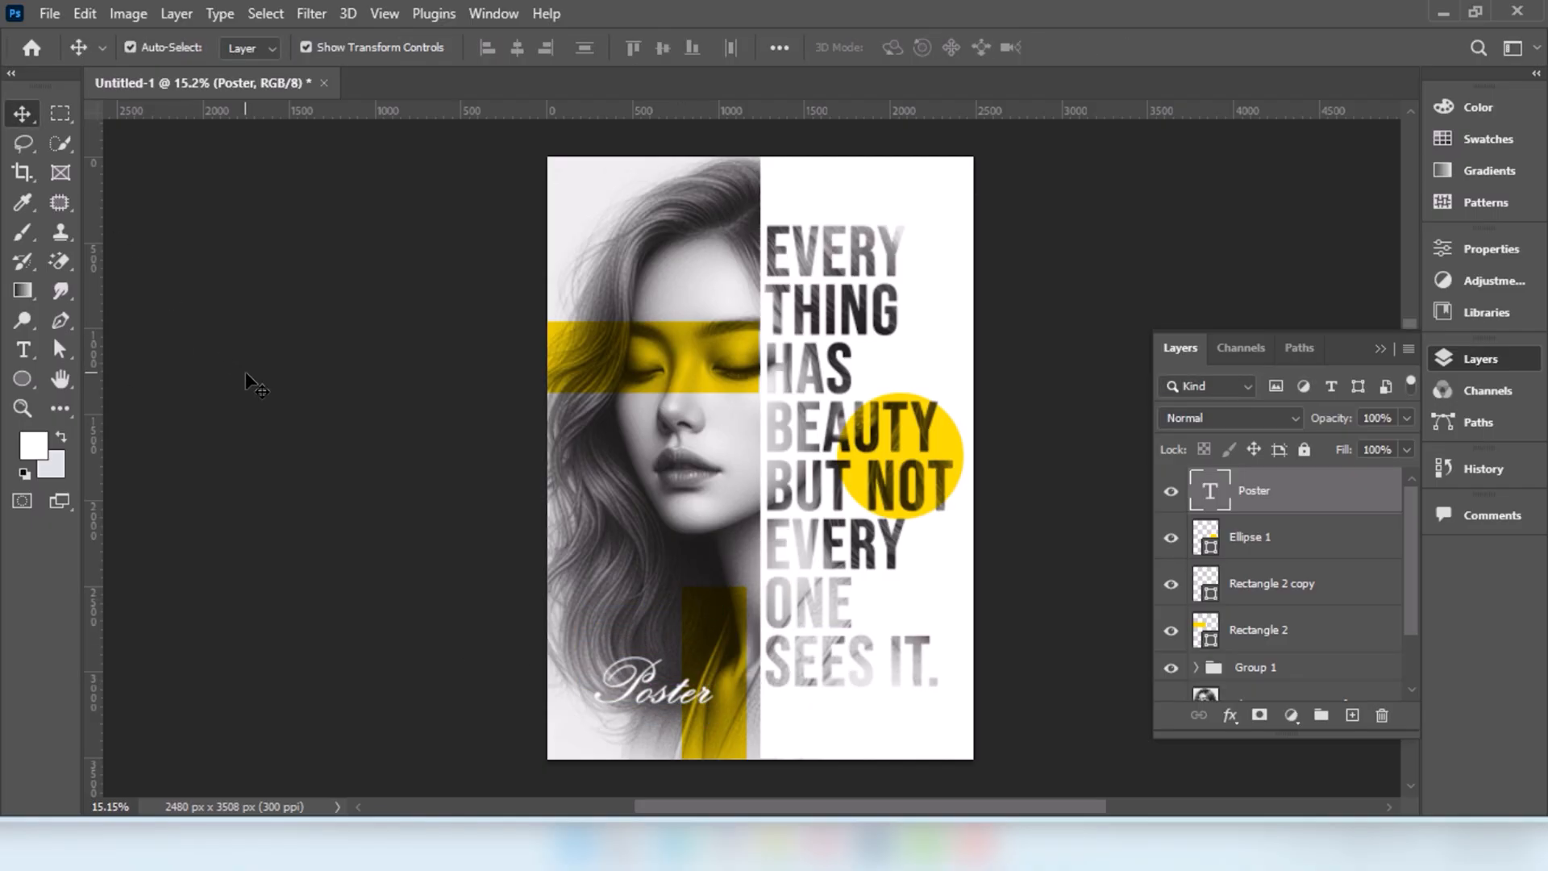
Set the Type tool to black Bebas Neue for the 23 JUN text.
{"action": "left_click", "coordinate": [22, 349]}
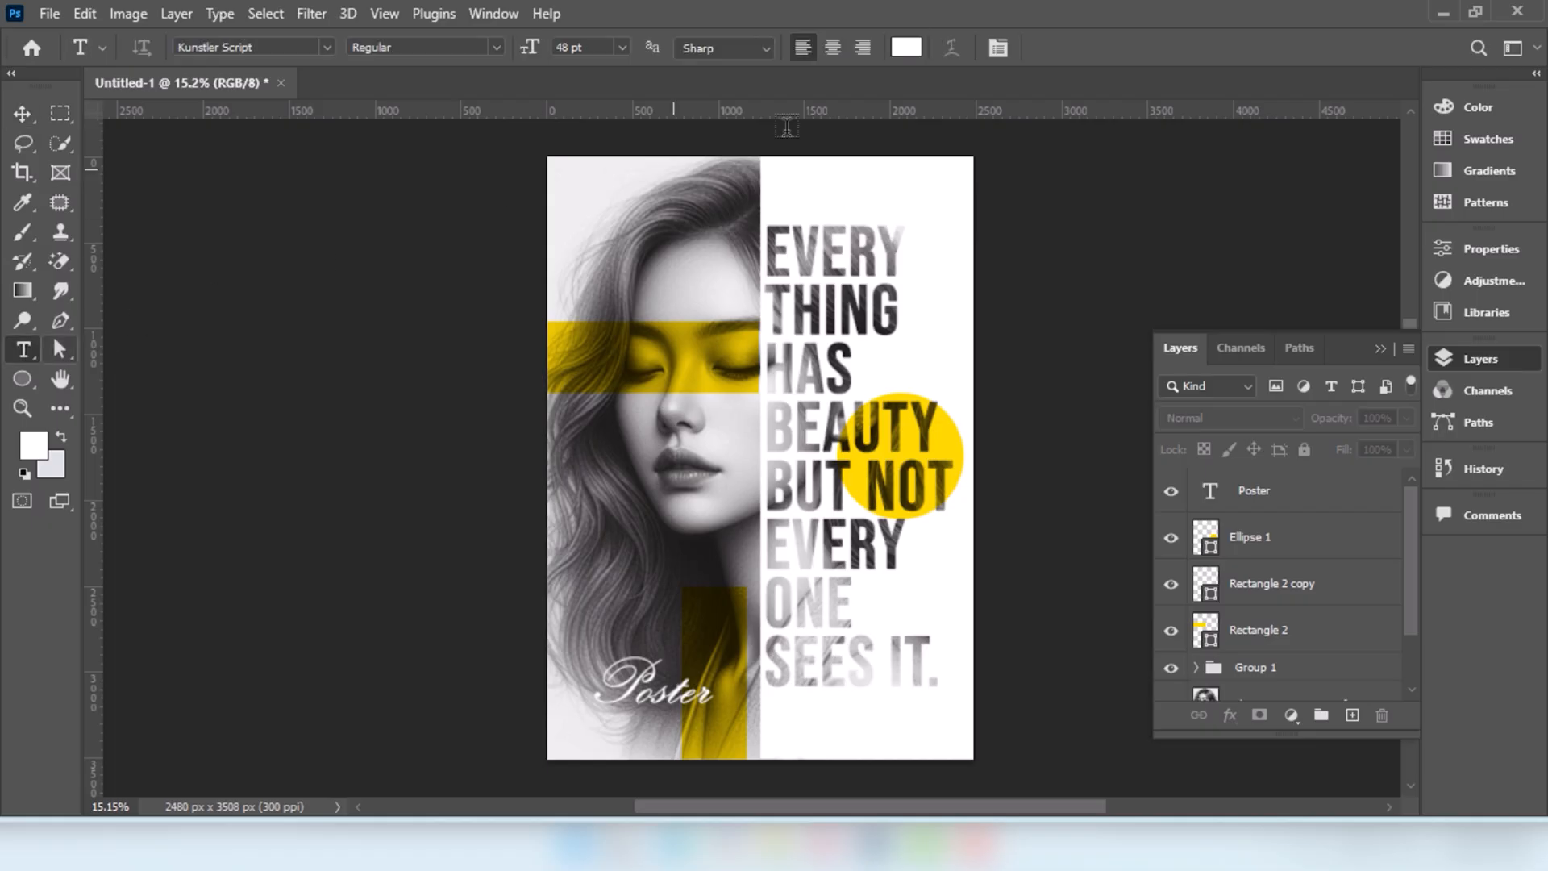
{"action": "left_click", "coordinate": [904, 47]}
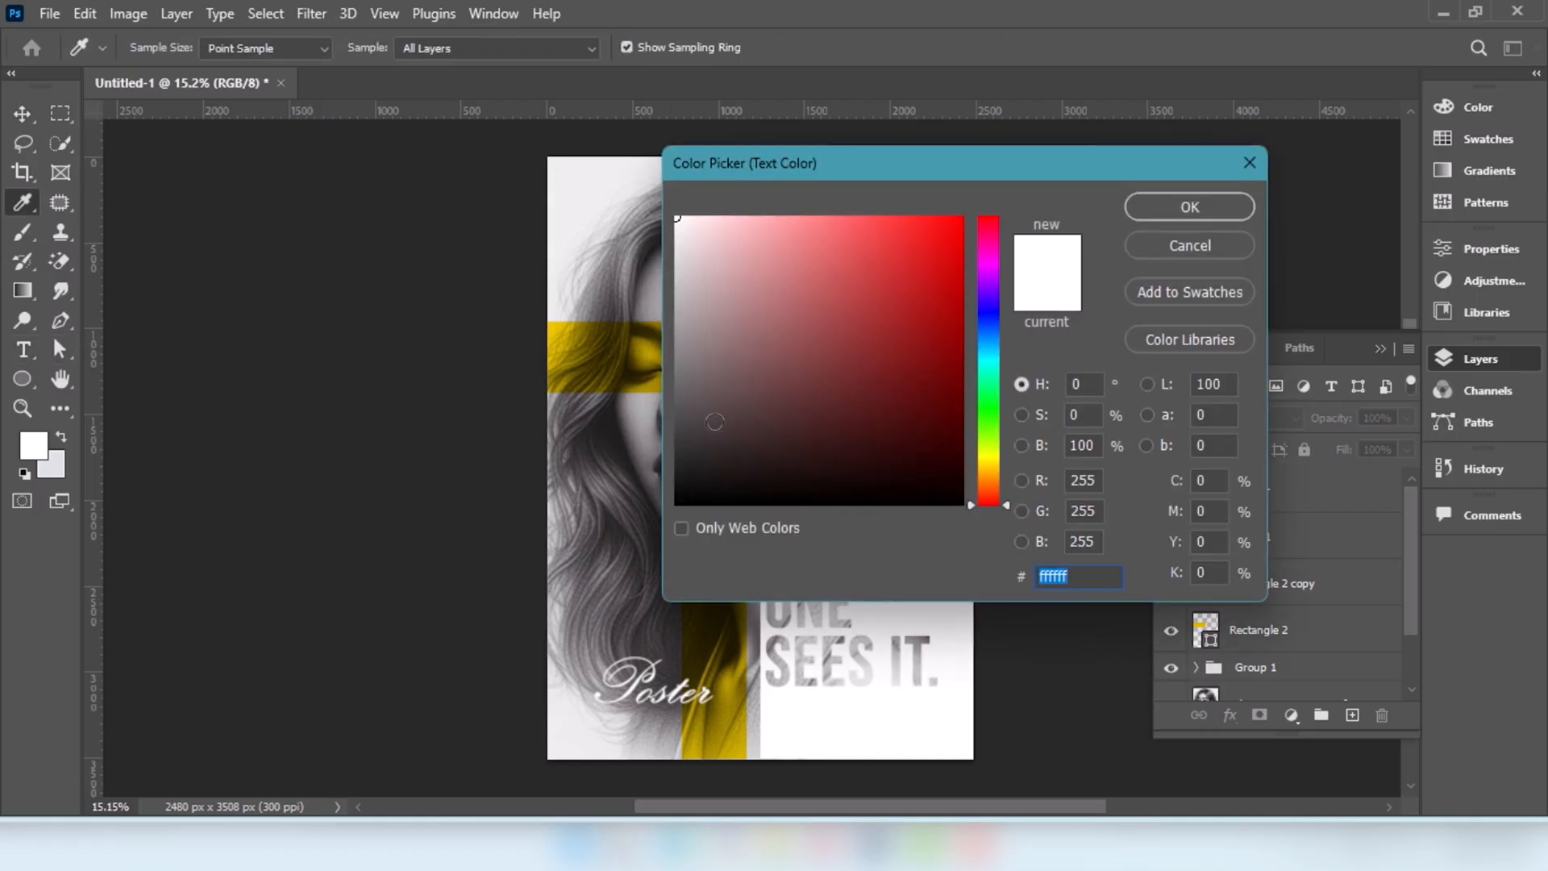
{"action": "left_click", "coordinate": [1188, 207]}
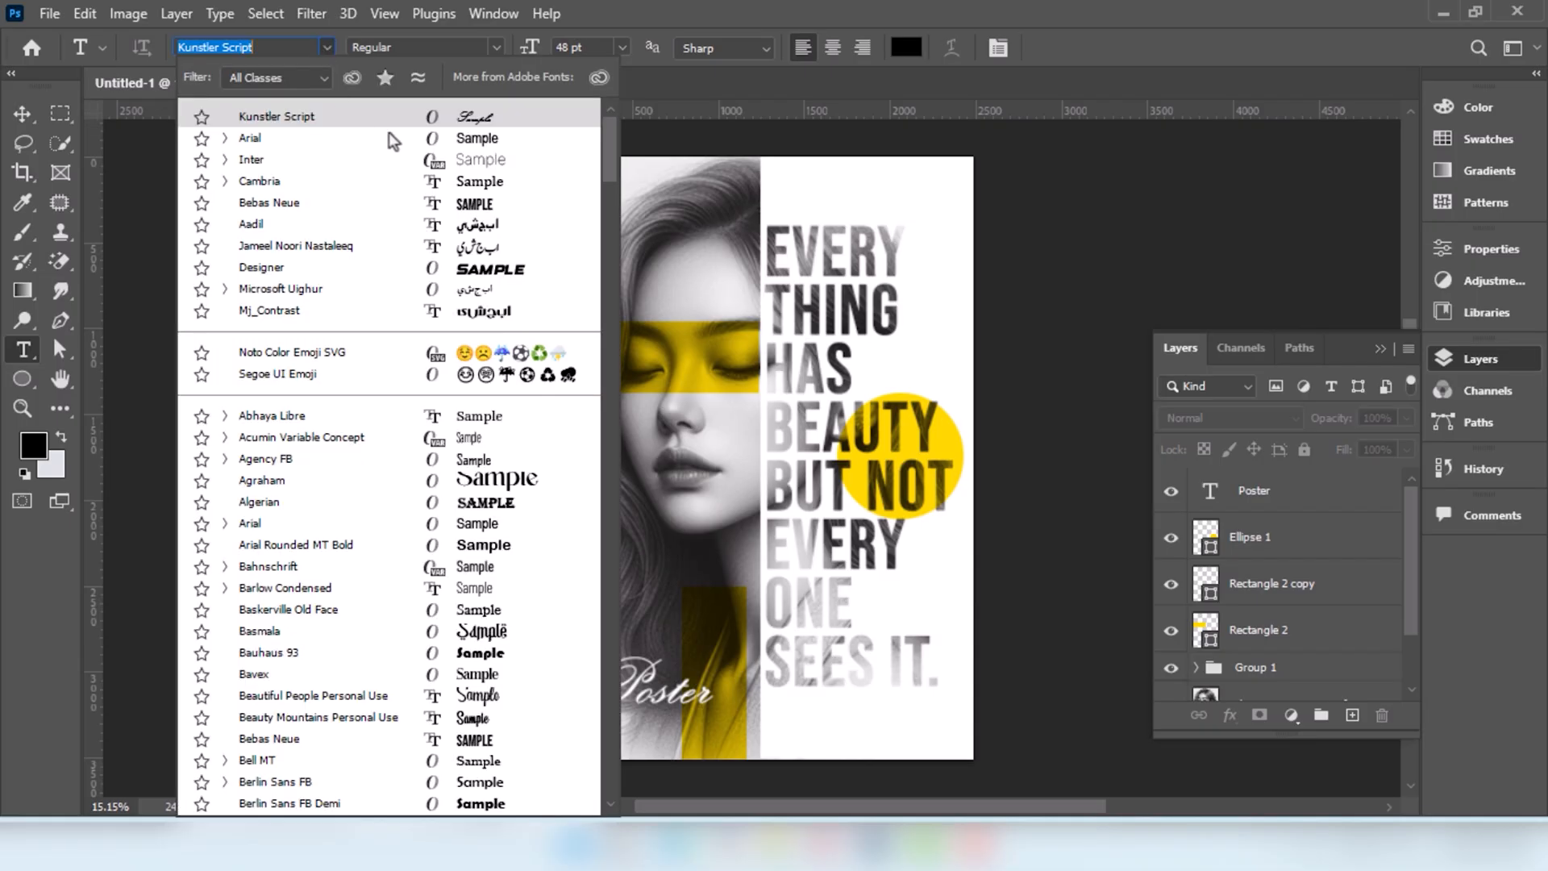
{"action": "left_click", "coordinate": [268, 203]}
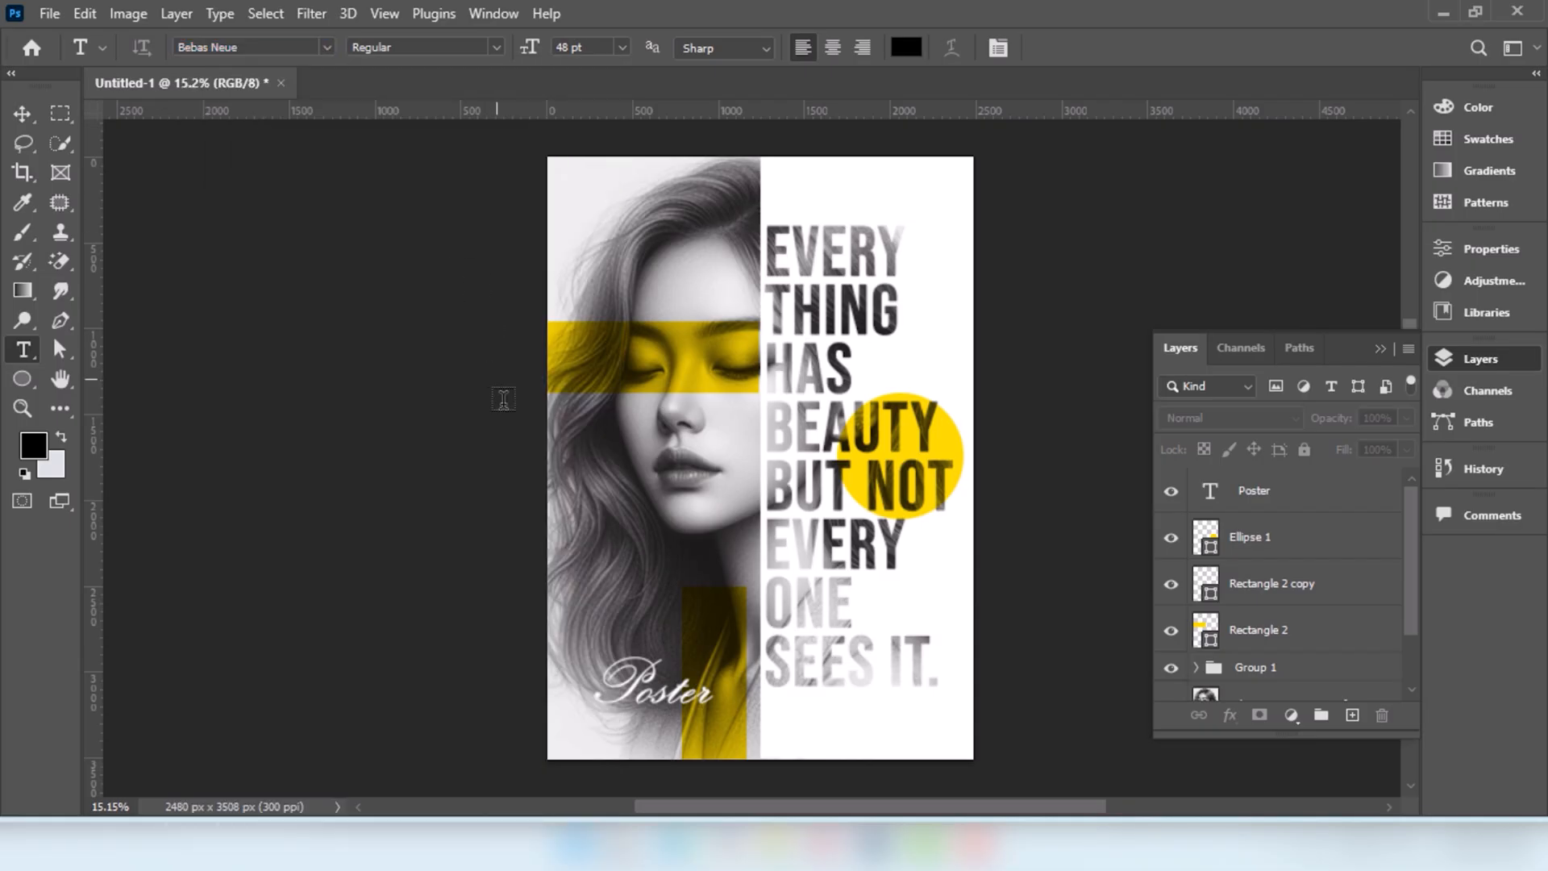
{"action": "mouse_move", "coordinate": [592, 549]}
{"action": "type", "text": "23 jun"}
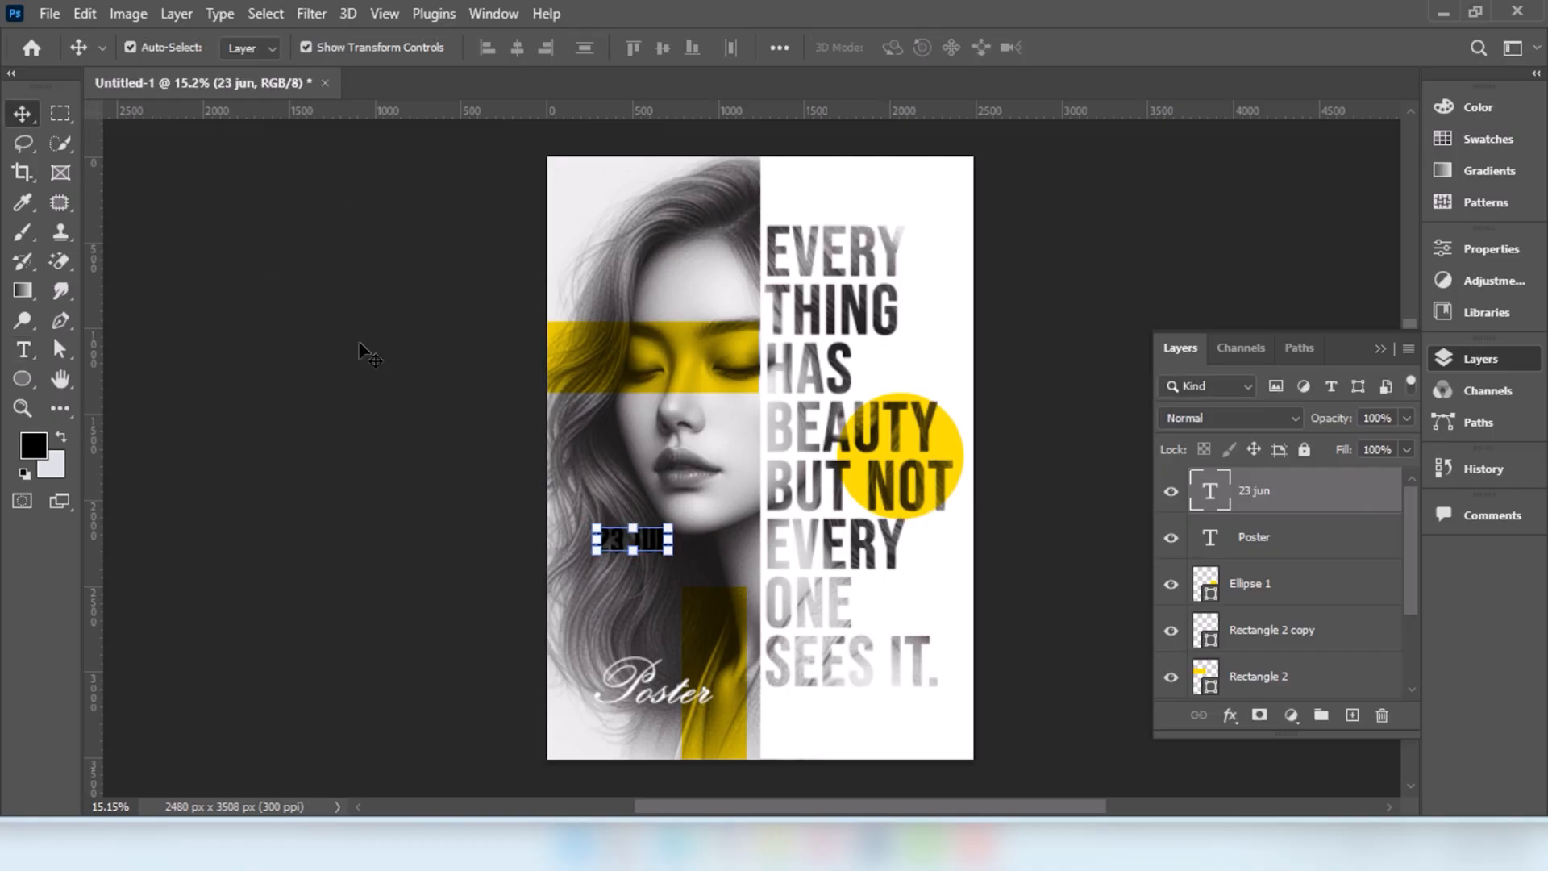
Rotate '23 JUN' -90°, scale it up, and place it above 'Poster' at the left edge.
{"action": "left_click_drag", "start_coordinate": [633, 514], "coordinate": [651, 484]}
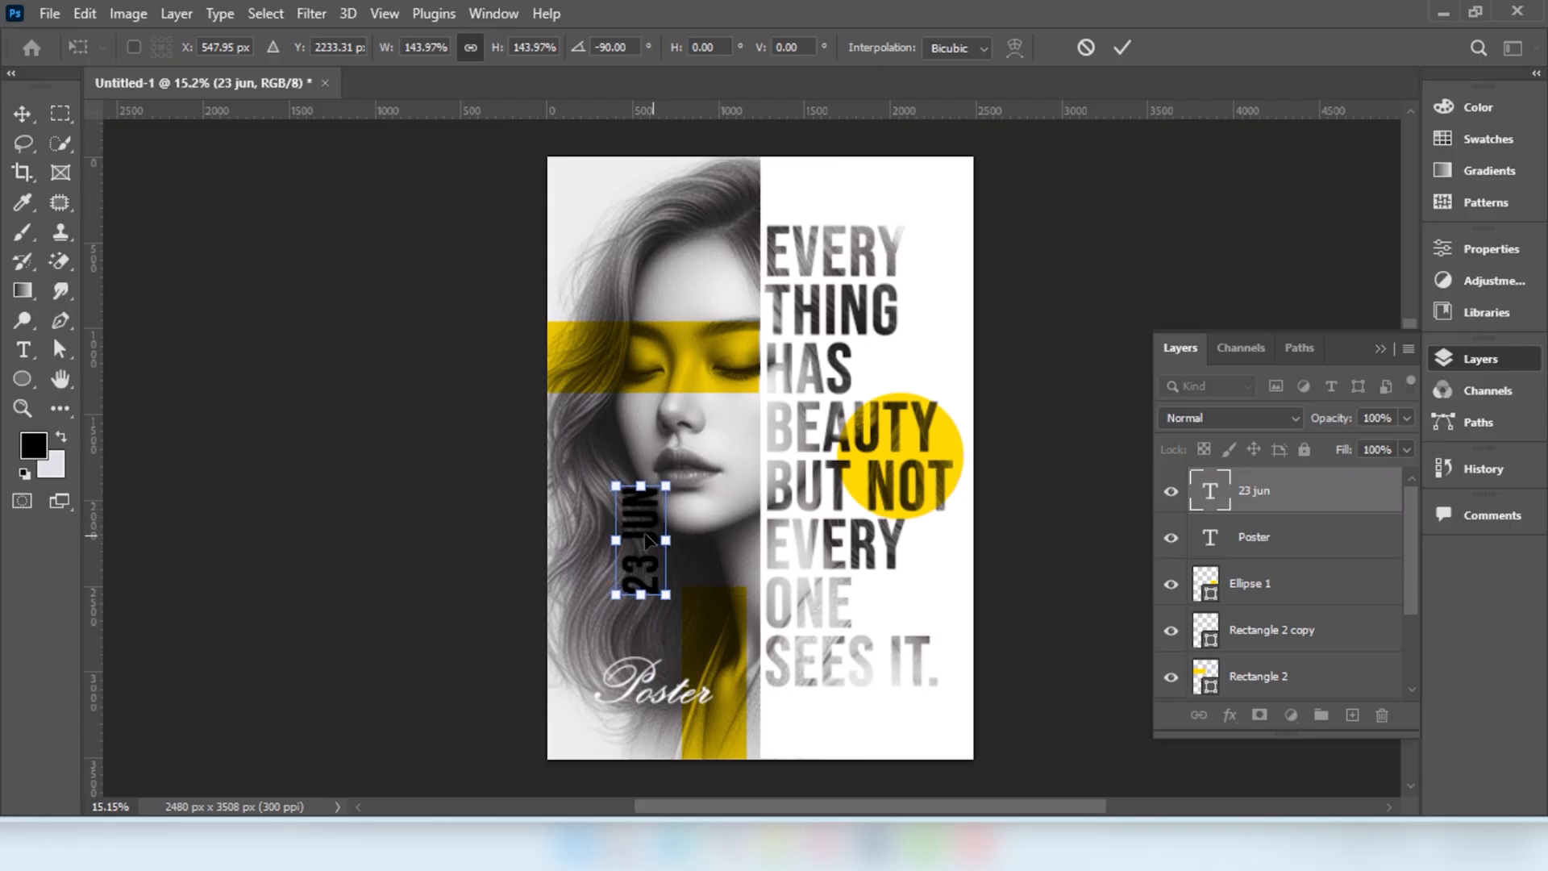
{"action": "left_click_drag", "start_coordinate": [642, 538], "coordinate": [593, 627]}
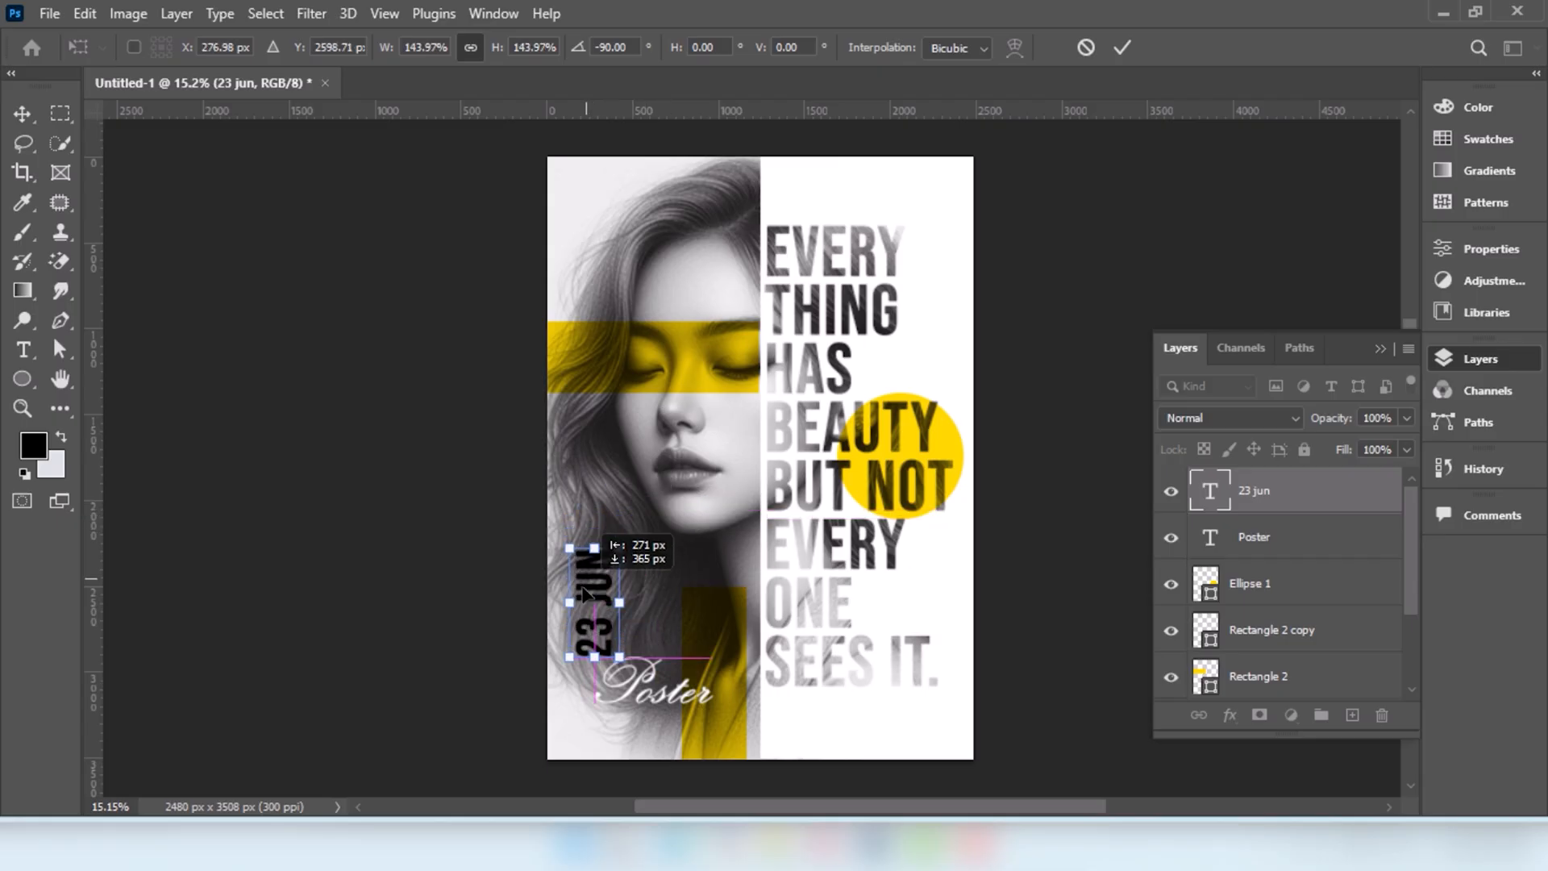
{"action": "left_click_drag", "start_coordinate": [593, 612], "coordinate": [587, 602]}
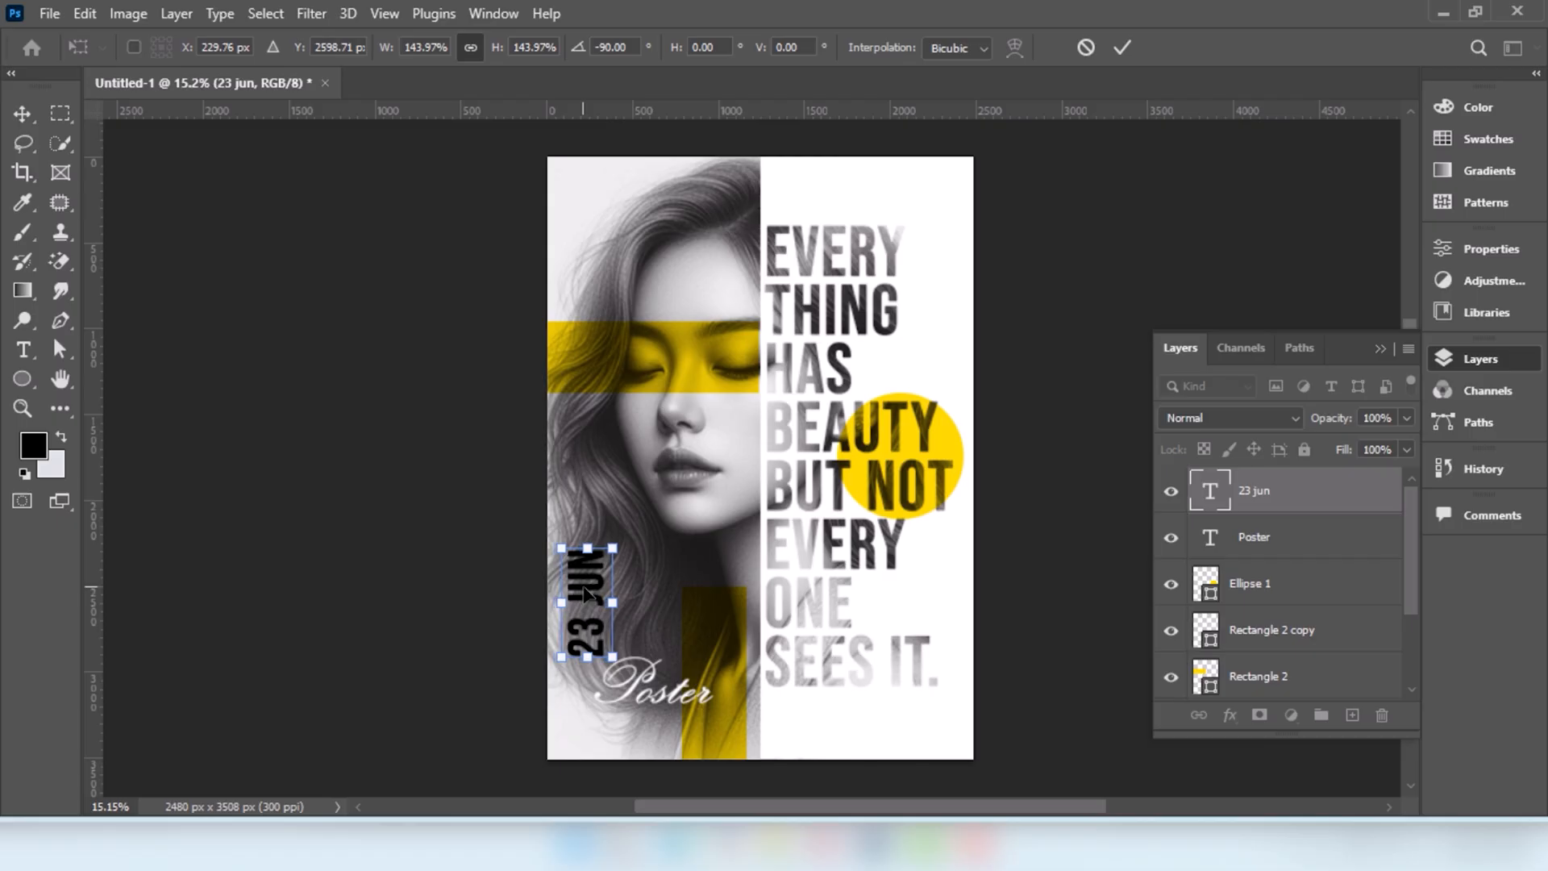
{"action": "left_click", "coordinate": [1122, 48]}
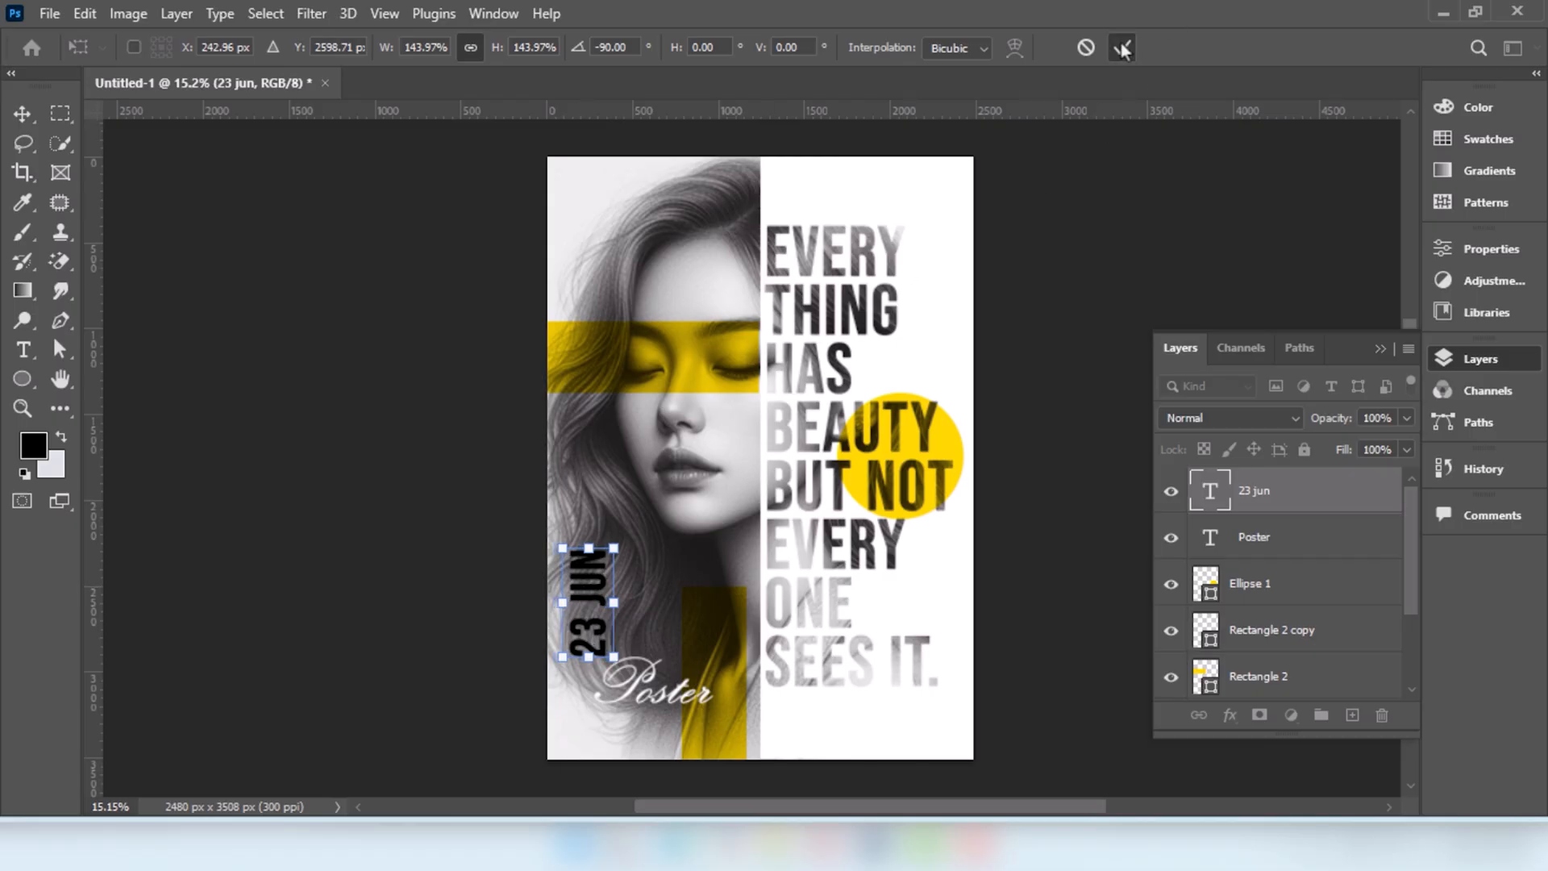